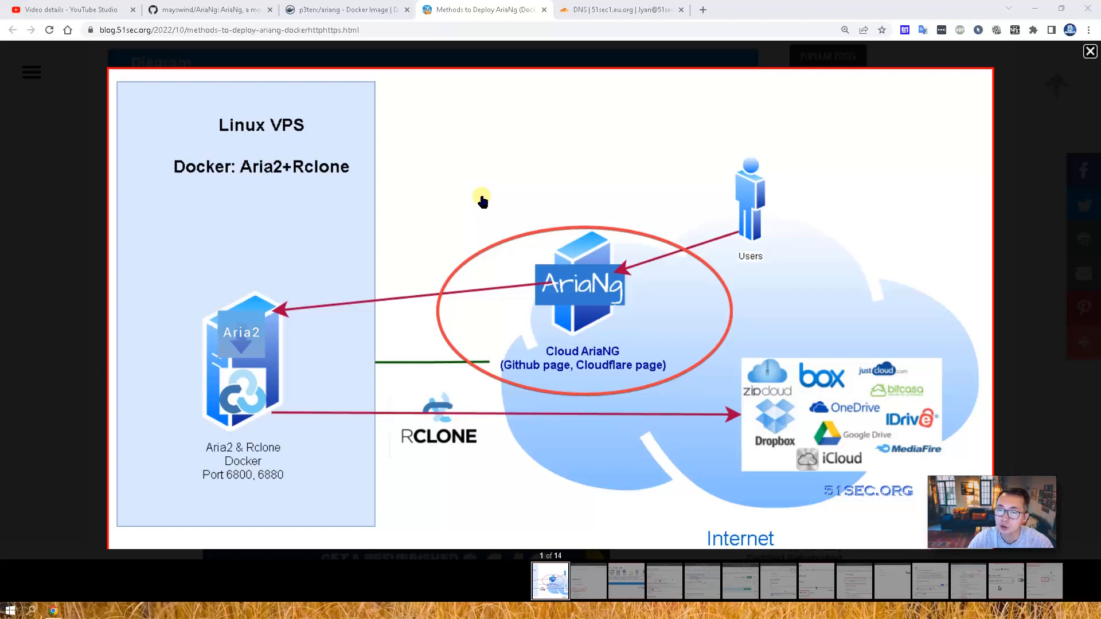
pyautogui.moveTo(268, 465)
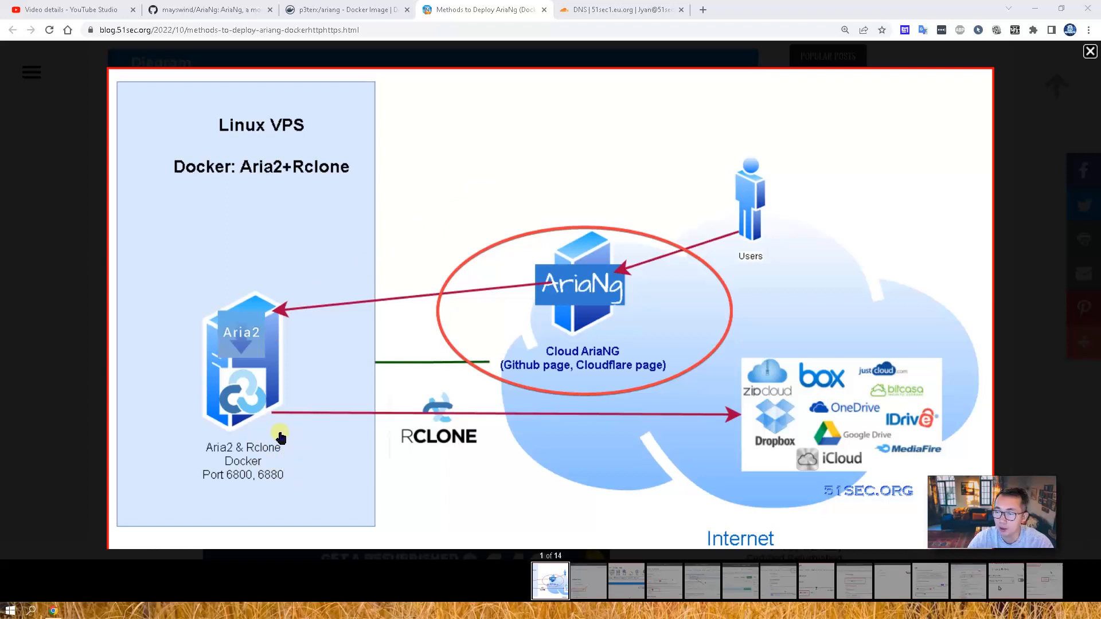
pyautogui.moveTo(297, 434)
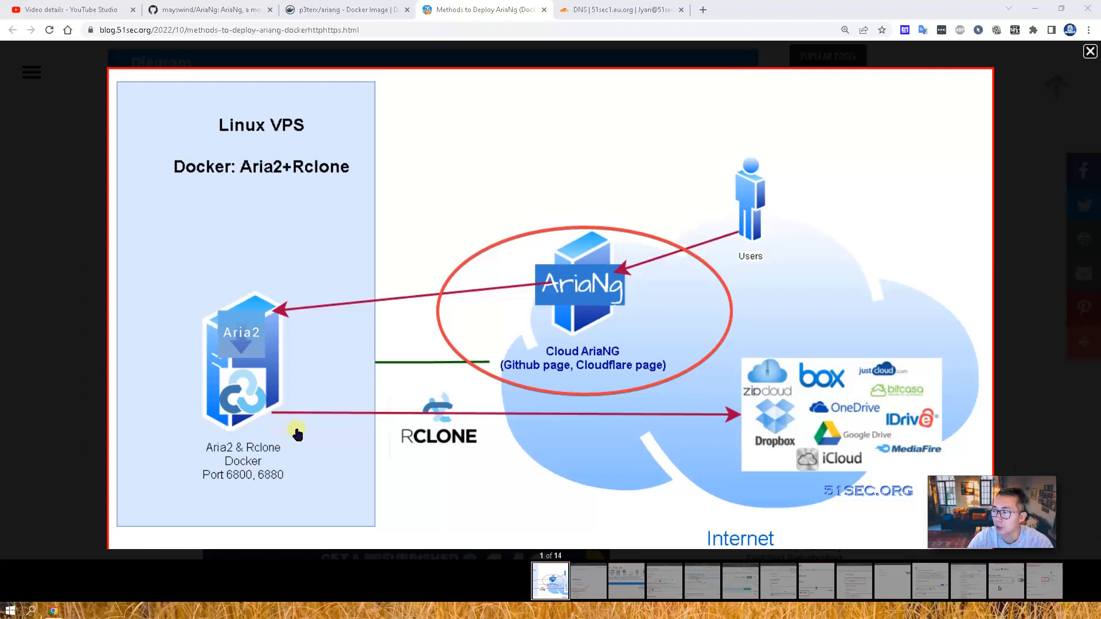
pyautogui.moveTo(823, 429)
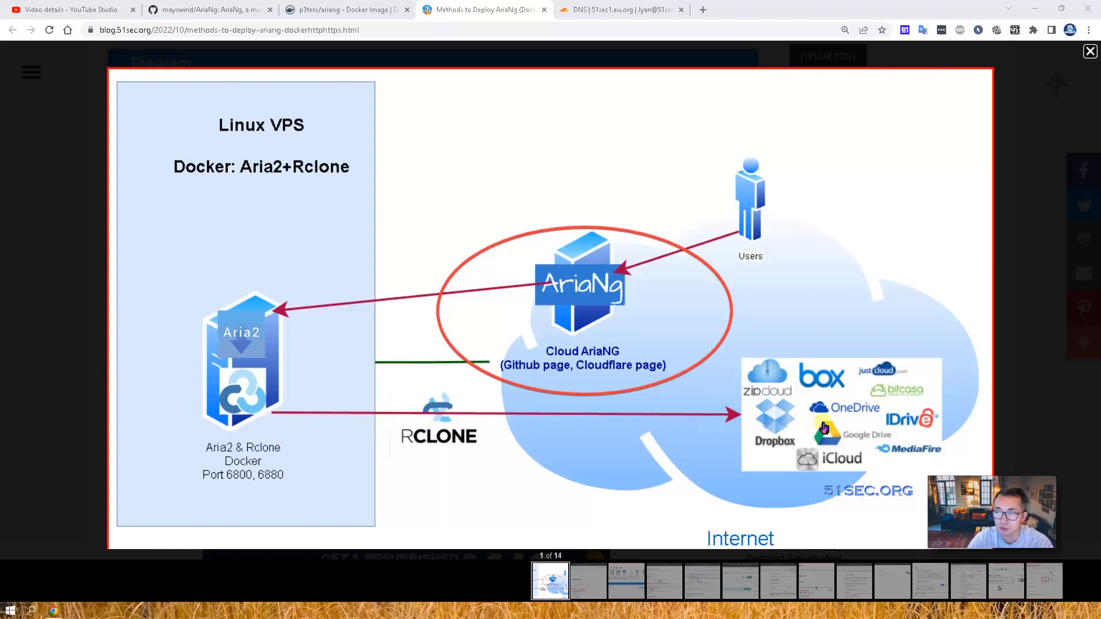
pyautogui.moveTo(797, 314)
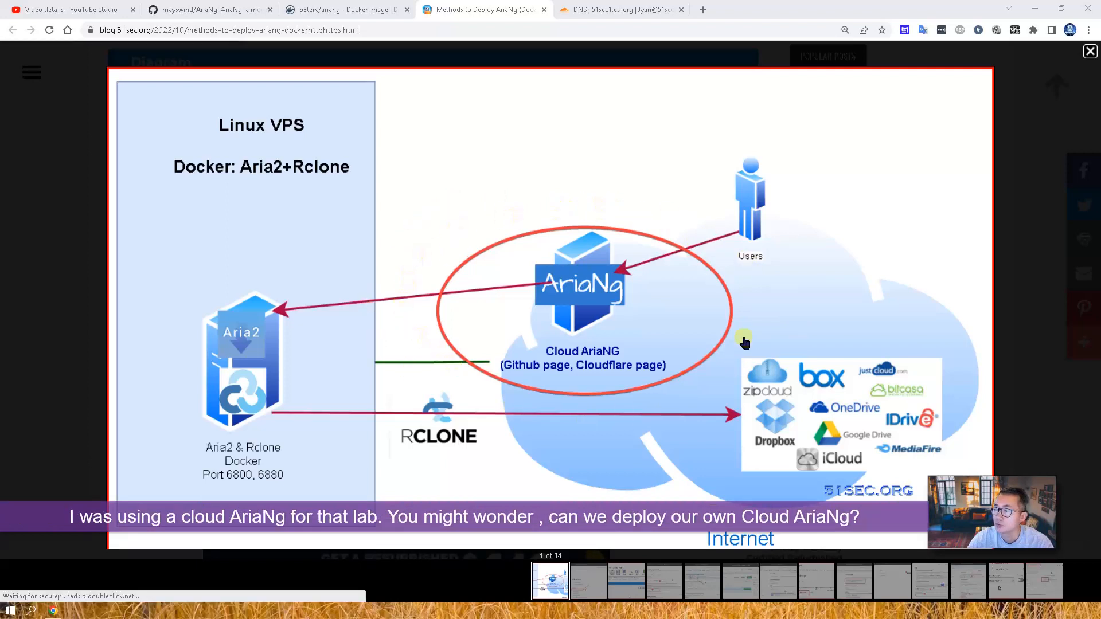
pyautogui.moveTo(751, 342)
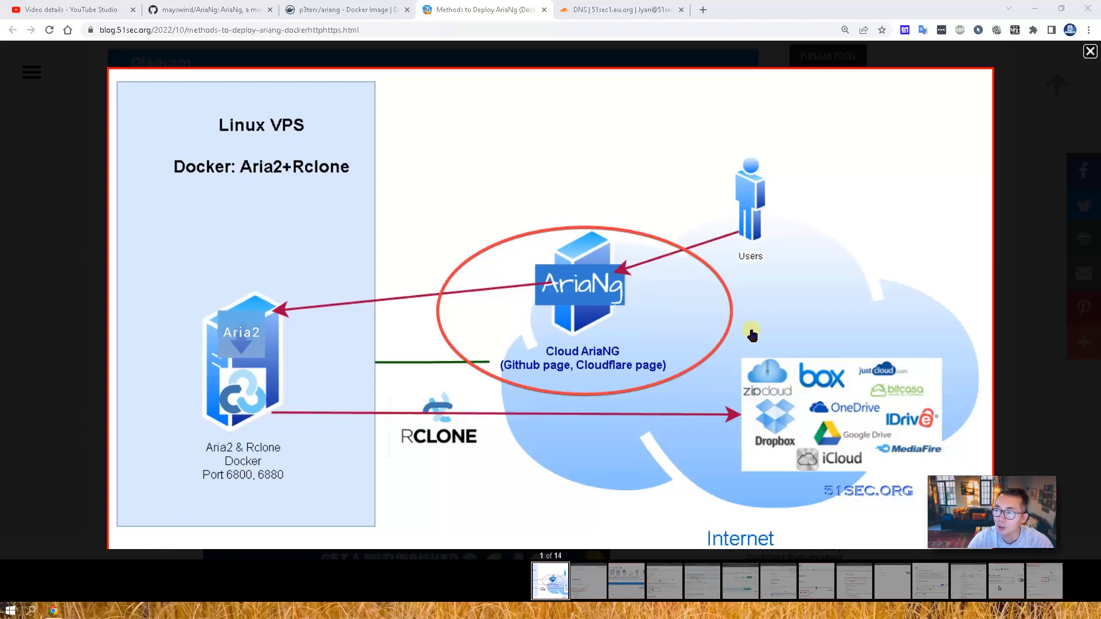
pyautogui.moveTo(385, 188)
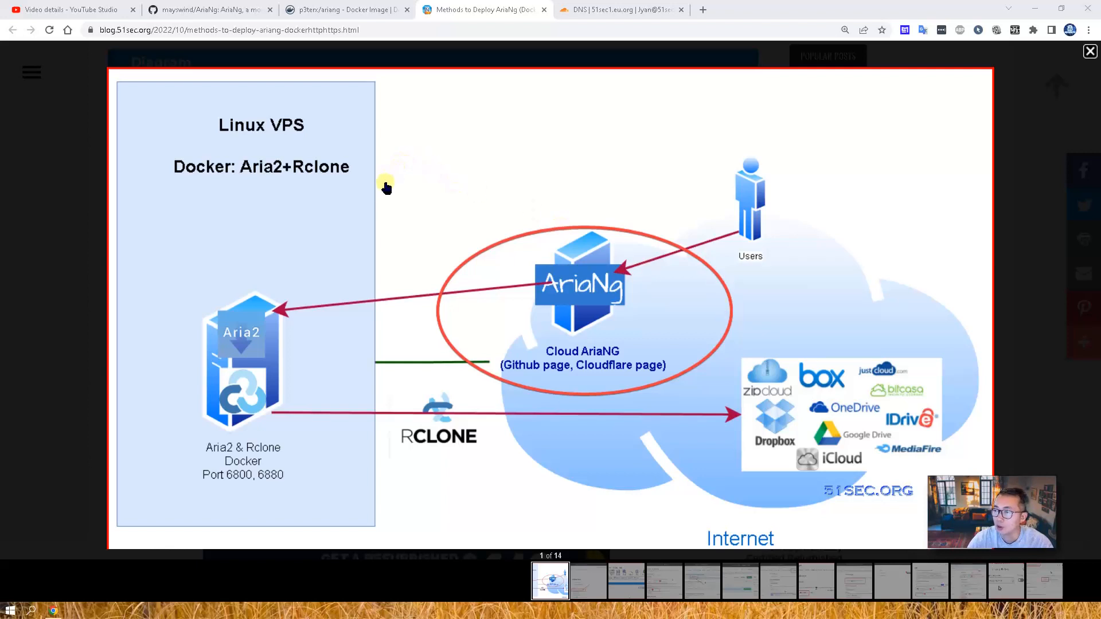
# - Switch to the mayswind/AriaNg repository tab to see its files and latest release 1.2.5
pyautogui.click(203, 9)
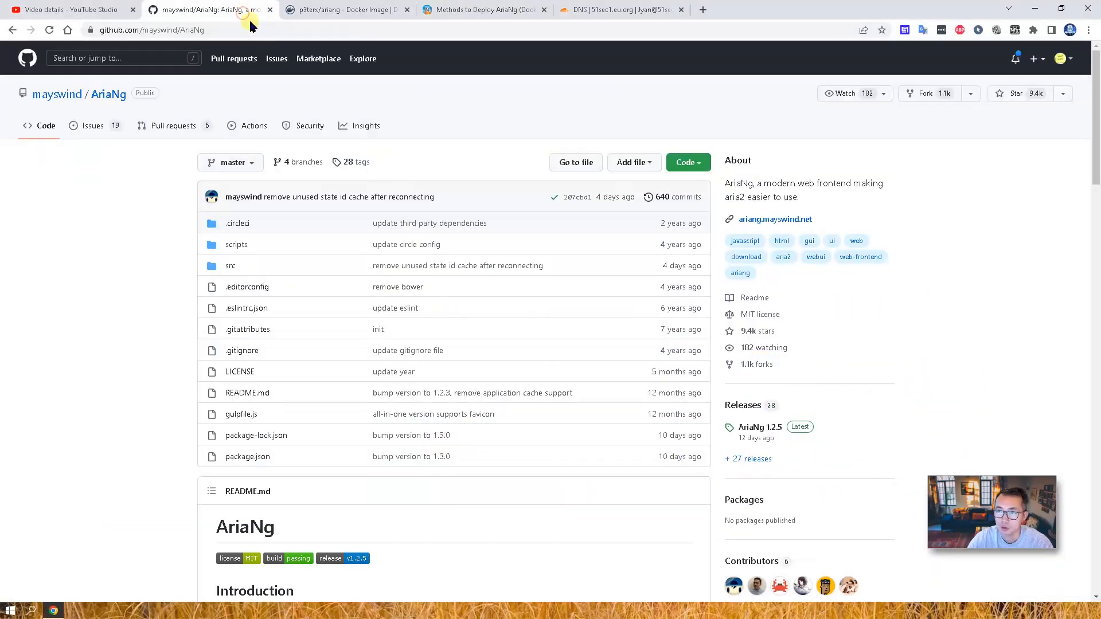
pyautogui.moveTo(438, 141)
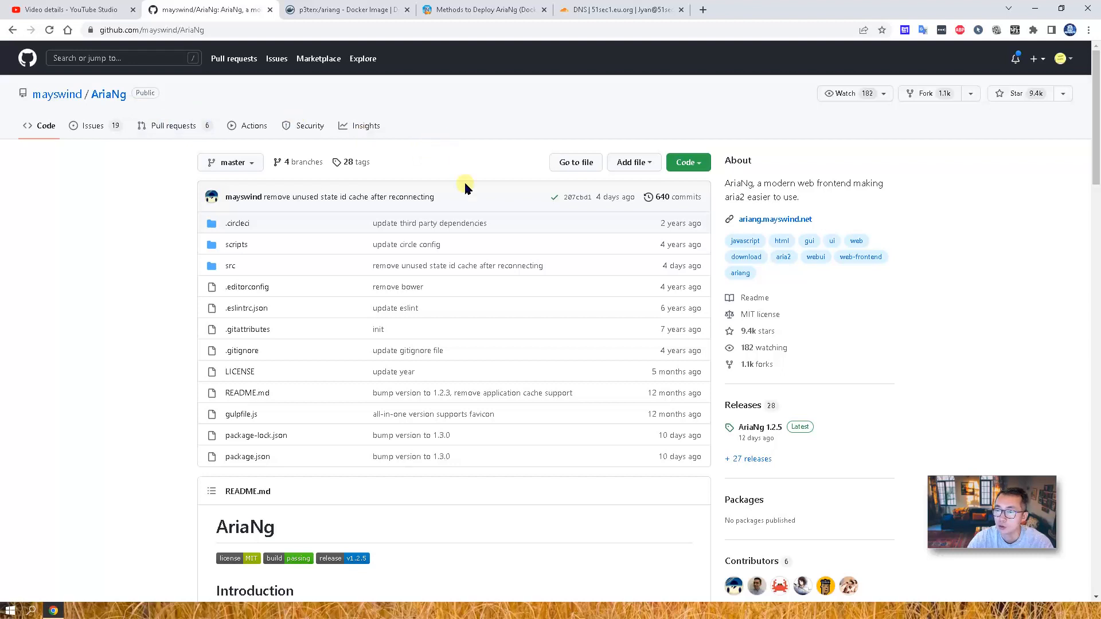
pyautogui.moveTo(676, 498)
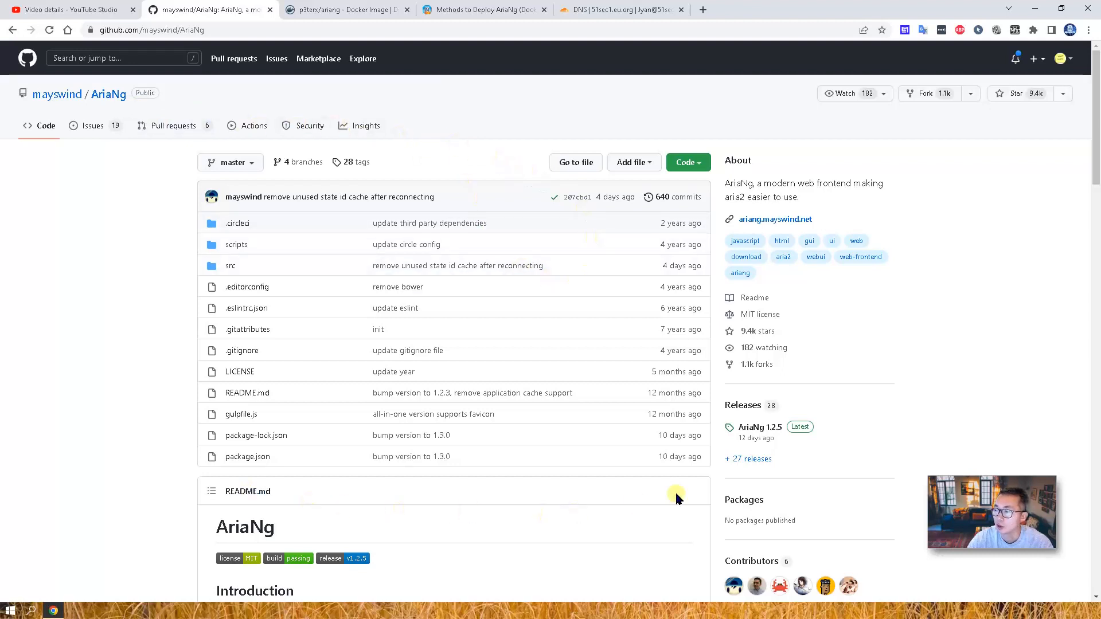
pyautogui.moveTo(814, 448)
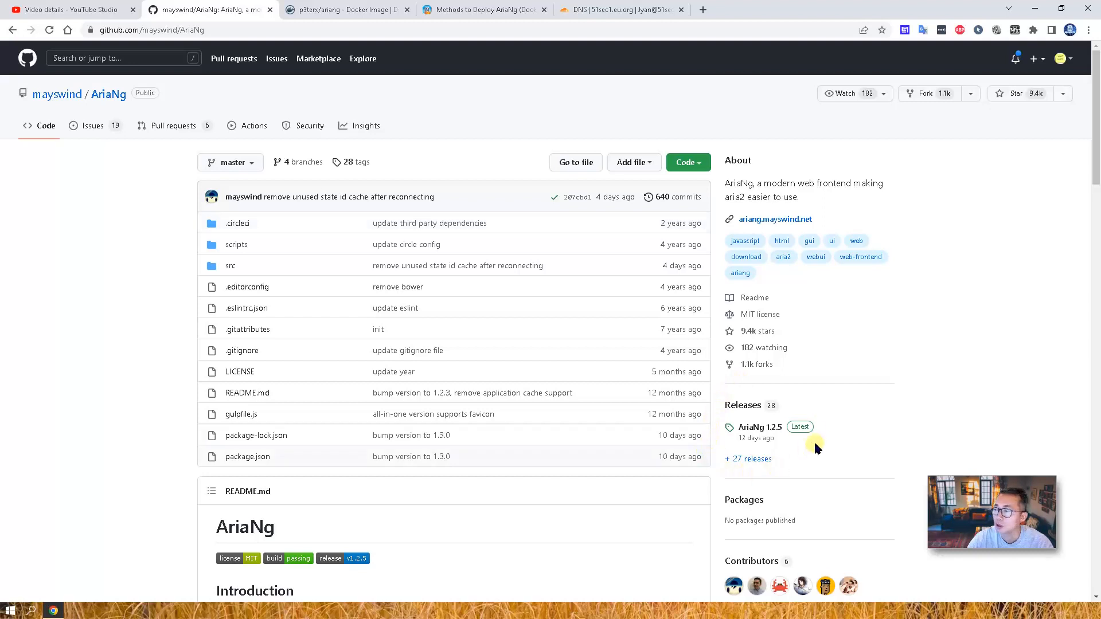
pyautogui.moveTo(840, 460)
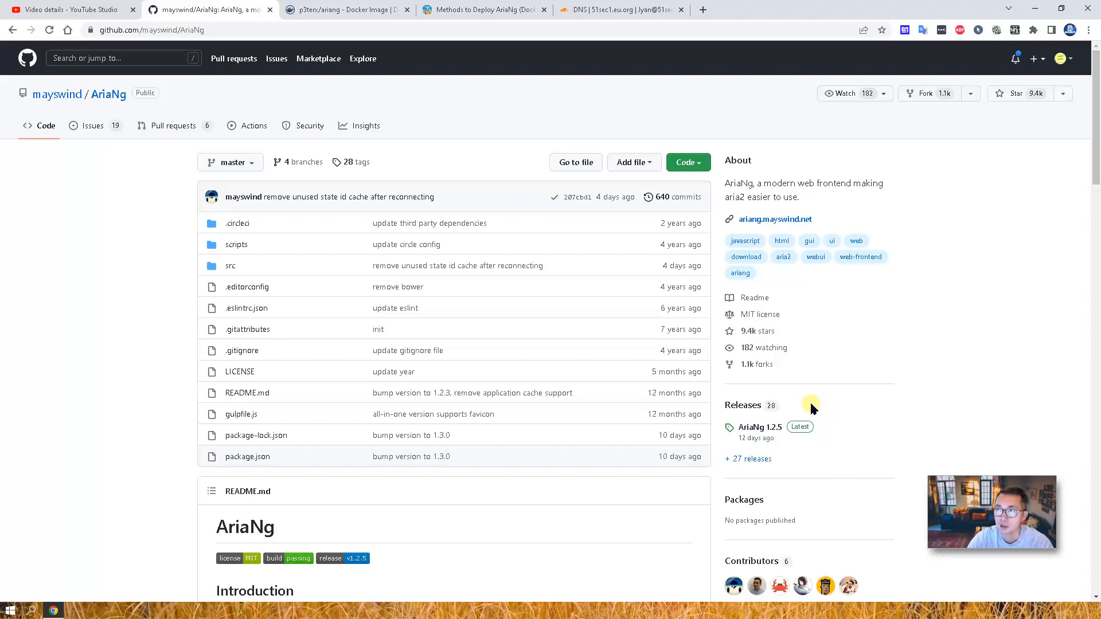
pyautogui.click(482, 9)
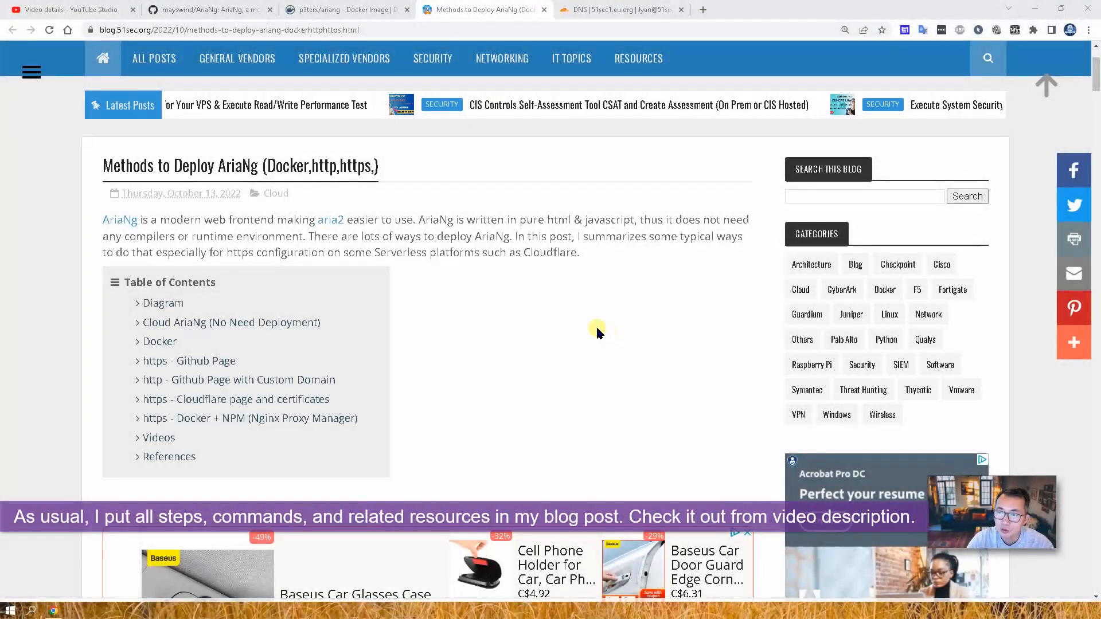
pyautogui.moveTo(437, 348)
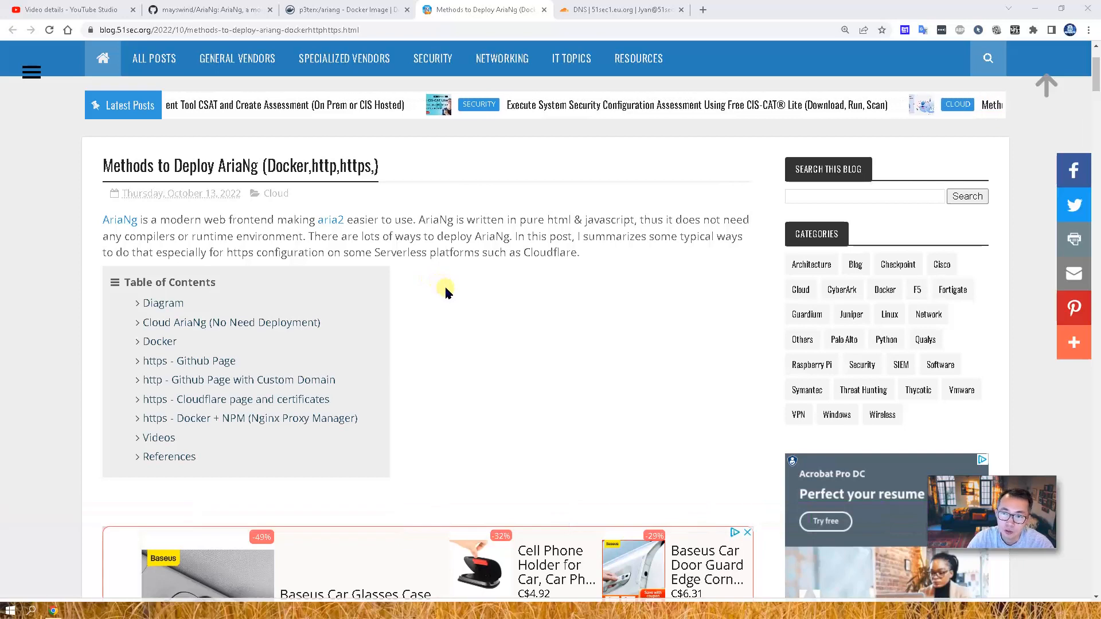
pyautogui.scroll(-3)
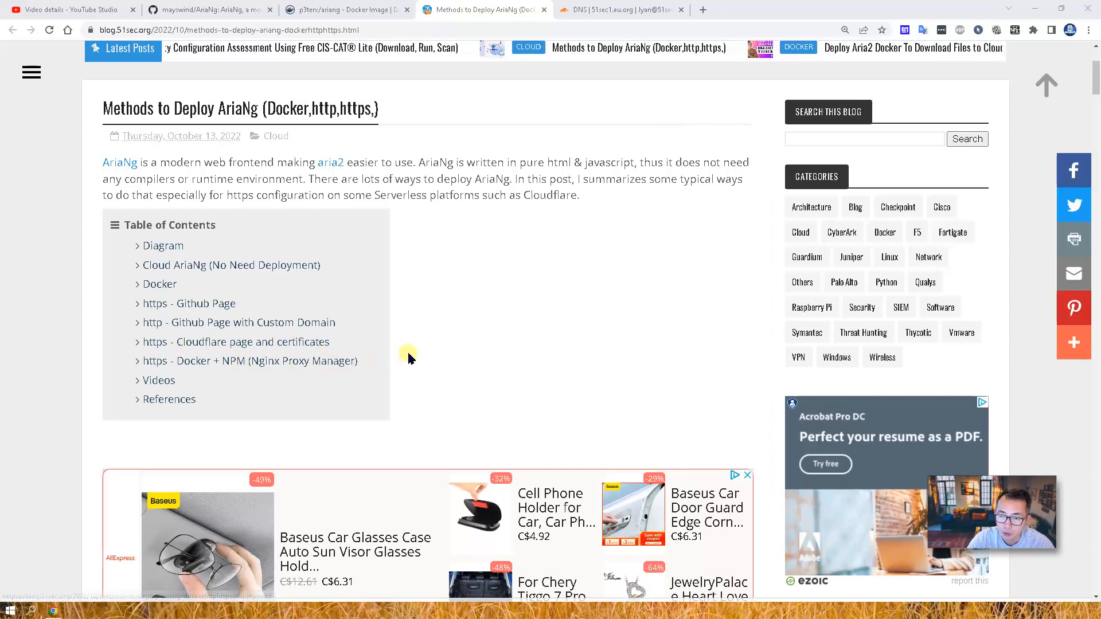
pyautogui.scroll(-3)
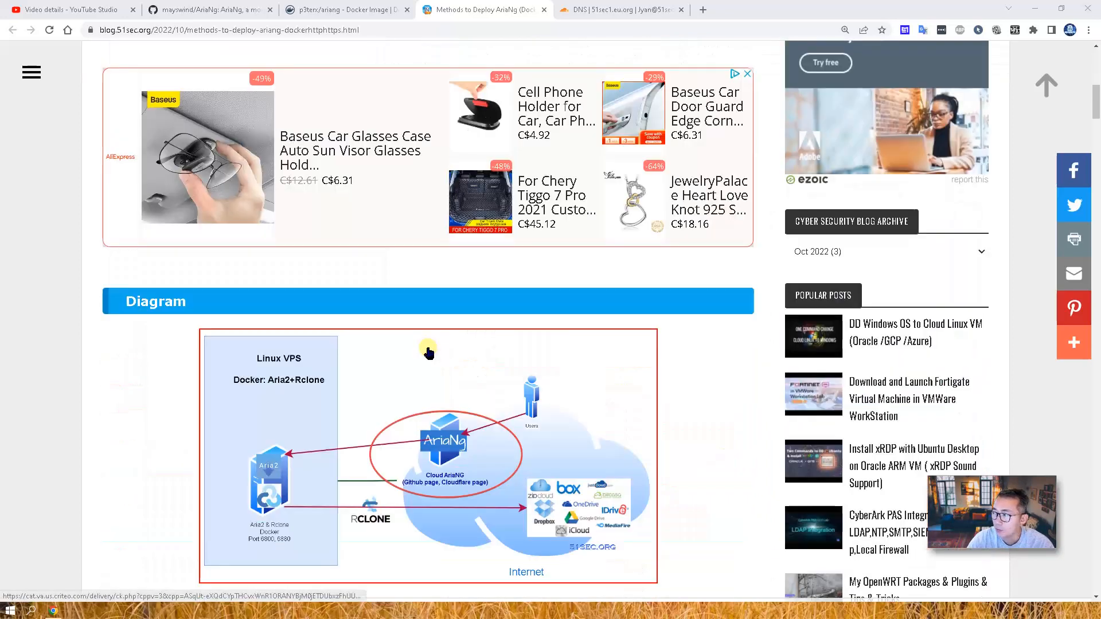
pyautogui.scroll(-3)
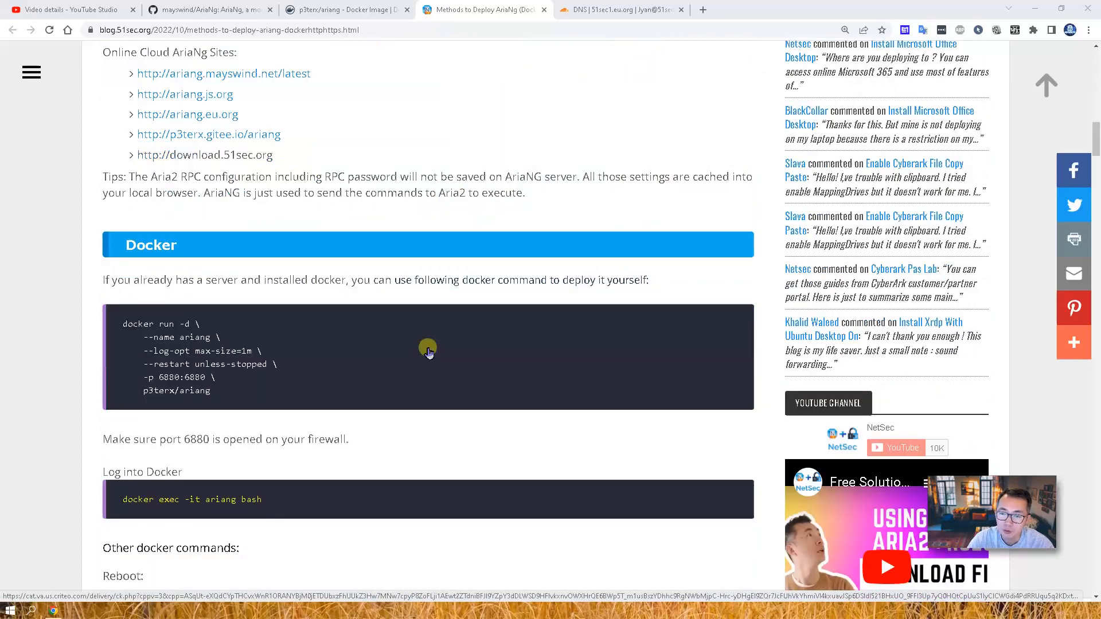
pyautogui.scroll(-3)
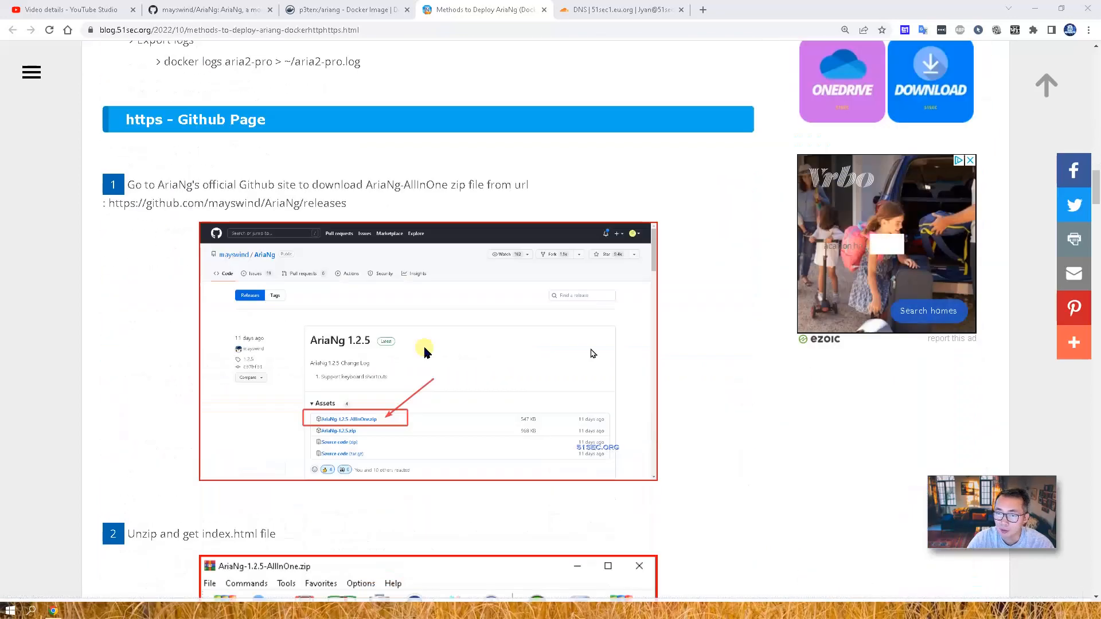
pyautogui.scroll(-3)
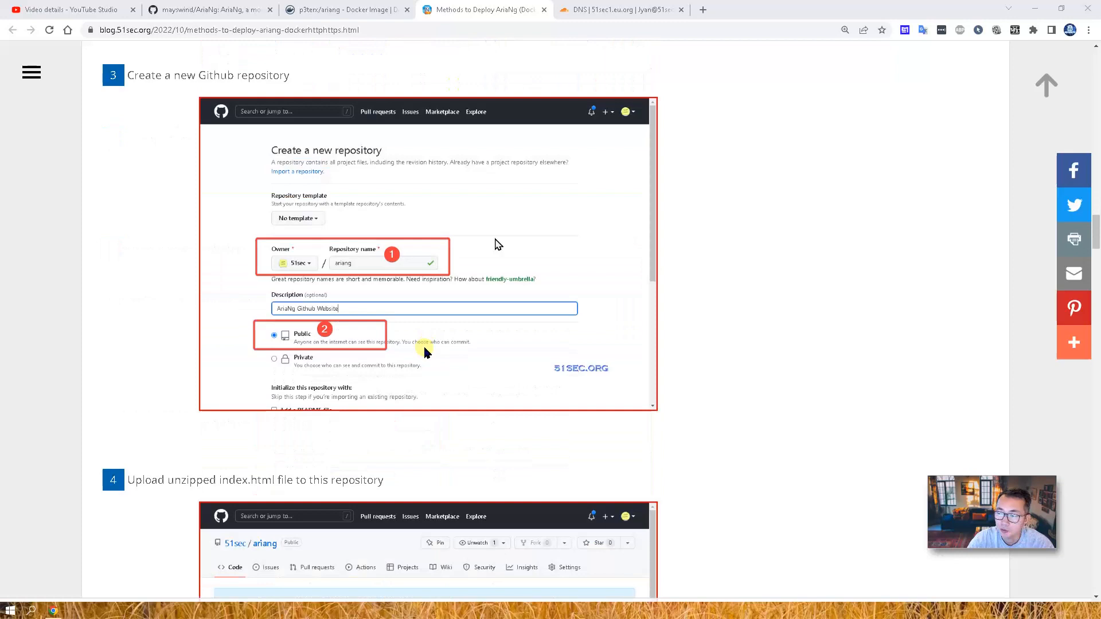
pyautogui.scroll(-3)
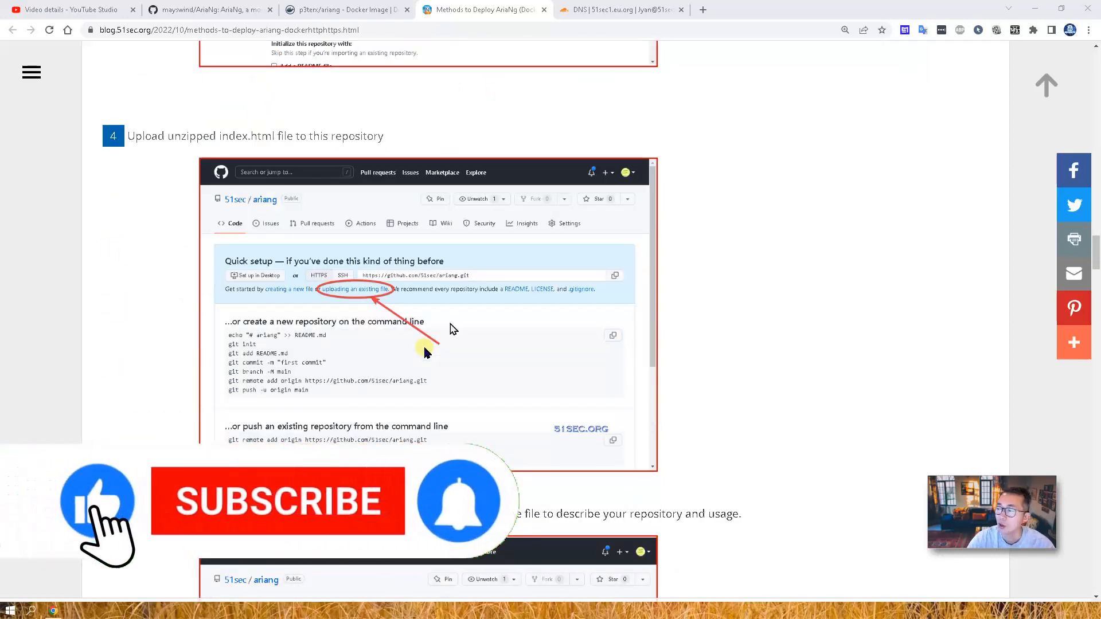
pyautogui.scroll(-3)
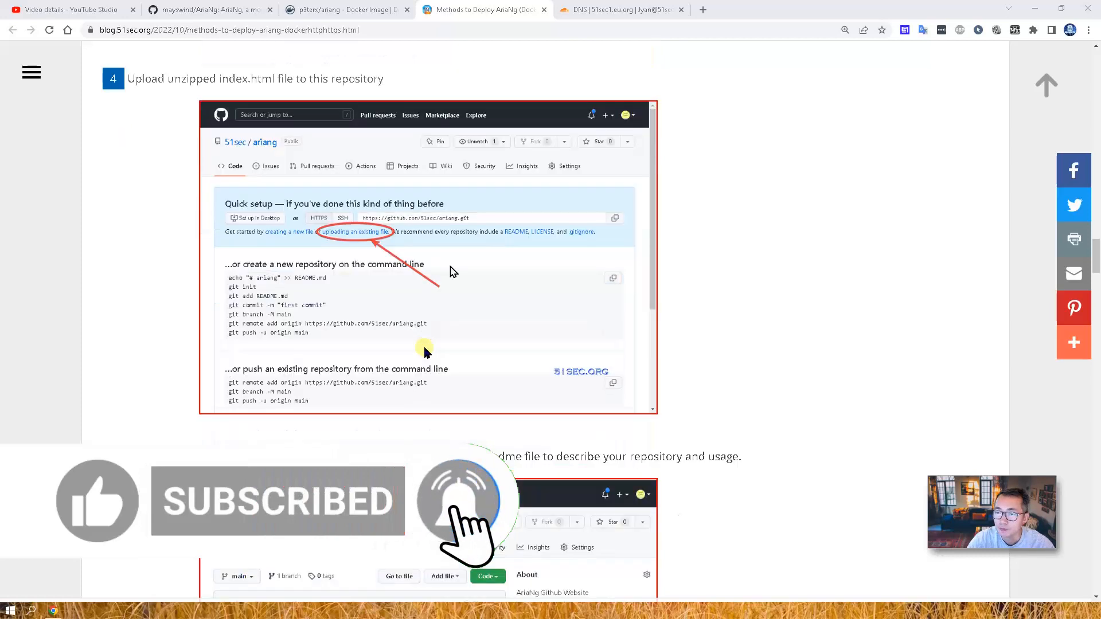
pyautogui.scroll(-3)
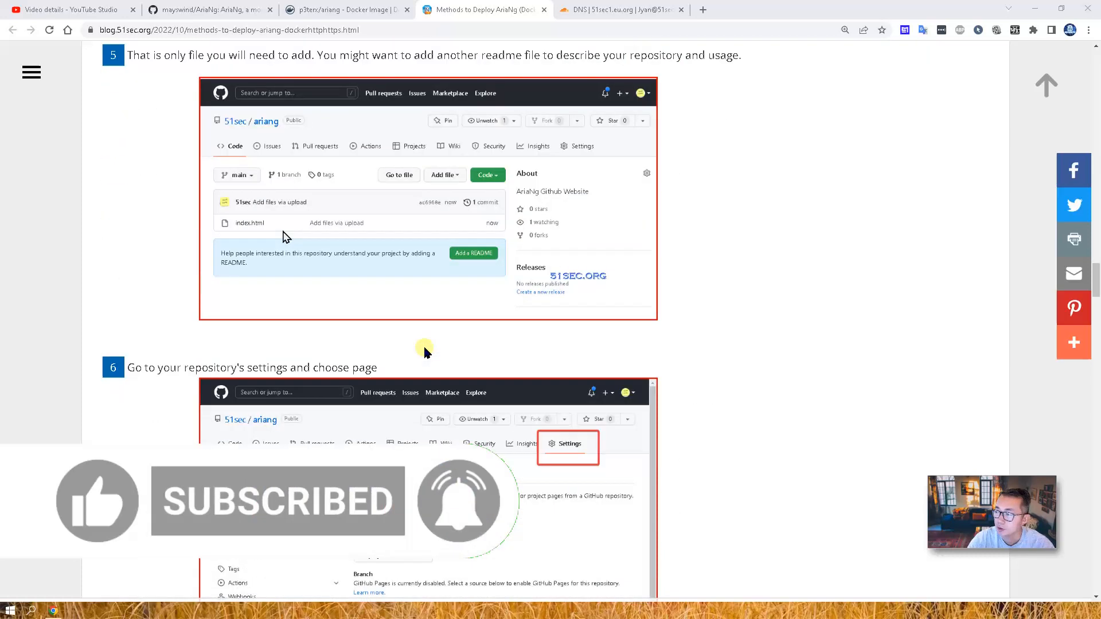
pyautogui.scroll(-3)
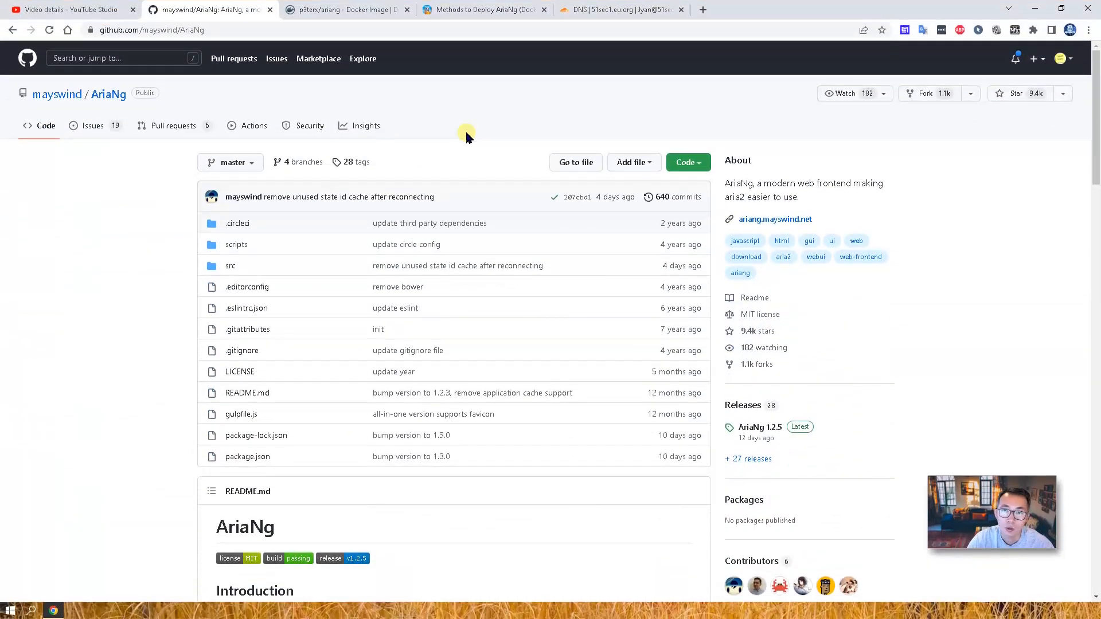
# - Open the 51sec account's repositories list from the profile avatar menu
pyautogui.click(1064, 59)
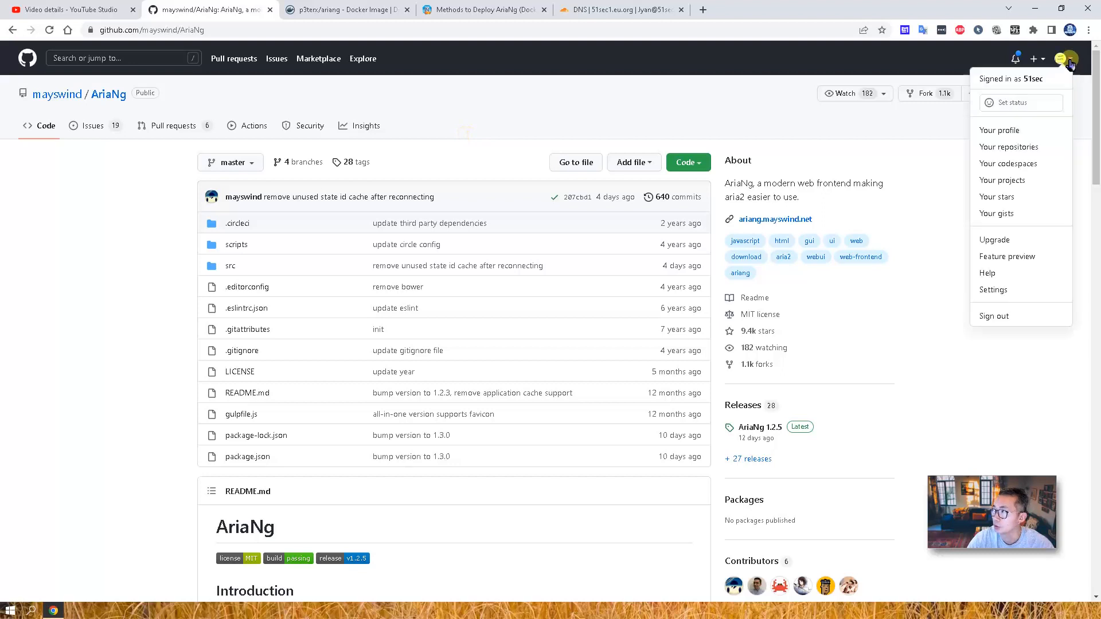
pyautogui.moveTo(1008, 146)
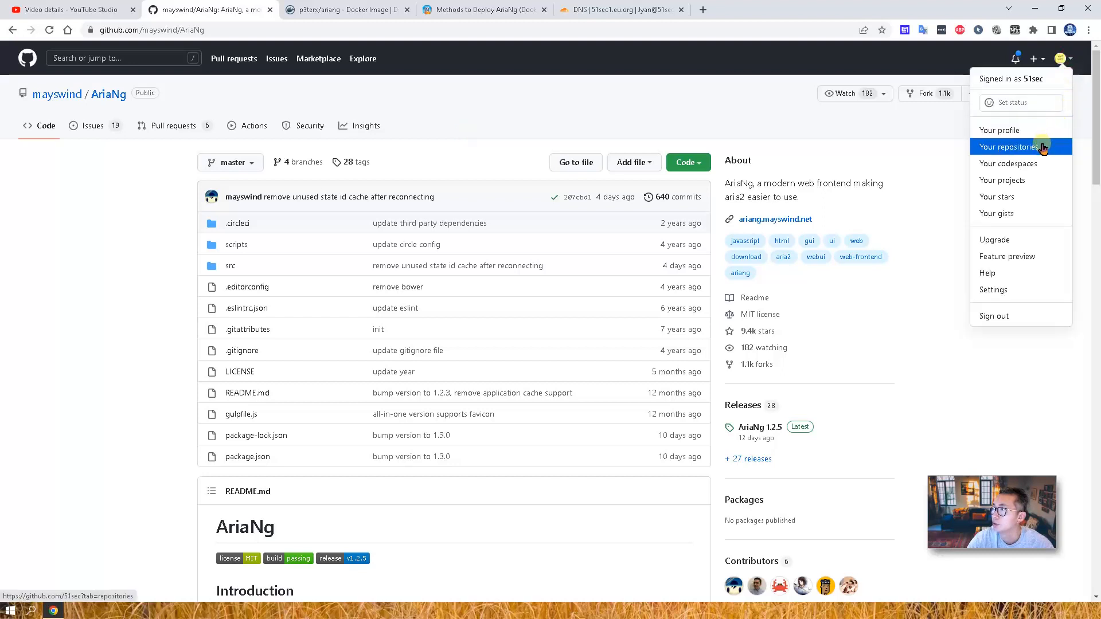
pyautogui.click(1009, 147)
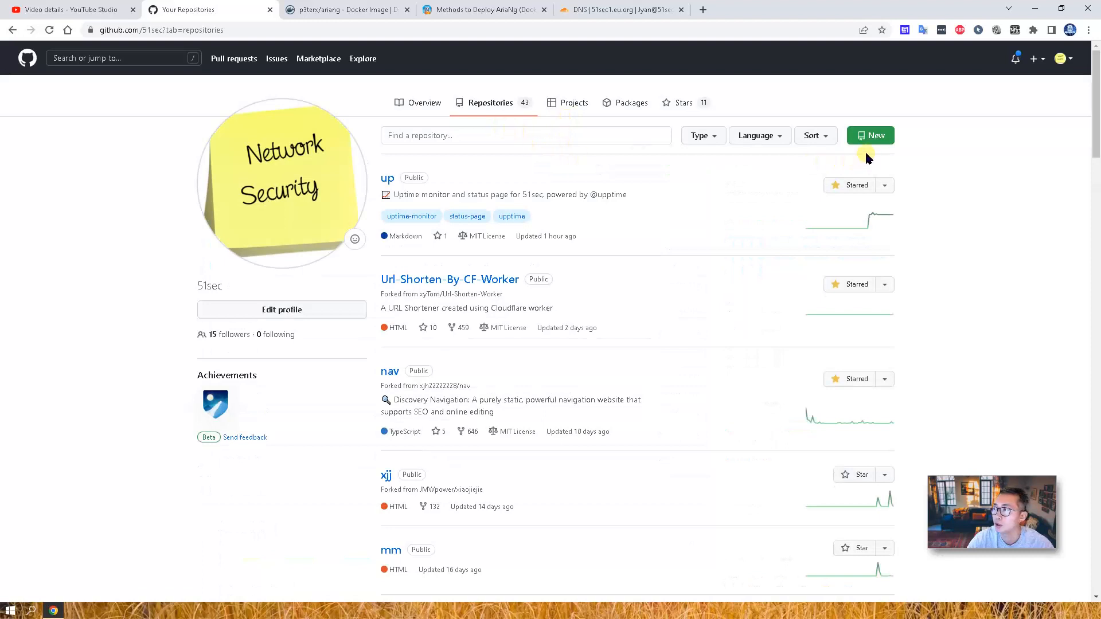
# - Create a public repository named ariang with the description 'ariang github page'
pyautogui.click(870, 135)
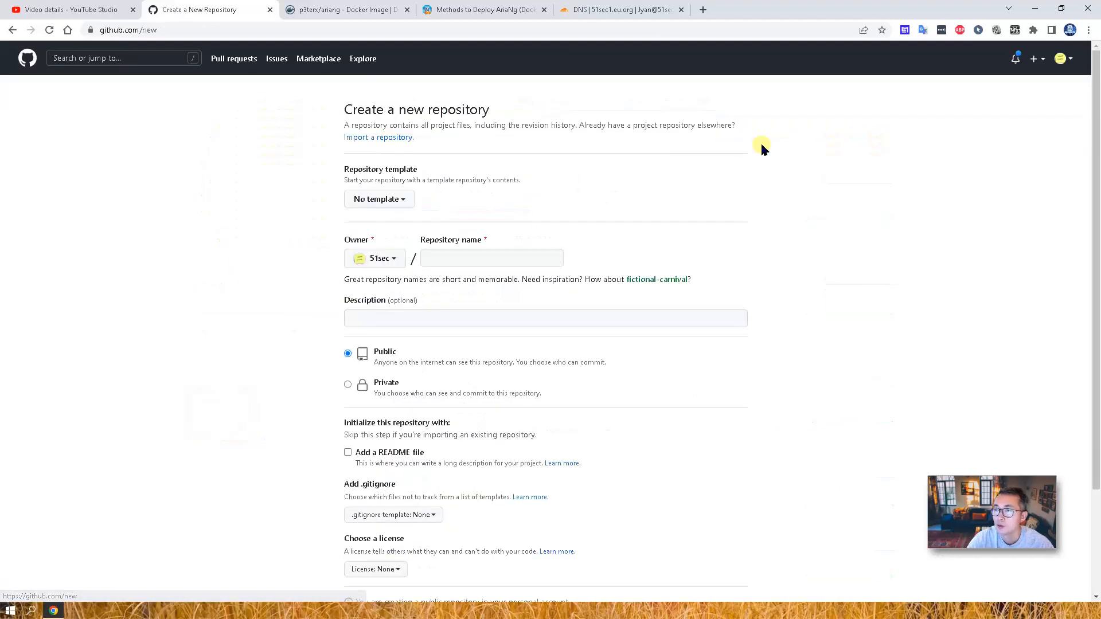
pyautogui.click(491, 258)
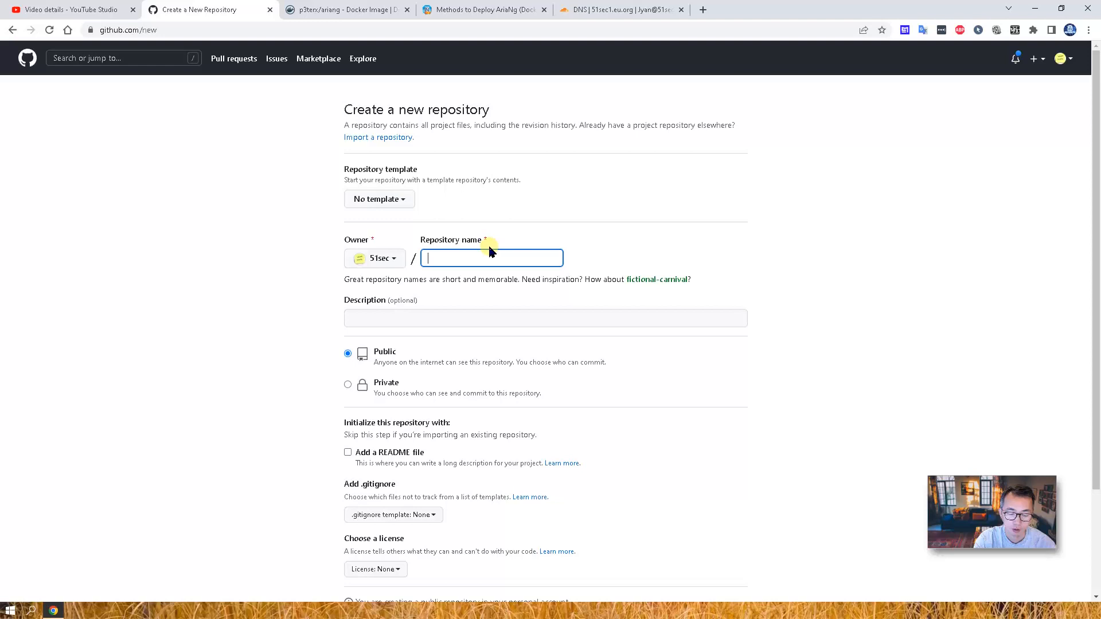
pyautogui.write('ariang')
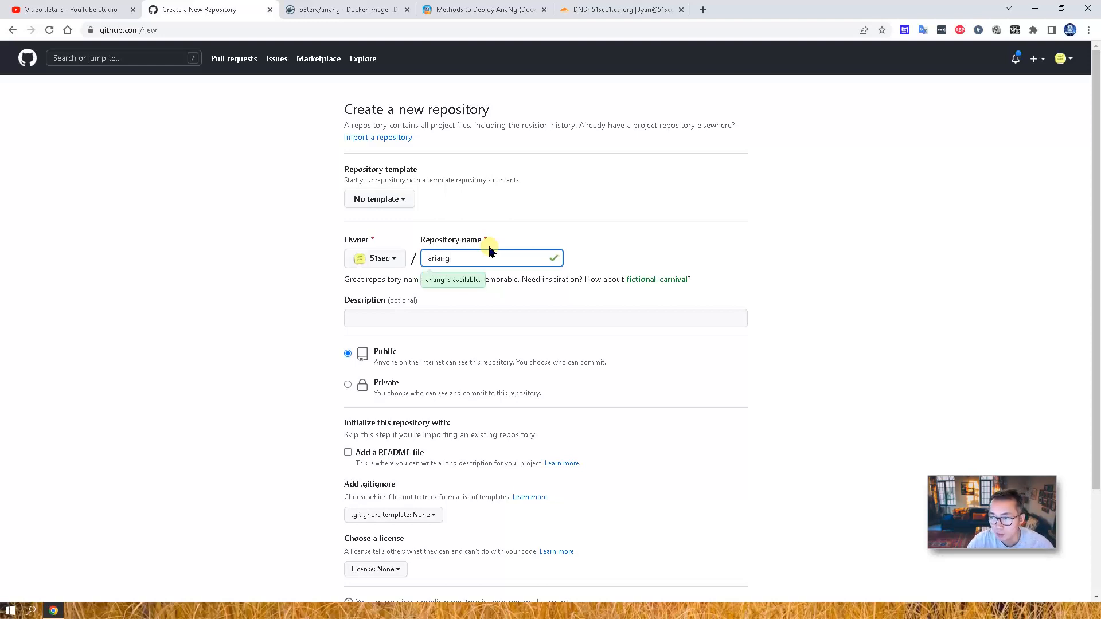
pyautogui.moveTo(513, 320)
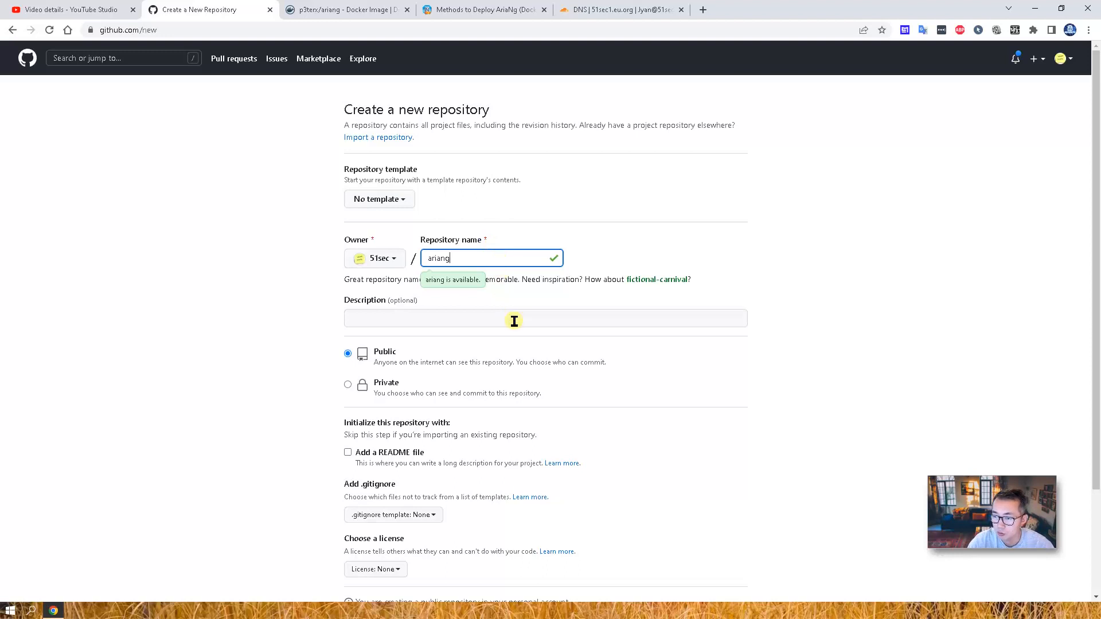
pyautogui.click(545, 318)
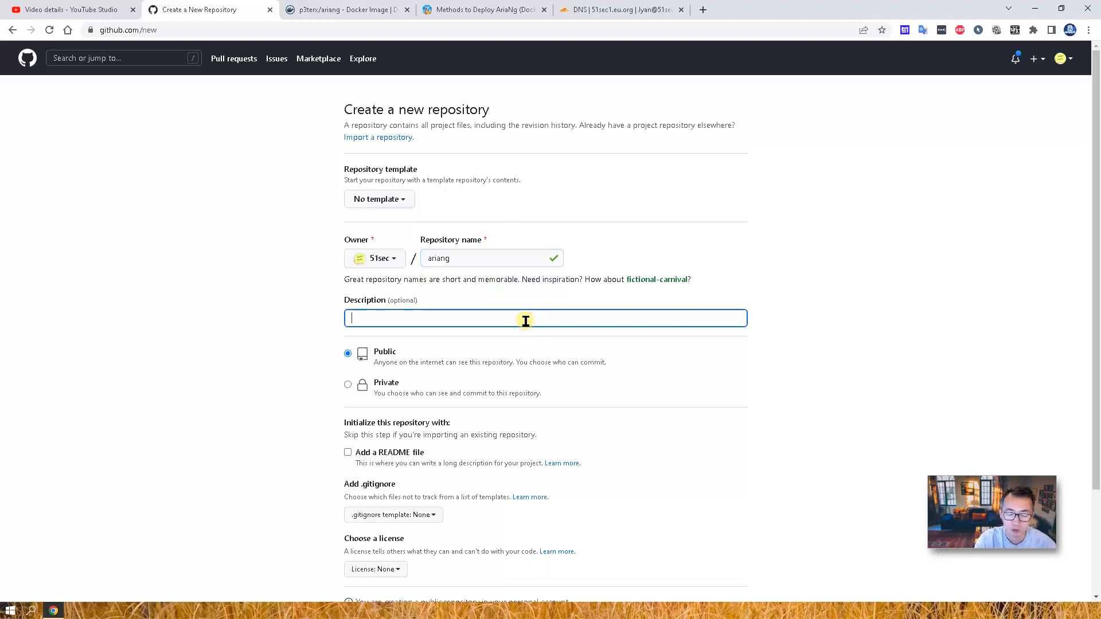
pyautogui.write('ariang github page')
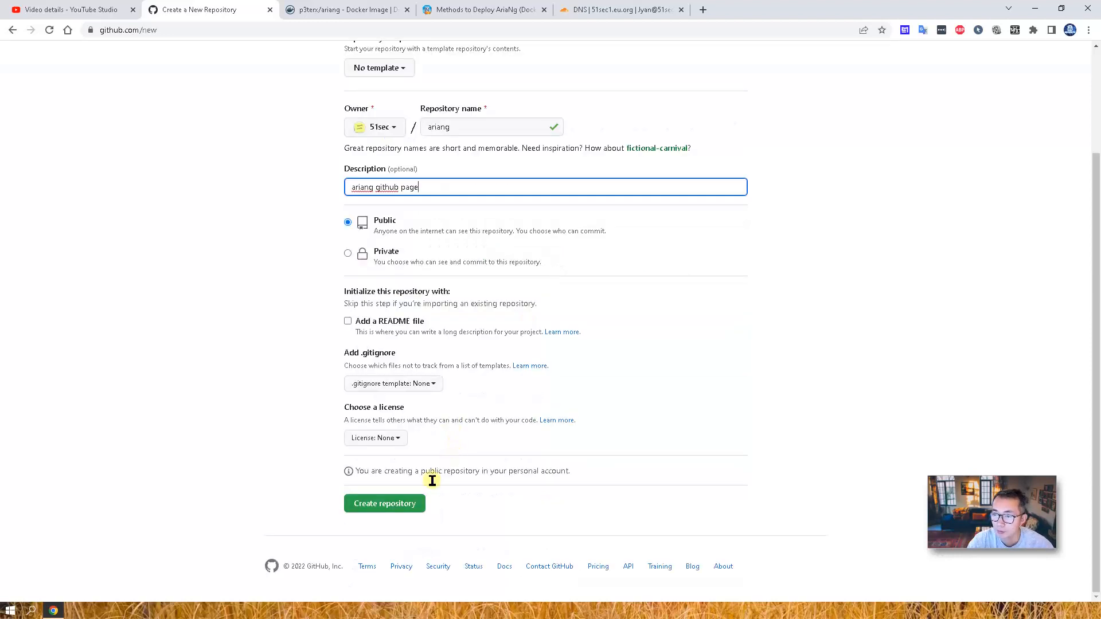
pyautogui.click(384, 503)
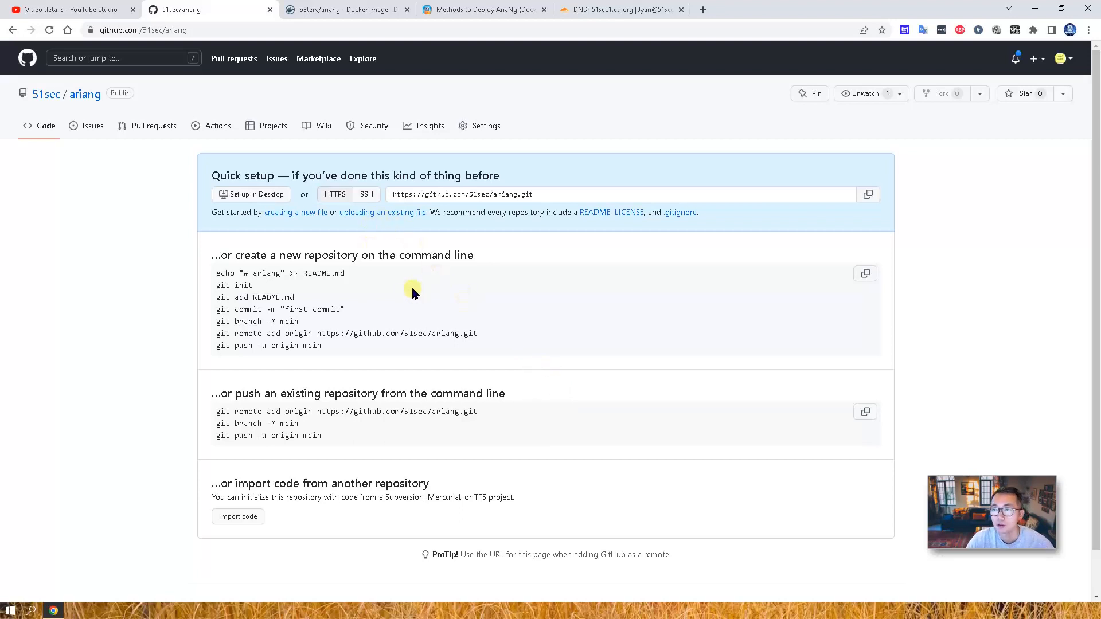
pyautogui.moveTo(400, 266)
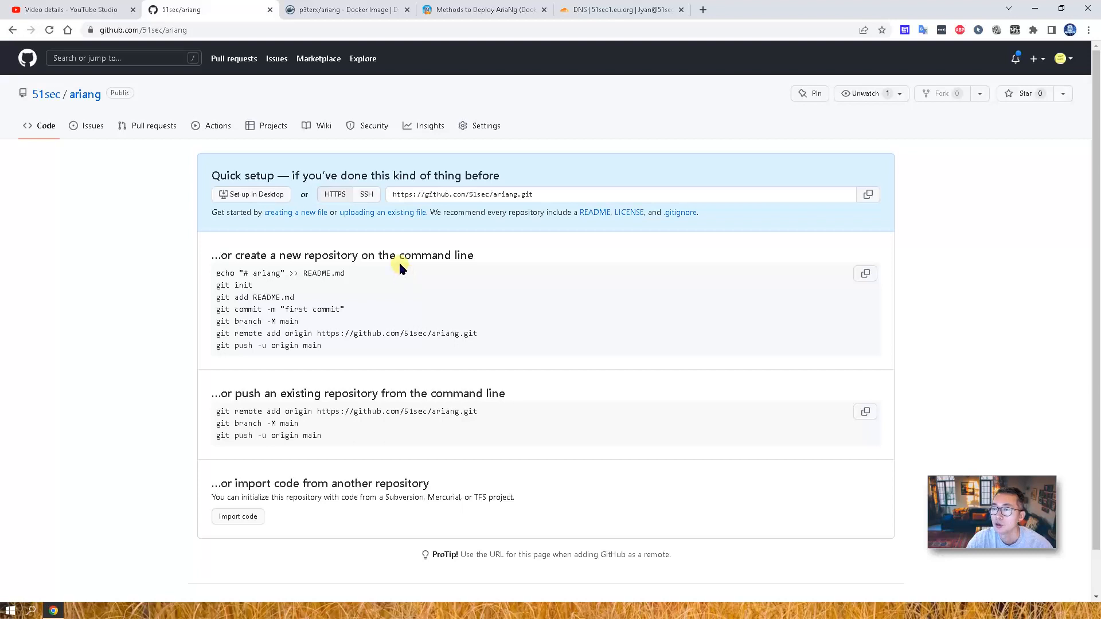
pyautogui.moveTo(381, 248)
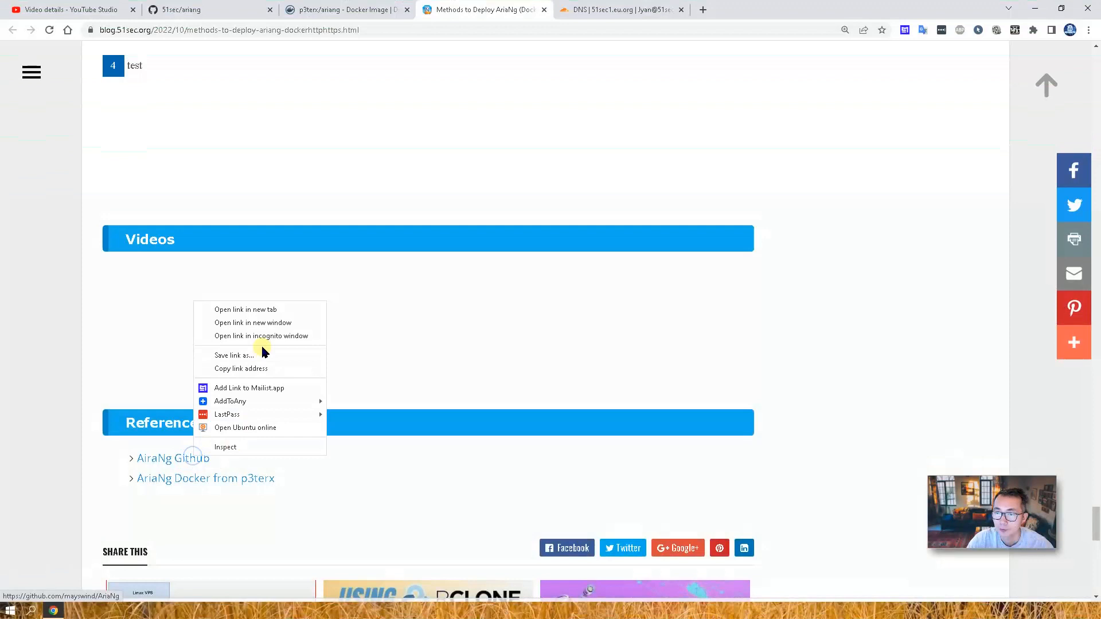
# - Open the blog's mayswind/AriaNg GitHub reference link in a new tab
pyautogui.click(245, 309)
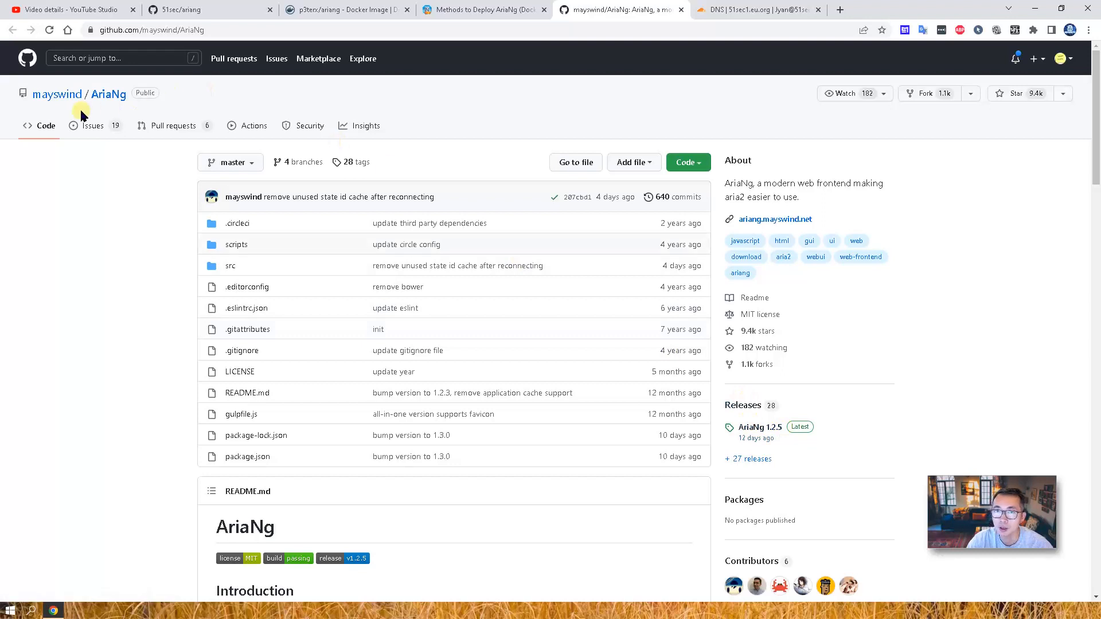
pyautogui.moveTo(145, 98)
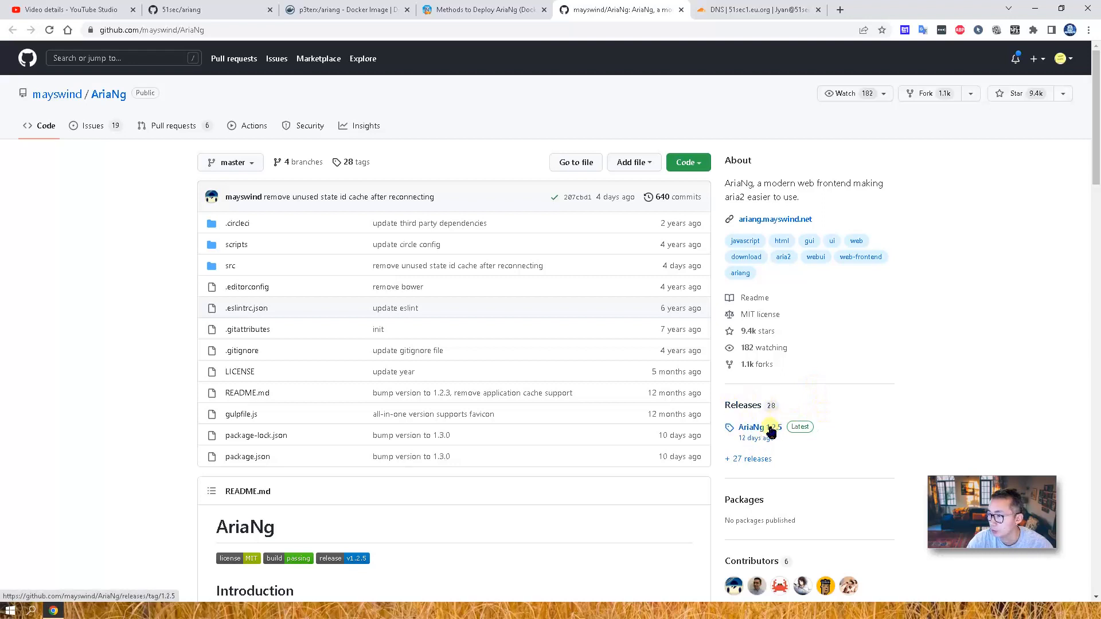
# - Download AriaNg-1.2.5-AllInOne.zip from the latest release and inspect its contents in WinRAR
pyautogui.click(751, 427)
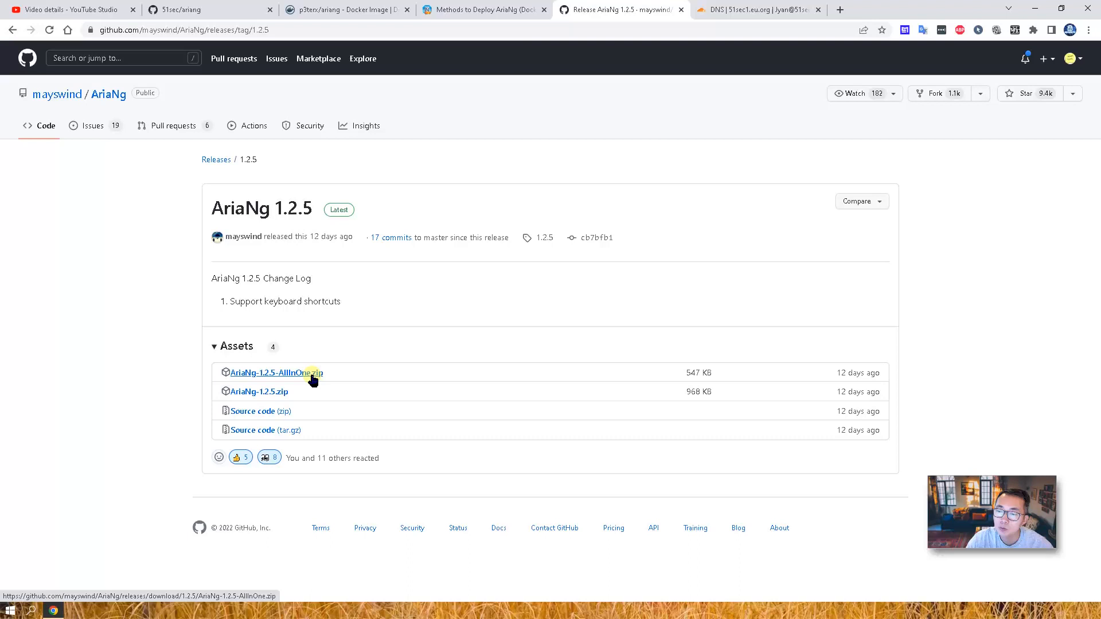
pyautogui.click(274, 372)
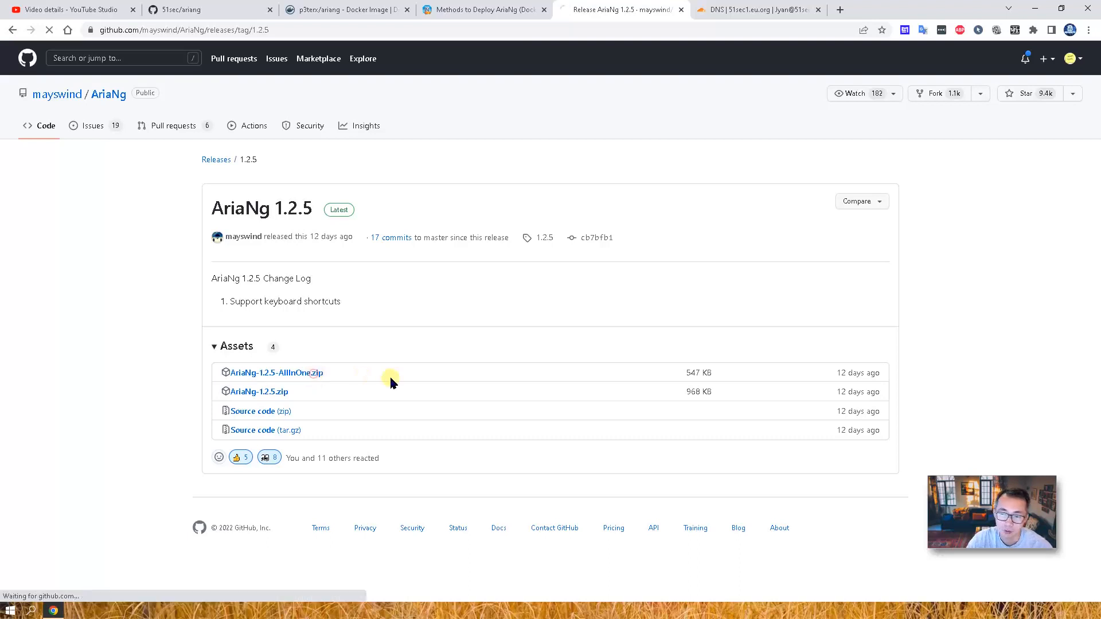
pyautogui.click(275, 372)
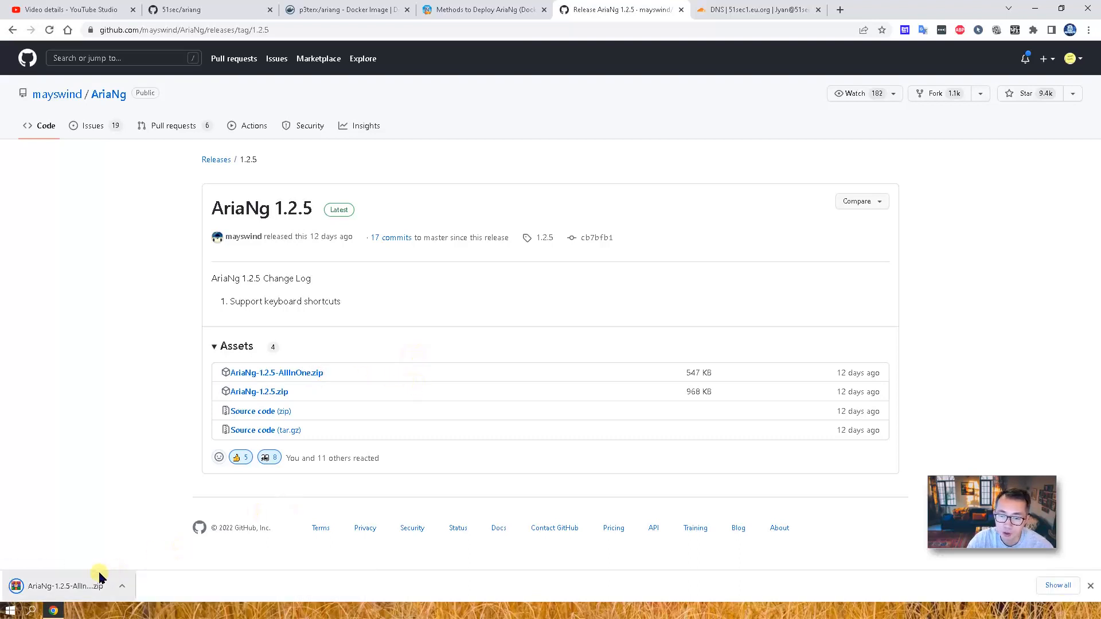
pyautogui.click(66, 585)
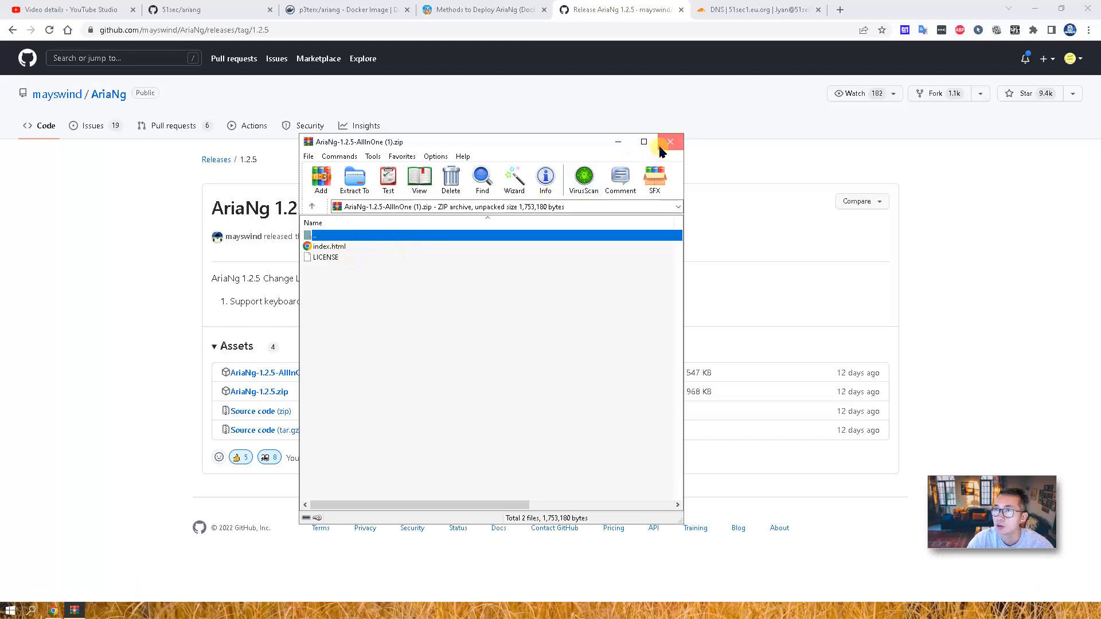
pyautogui.click(669, 141)
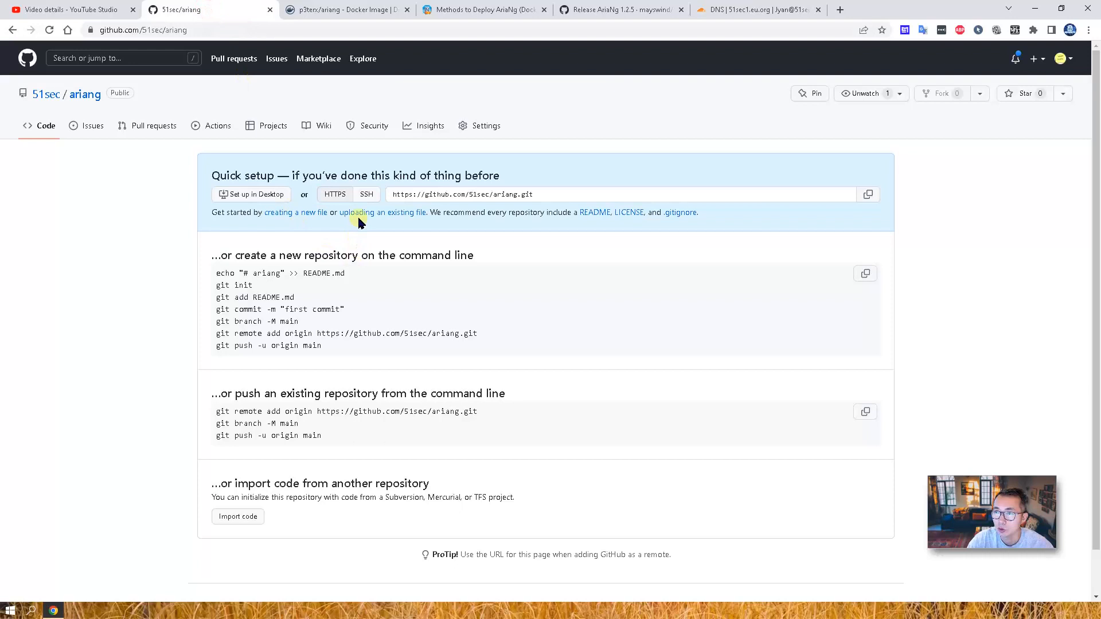
# - Upload index.html to the ariang repository and commit it
pyautogui.click(376, 212)
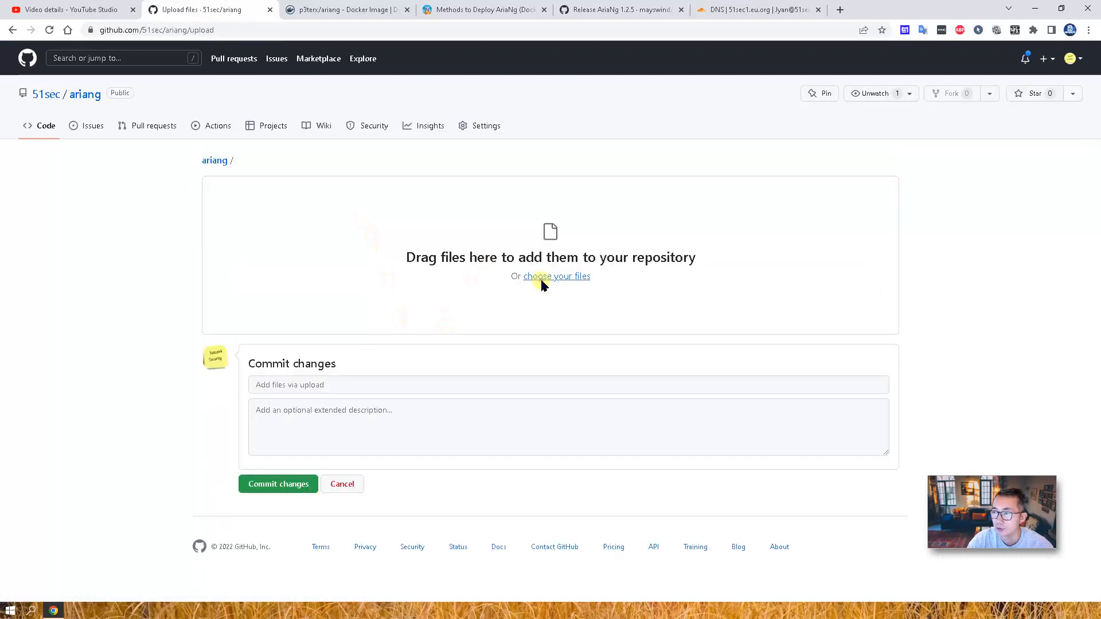
pyautogui.click(555, 276)
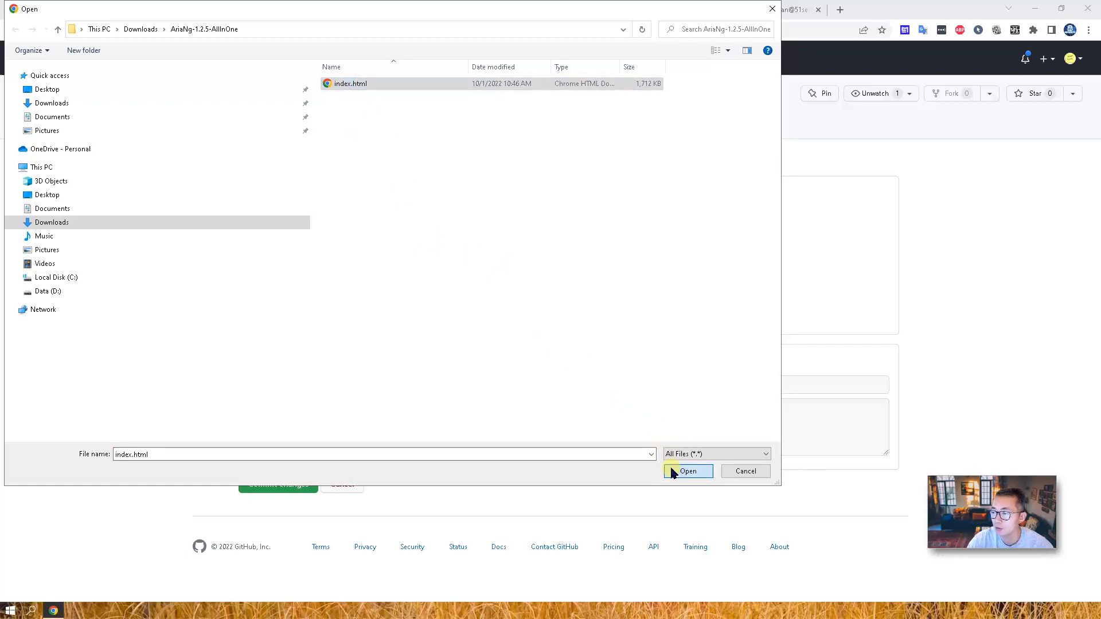
pyautogui.click(687, 471)
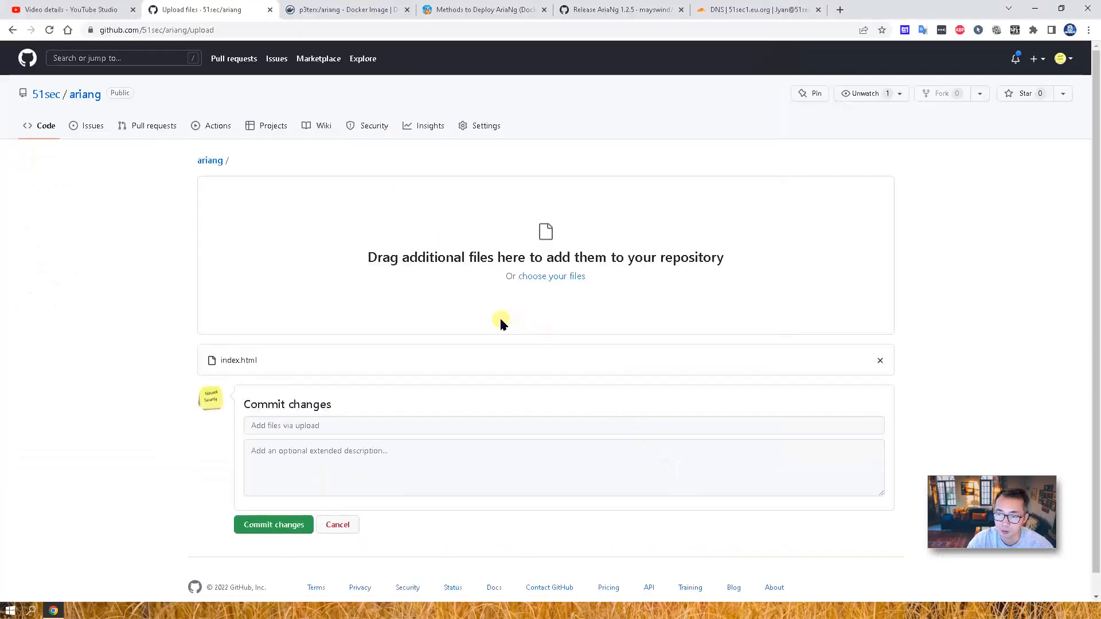
pyautogui.click(273, 524)
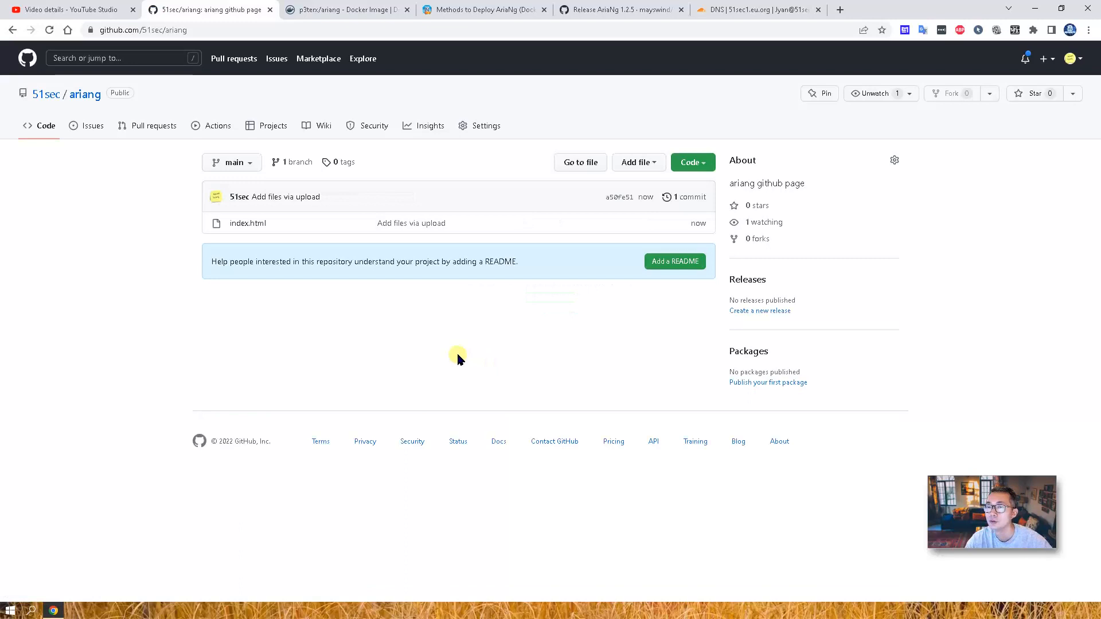
pyautogui.moveTo(407, 337)
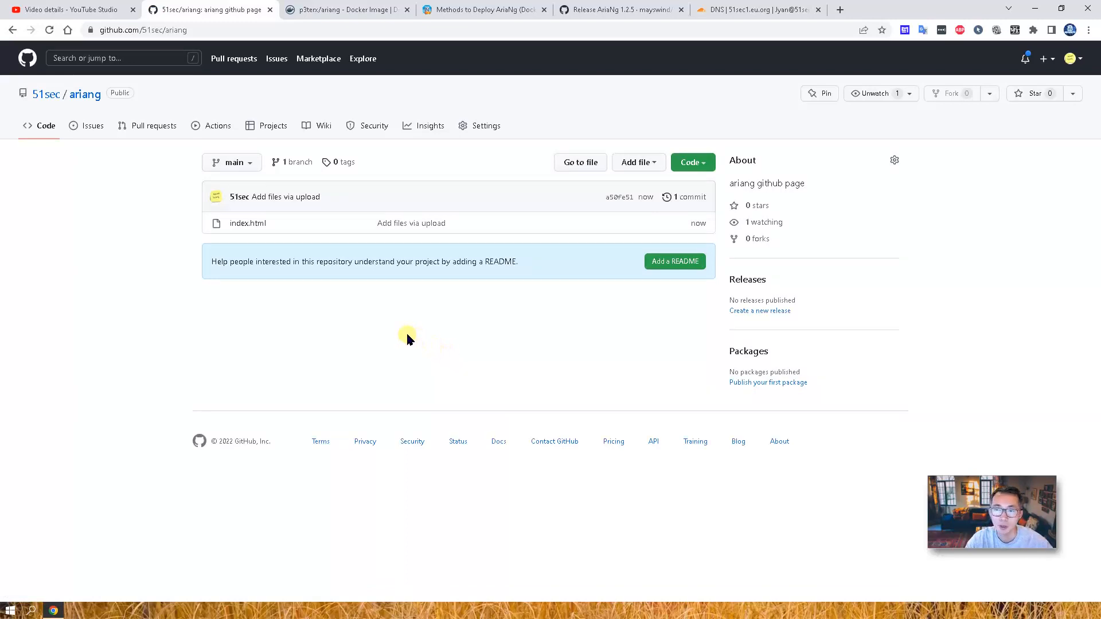
pyautogui.moveTo(457, 169)
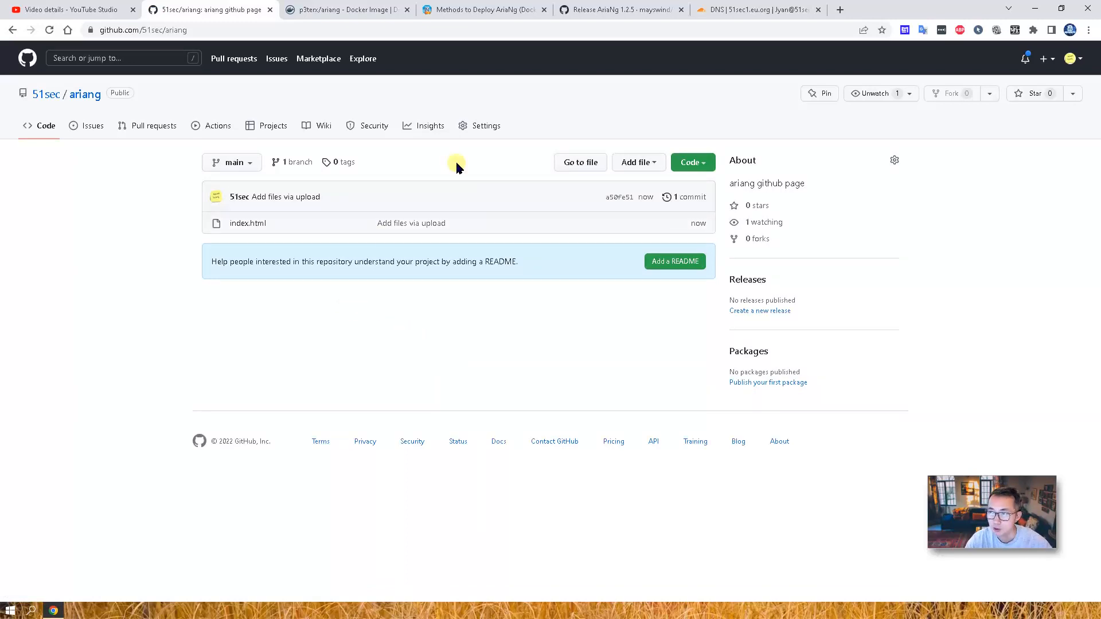
# - Set the ariang Pages source to the main branch root and save
pyautogui.click(485, 126)
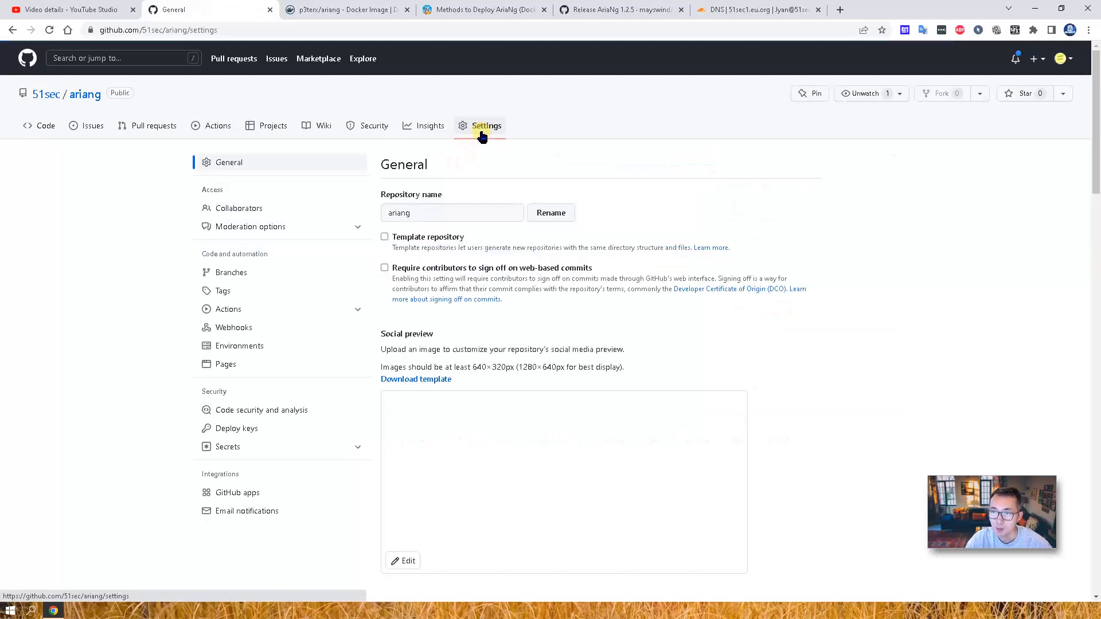
pyautogui.moveTo(478, 343)
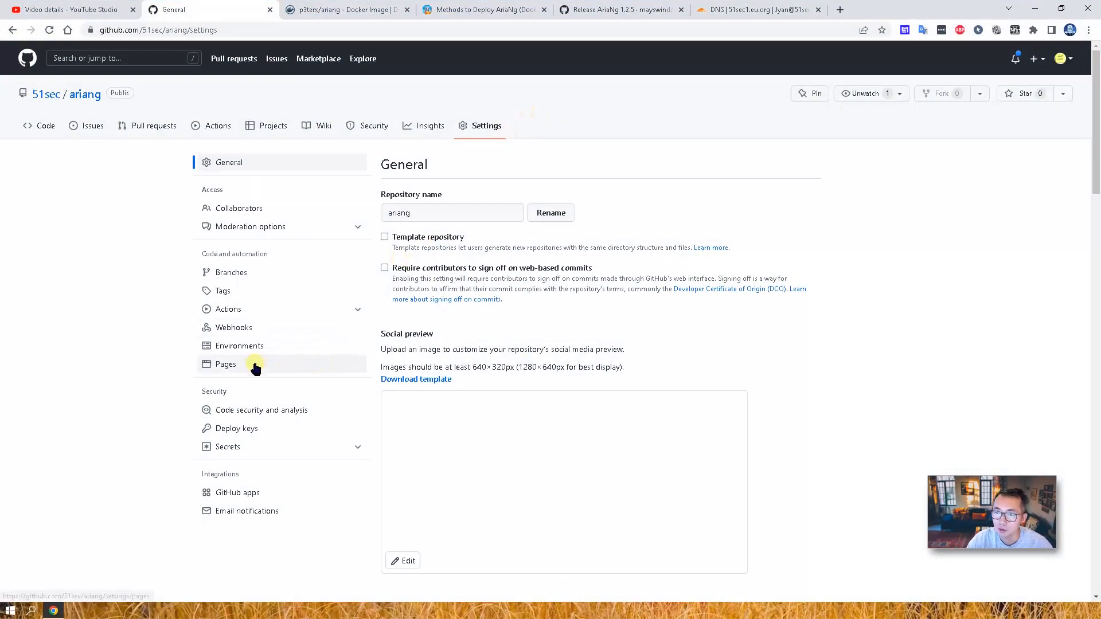
pyautogui.click(225, 363)
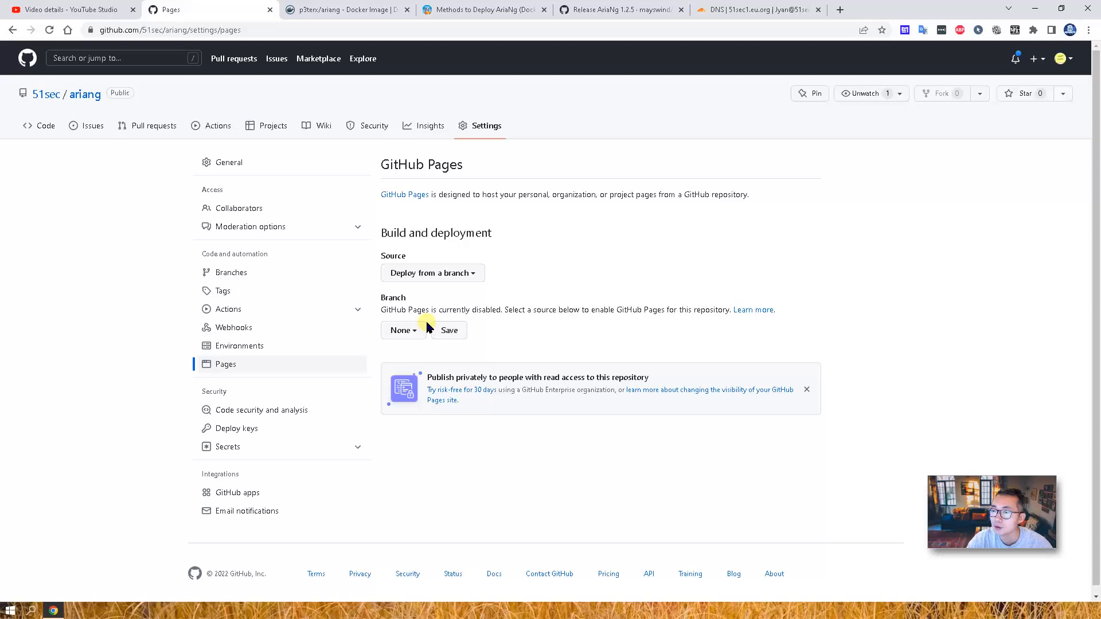
pyautogui.click(402, 330)
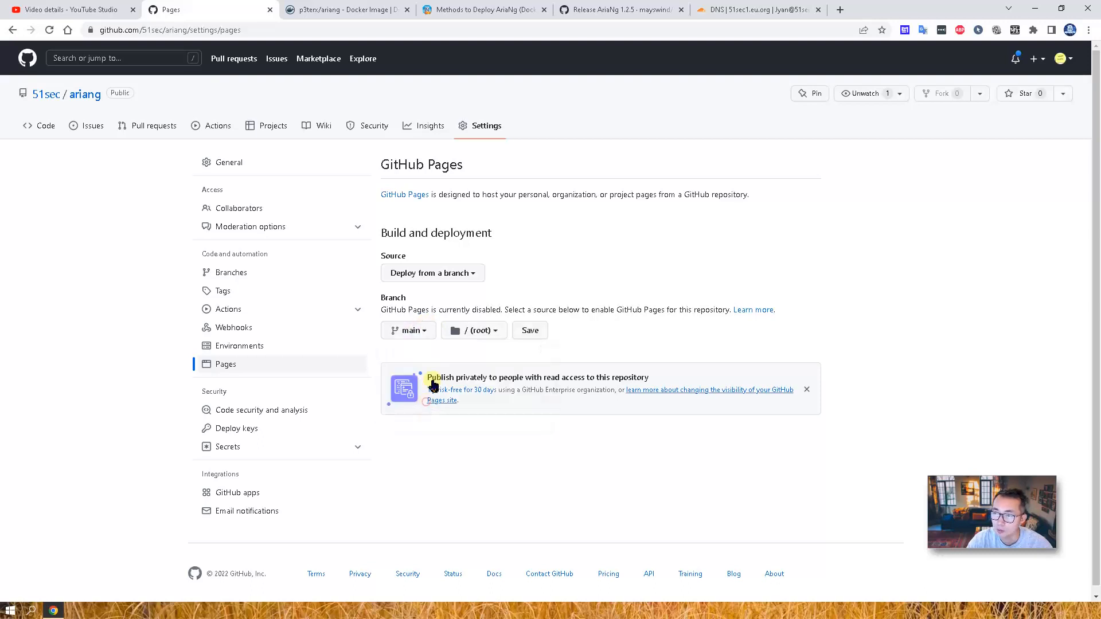
pyautogui.click(529, 331)
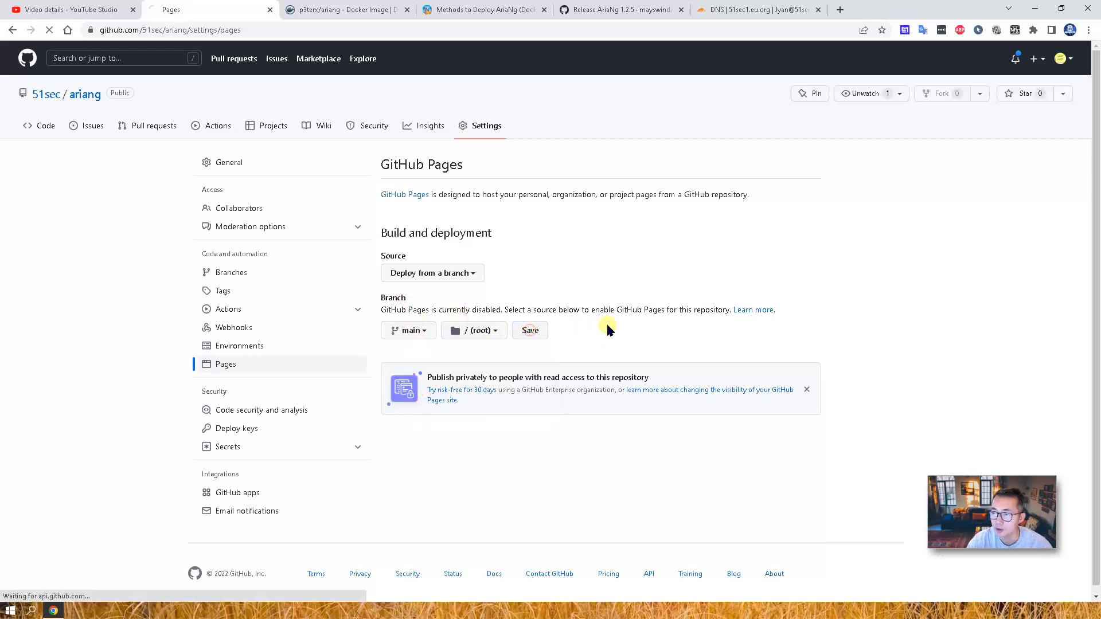
pyautogui.click(529, 330)
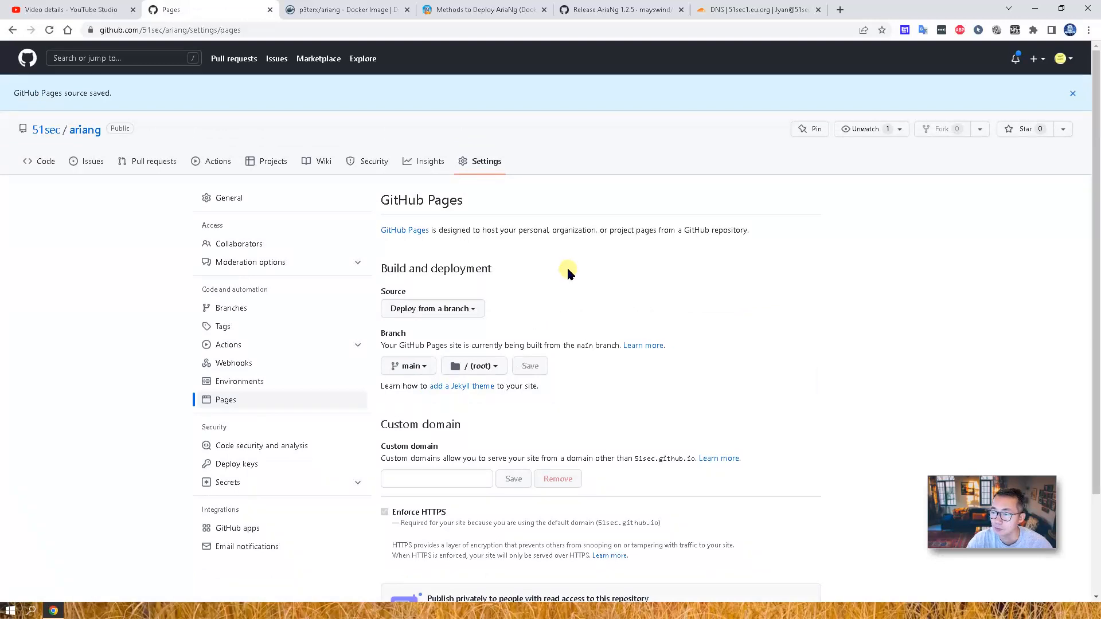
pyautogui.moveTo(528, 251)
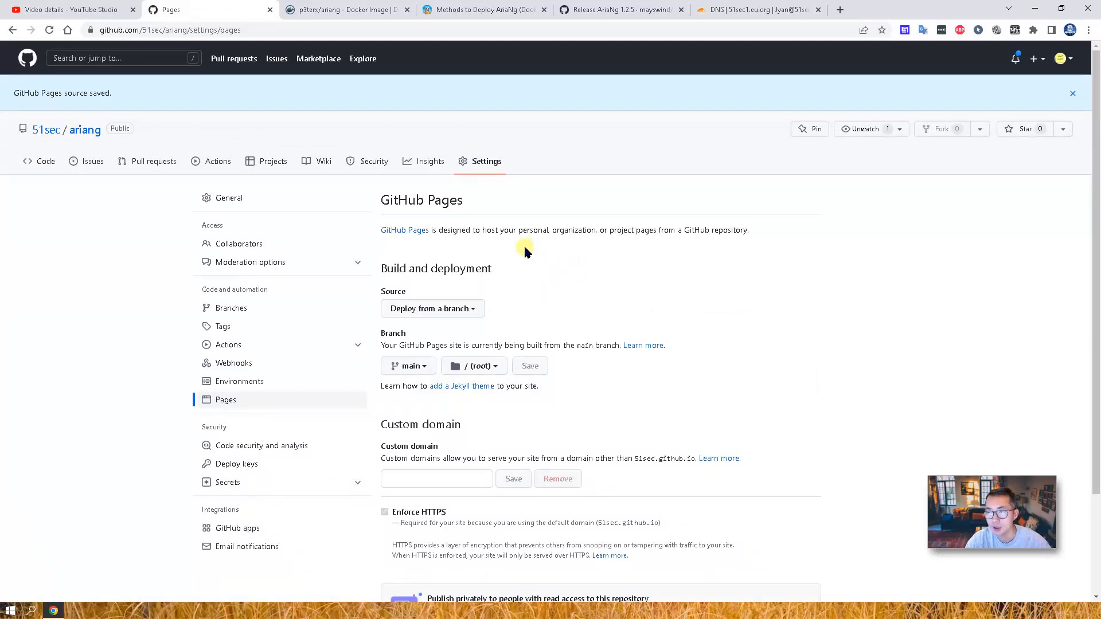
pyautogui.moveTo(49, 29)
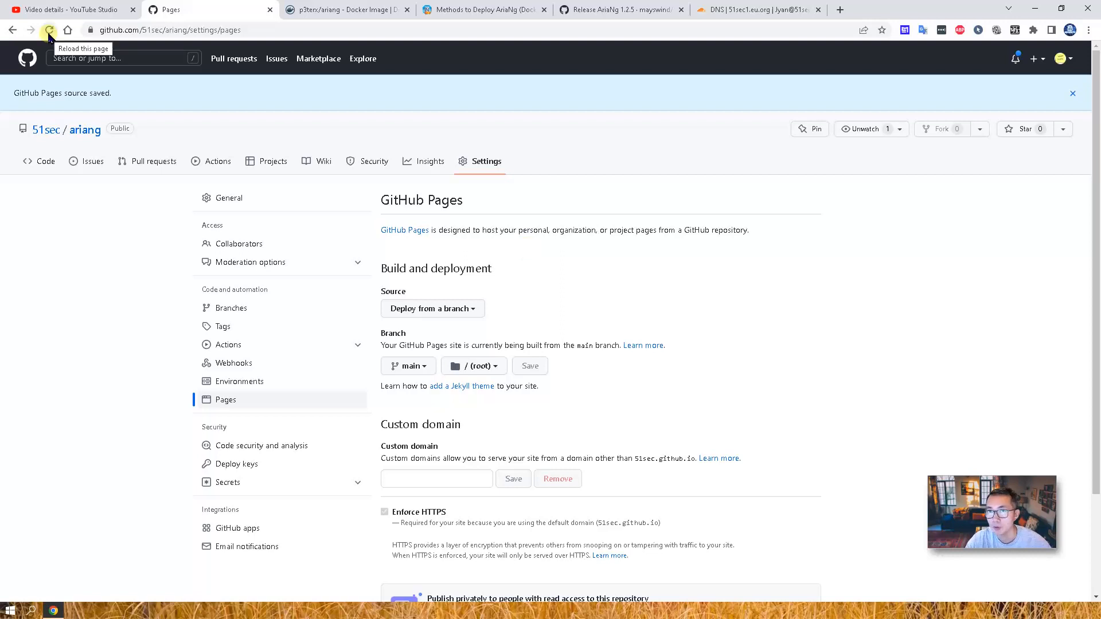
# - Reload the Pages settings to confirm the live URL and open 51sec.github.io/ariang
pyautogui.click(49, 37)
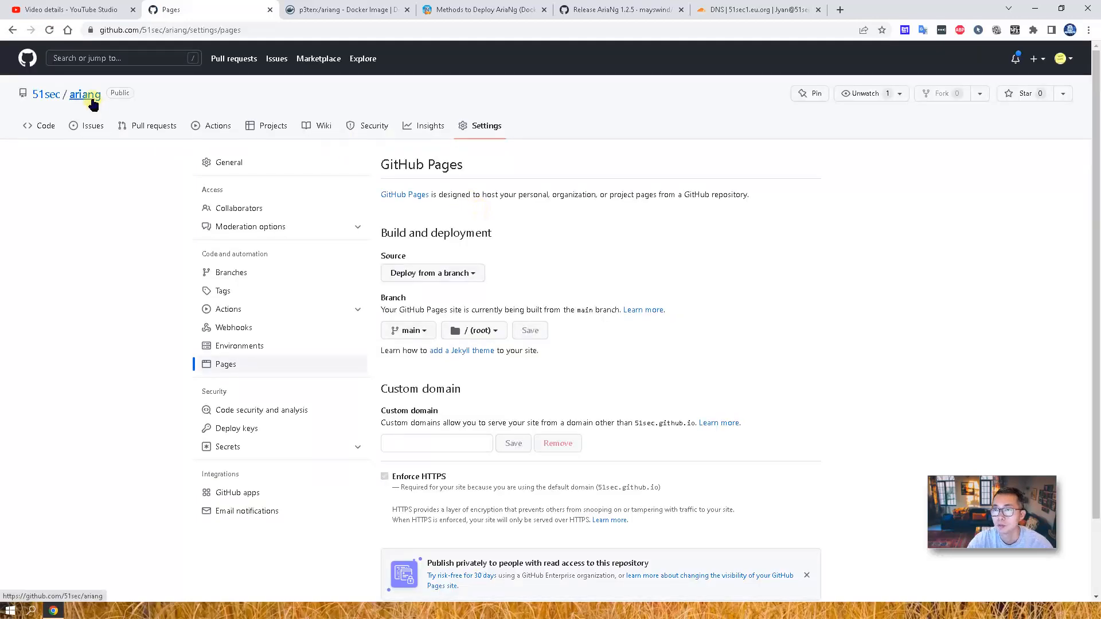
pyautogui.click(84, 94)
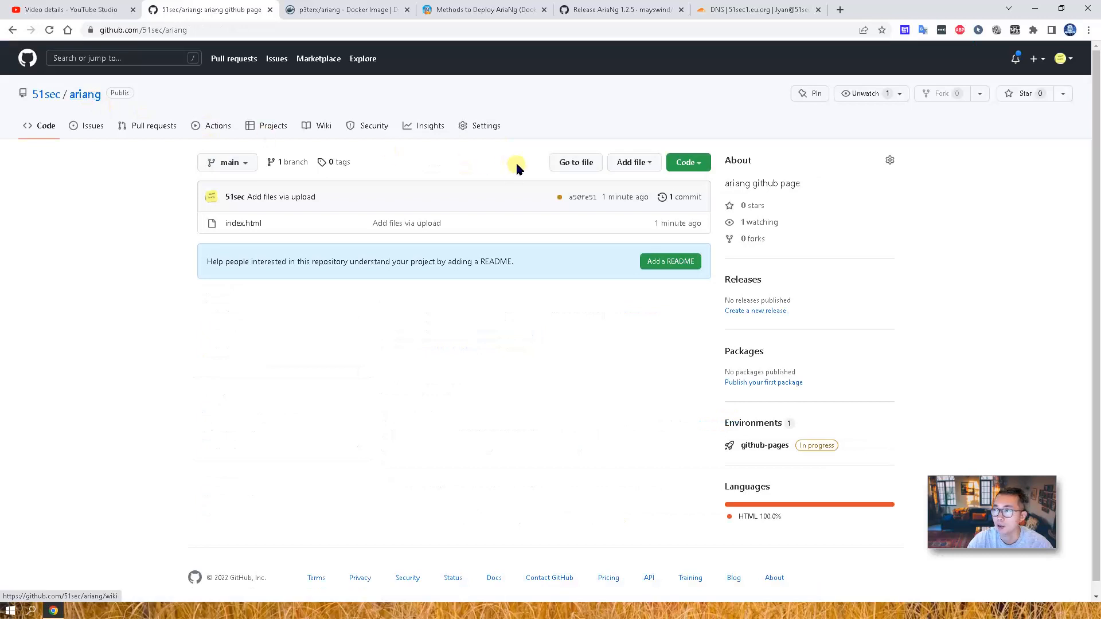
pyautogui.moveTo(486, 125)
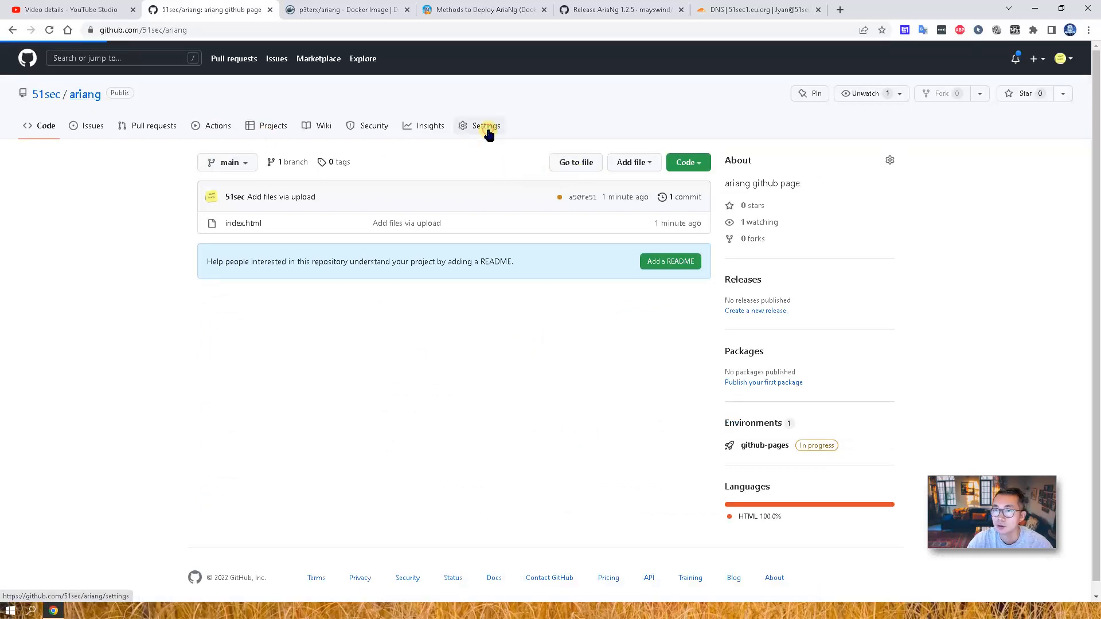
pyautogui.click(486, 125)
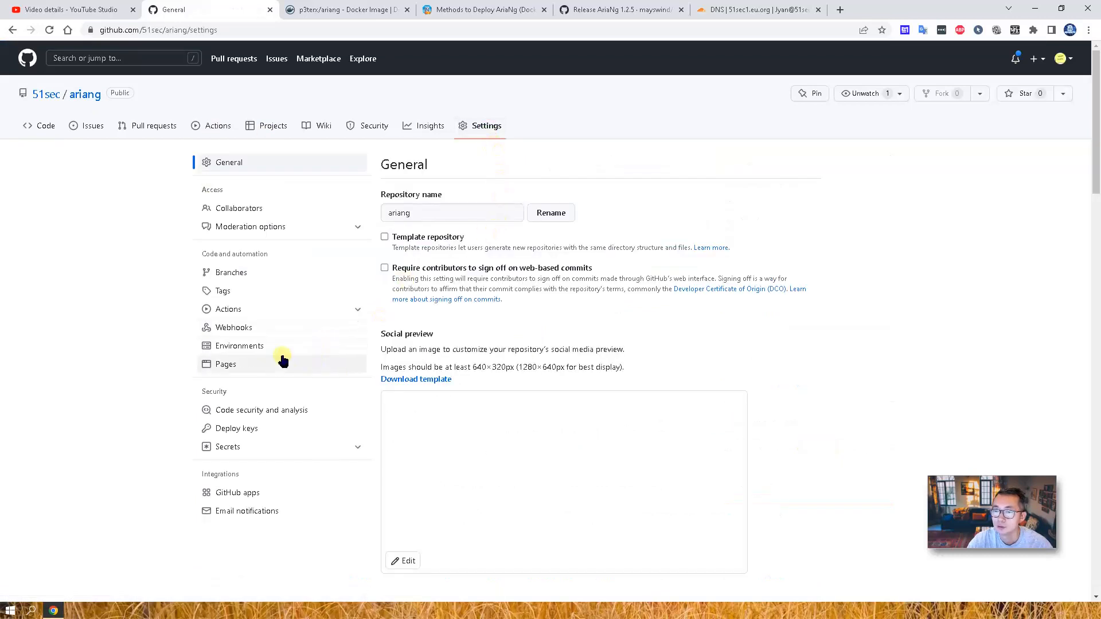
pyautogui.click(225, 363)
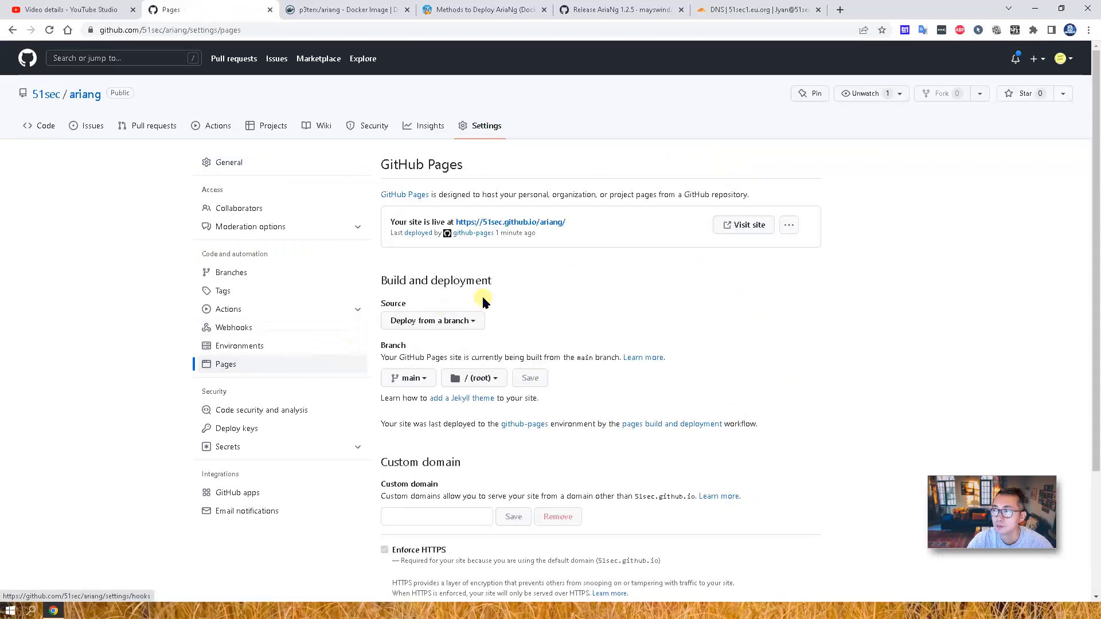
pyautogui.moveTo(609, 235)
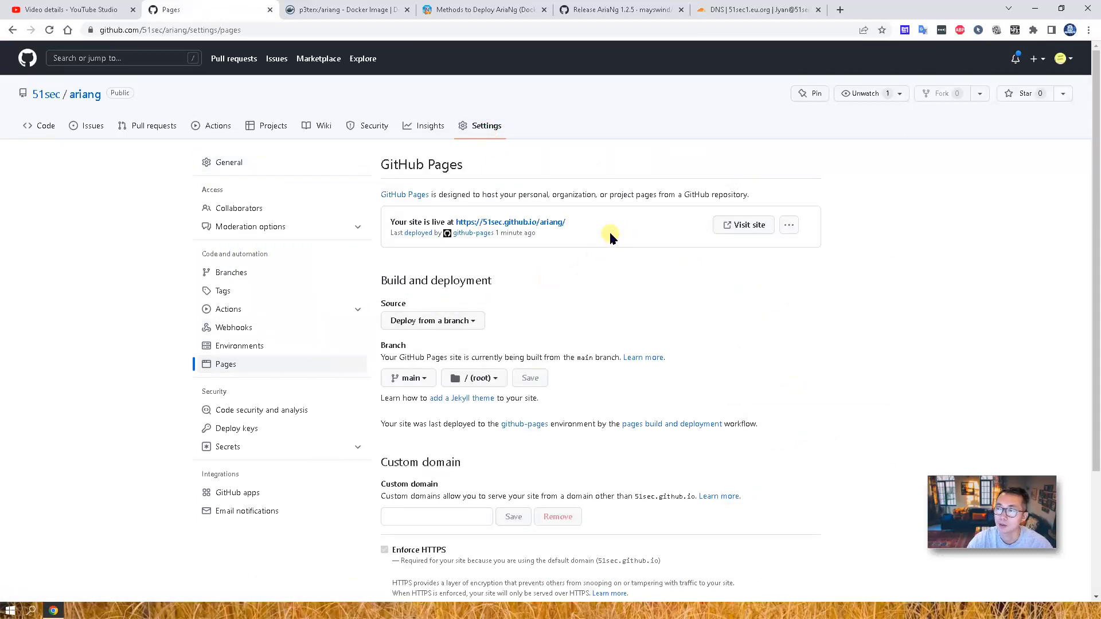
pyautogui.click(743, 224)
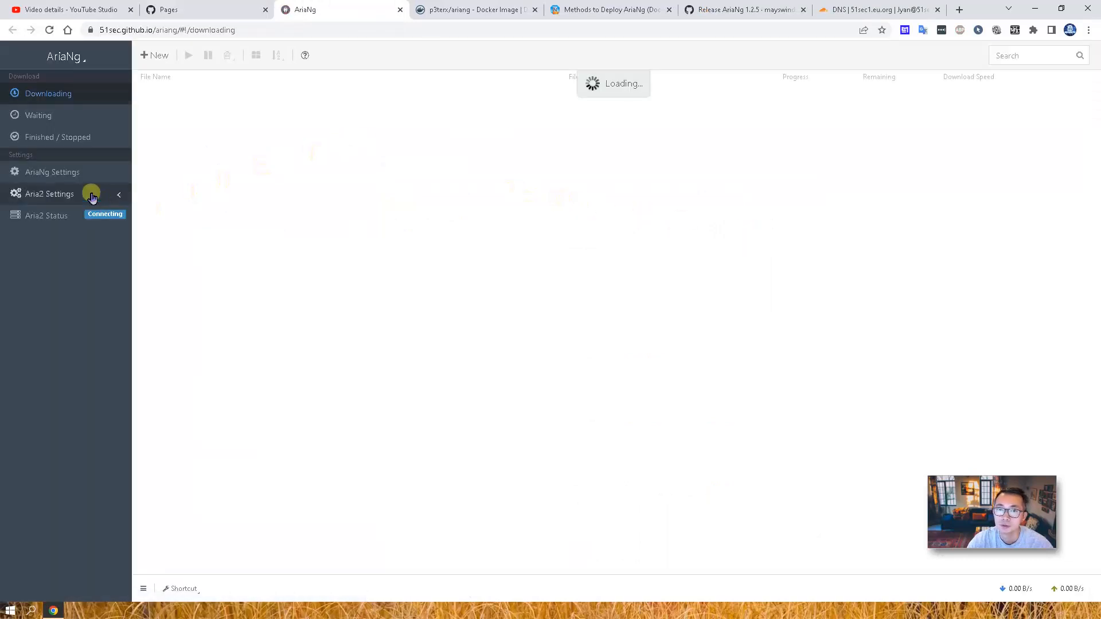
# - Check AriaNg's RPC settings for 51sec.github.io:6800, then return to the GitHub tab
pyautogui.click(53, 171)
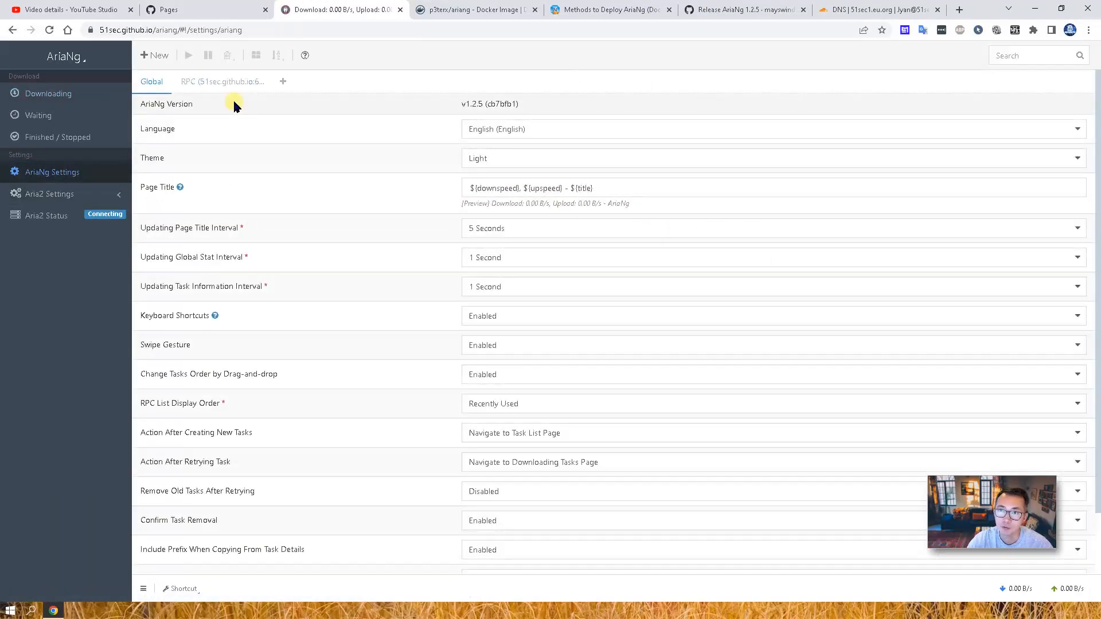
pyautogui.click(223, 82)
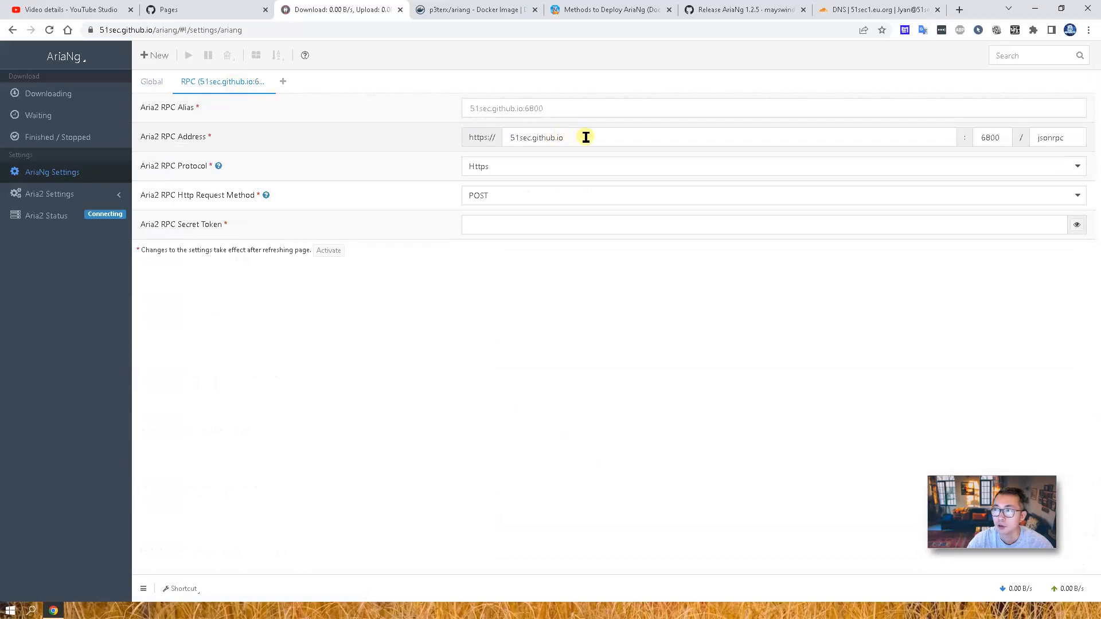
pyautogui.click(172, 29)
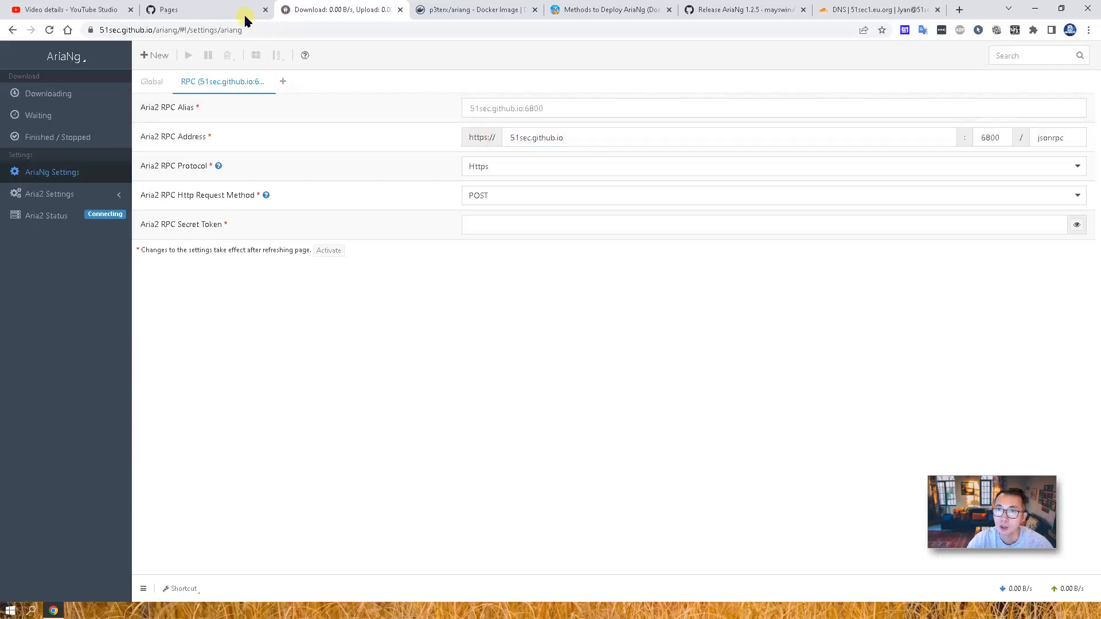
pyautogui.click(203, 9)
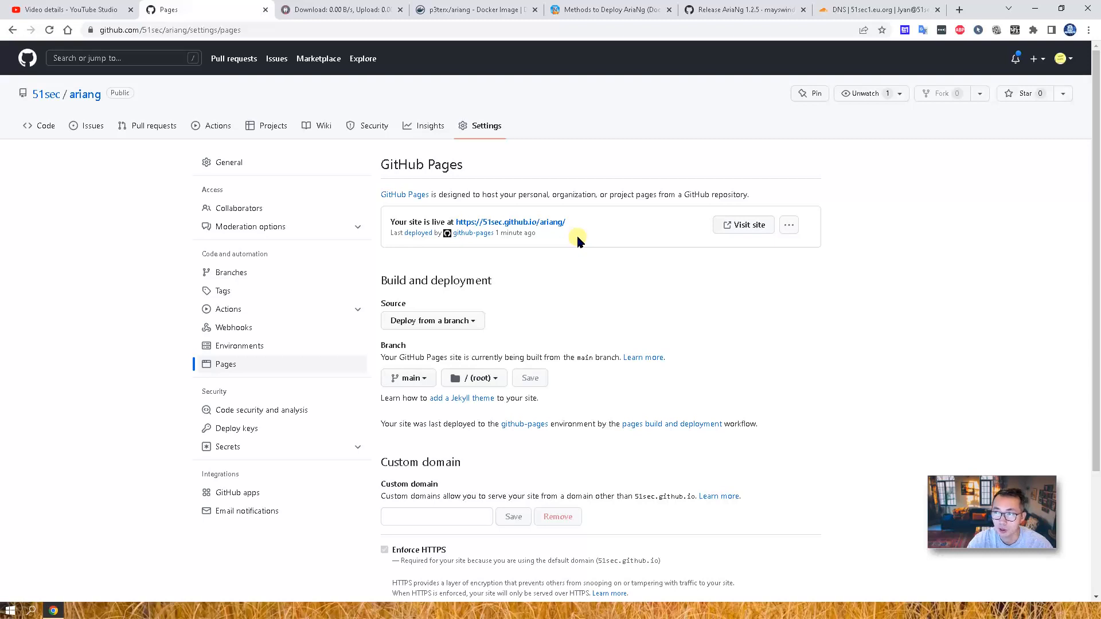
pyautogui.moveTo(588, 234)
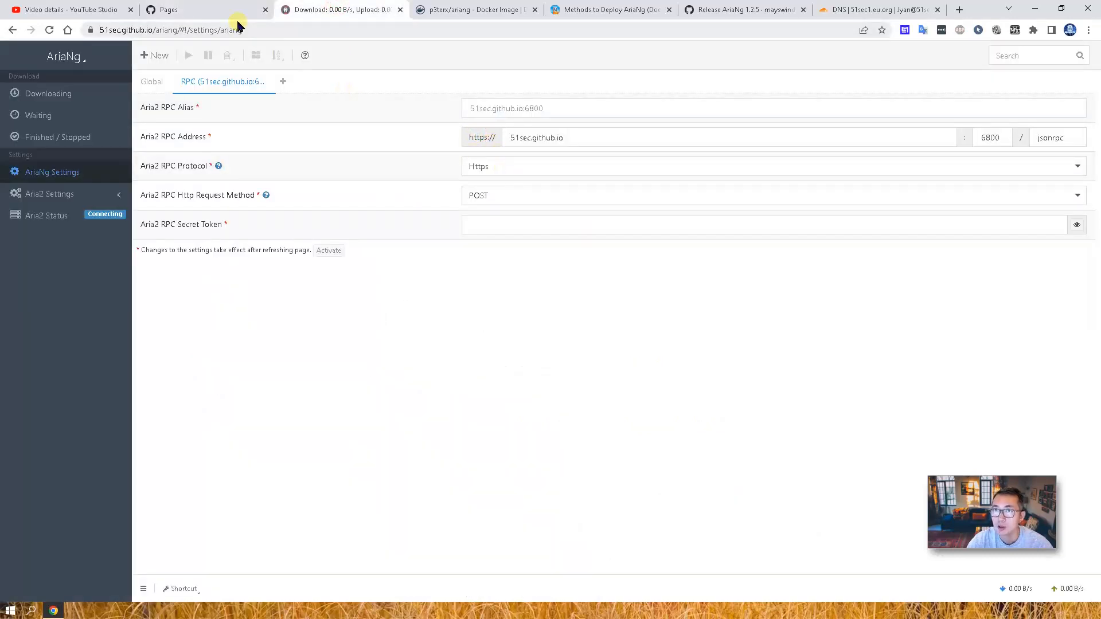
# - Review the ariang Pages settings, showing the live site and no custom domain
pyautogui.click(172, 9)
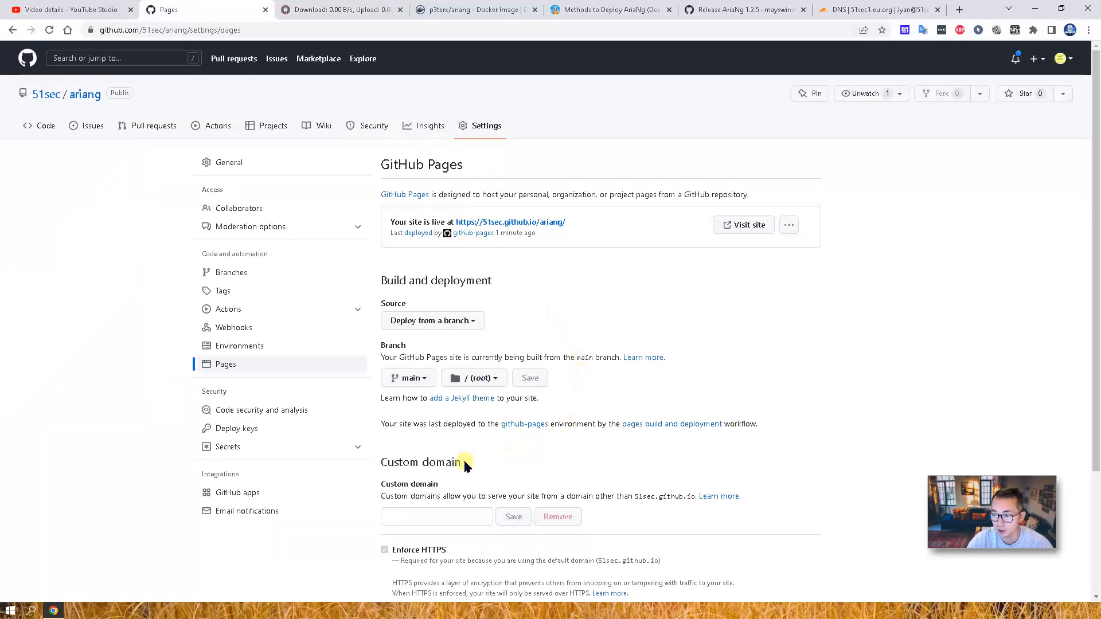
pyautogui.doubleClick(420, 462)
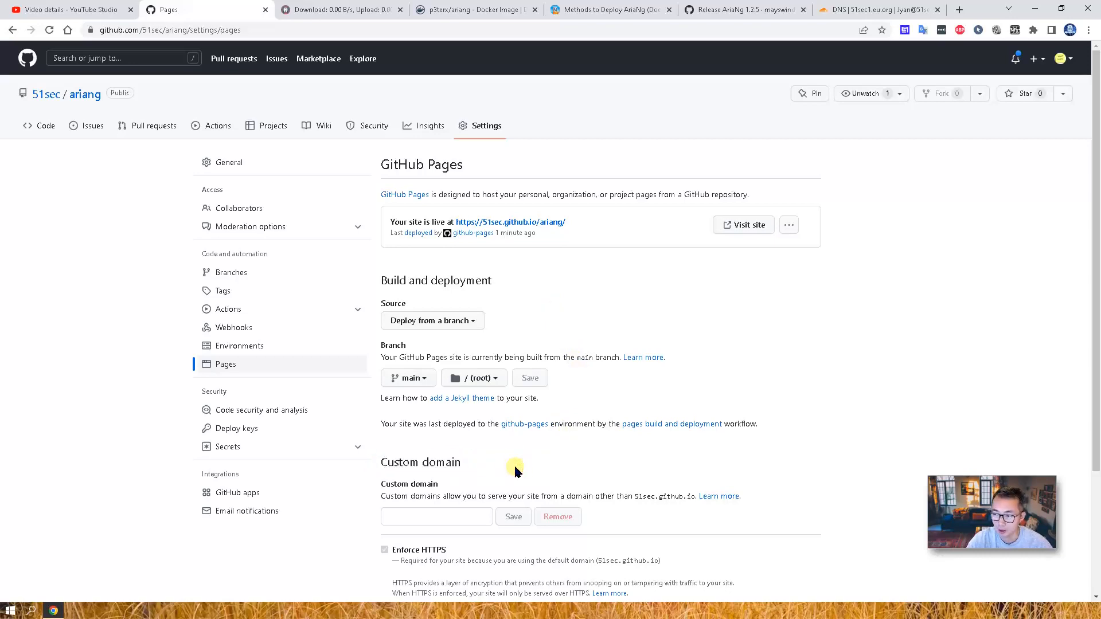
pyautogui.scroll(-3)
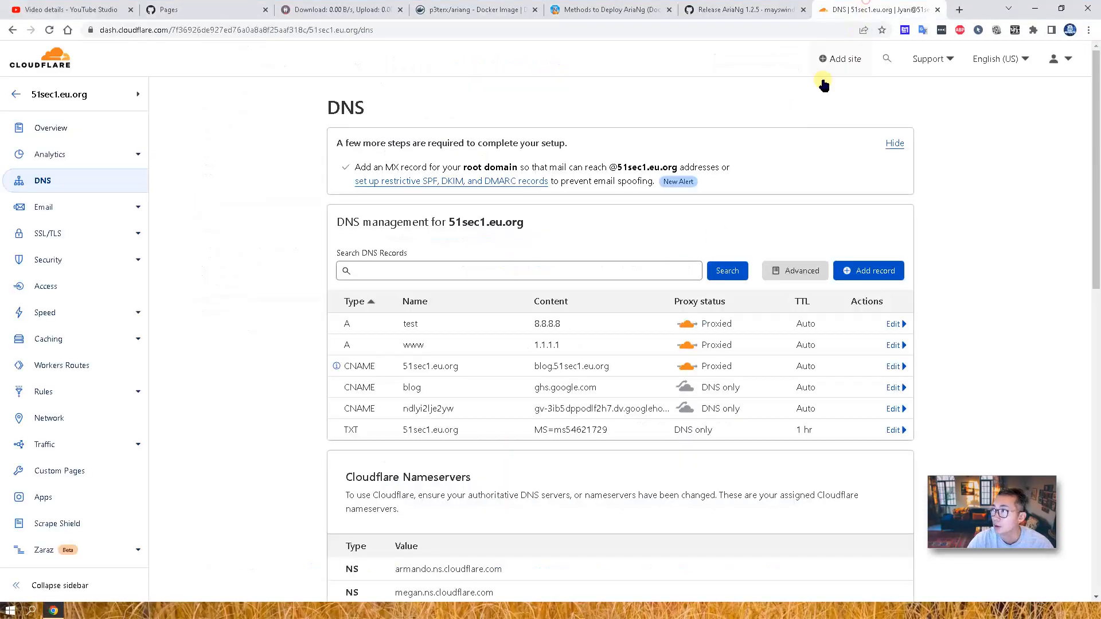
pyautogui.moveTo(269, 222)
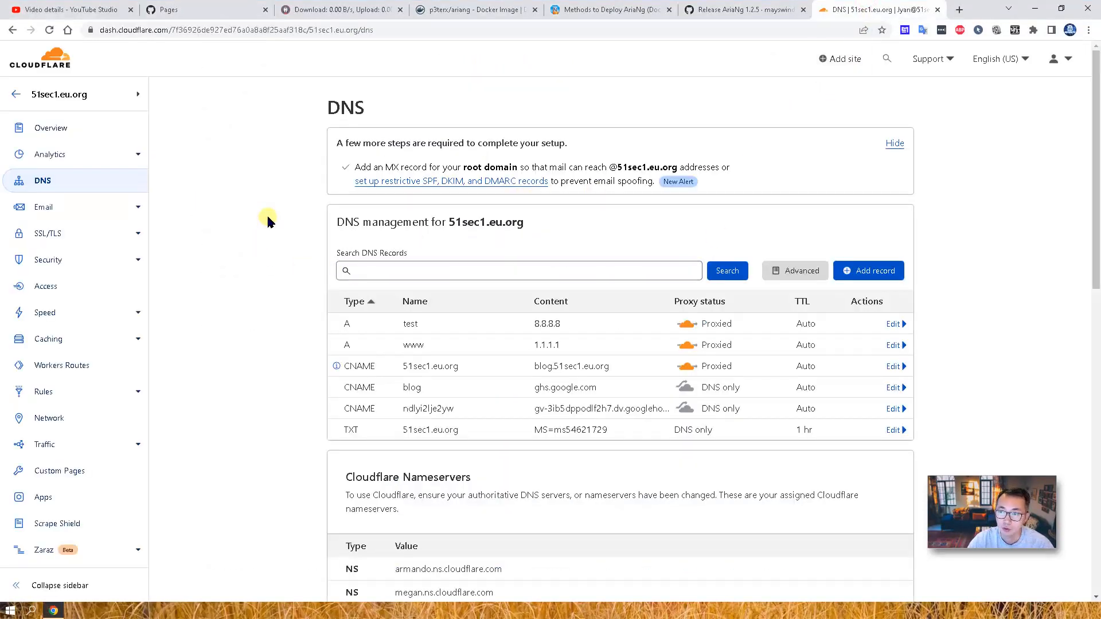
pyautogui.moveTo(394, 114)
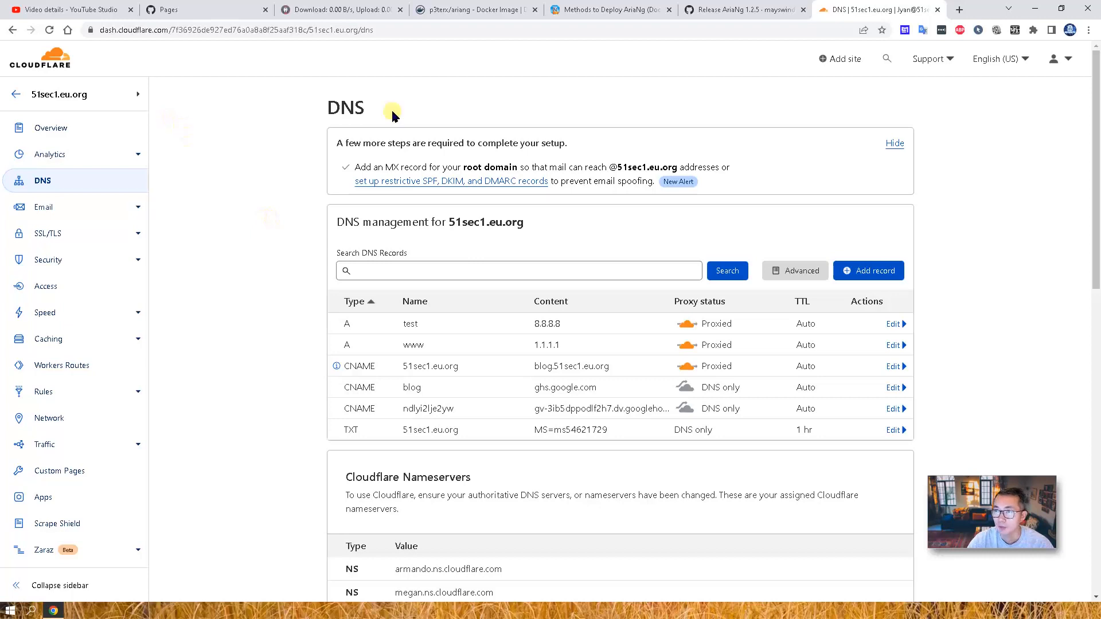
pyautogui.moveTo(59, 94)
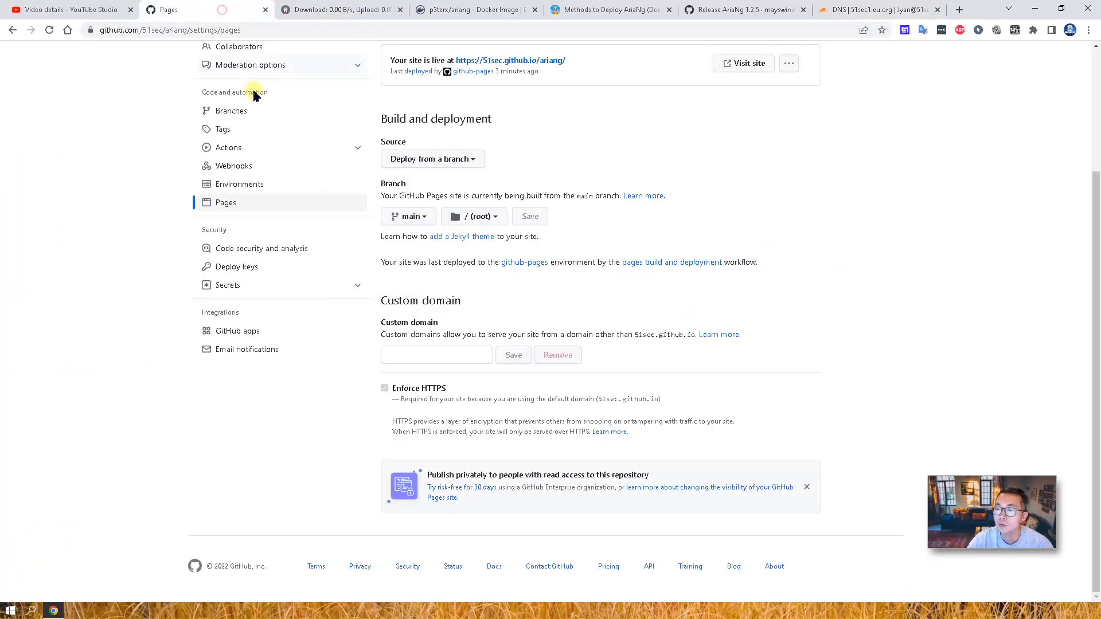
# - Open the account-level Pages settings from the profile menu
pyautogui.click(436, 354)
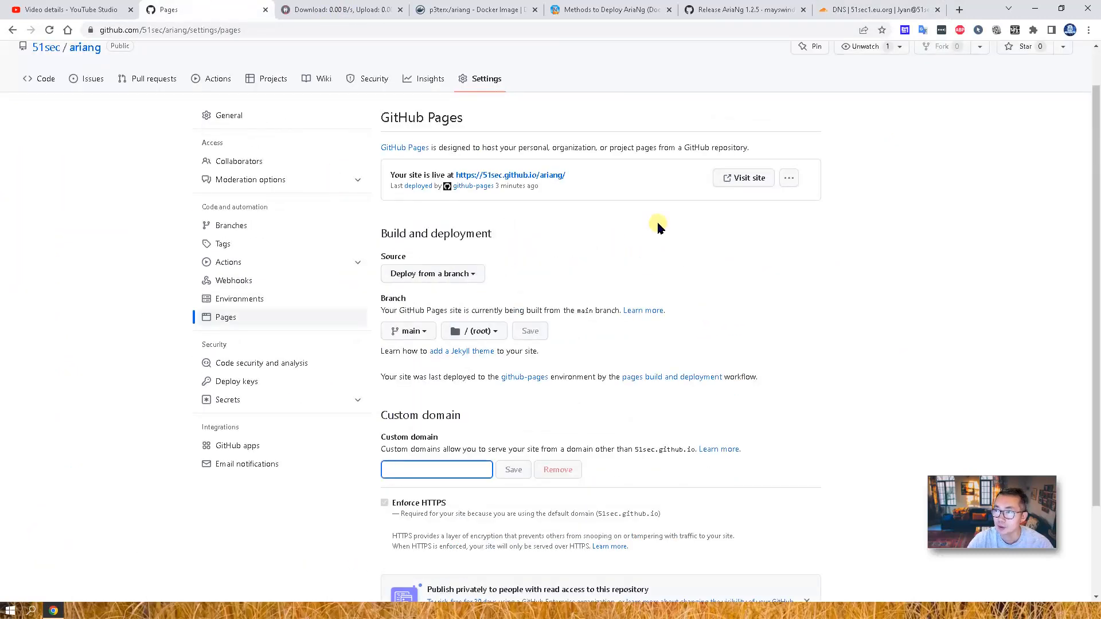
pyautogui.click(1061, 59)
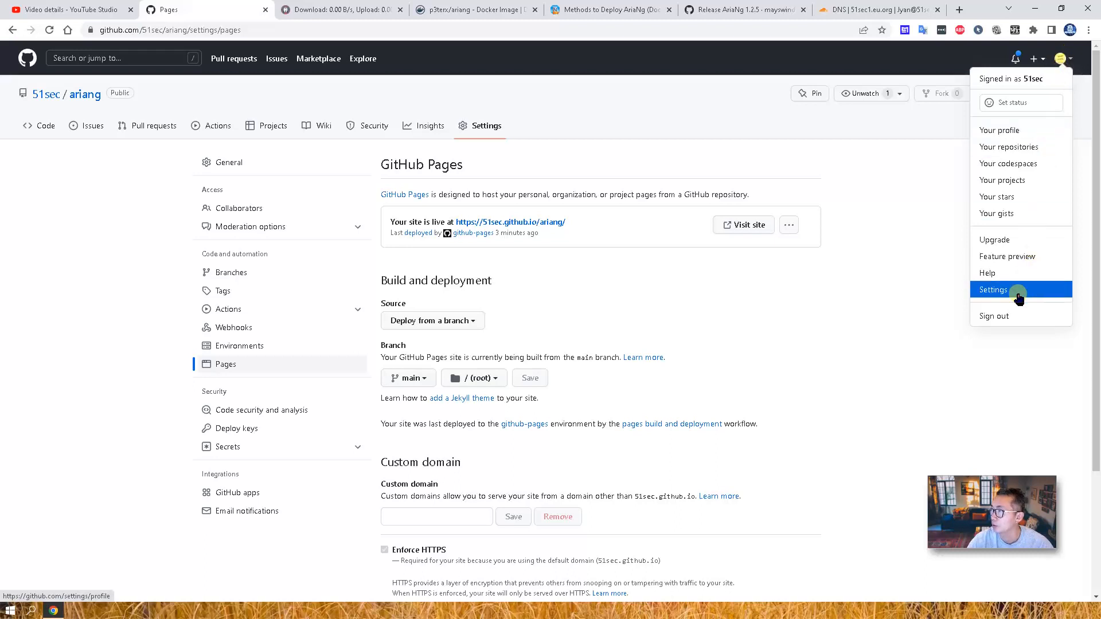
pyautogui.click(993, 289)
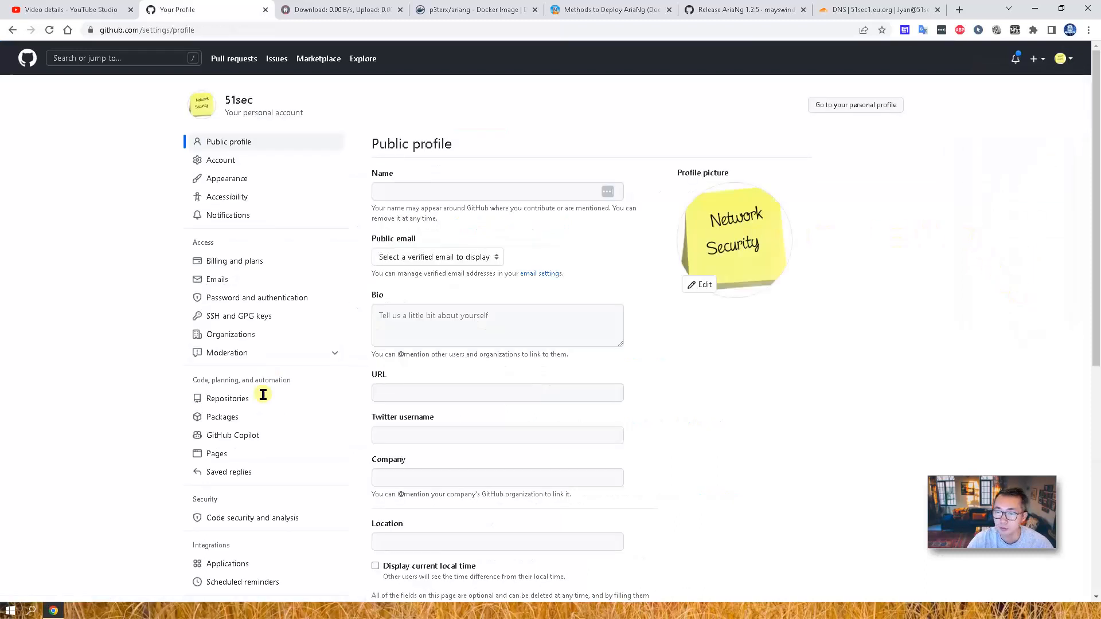
pyautogui.click(216, 452)
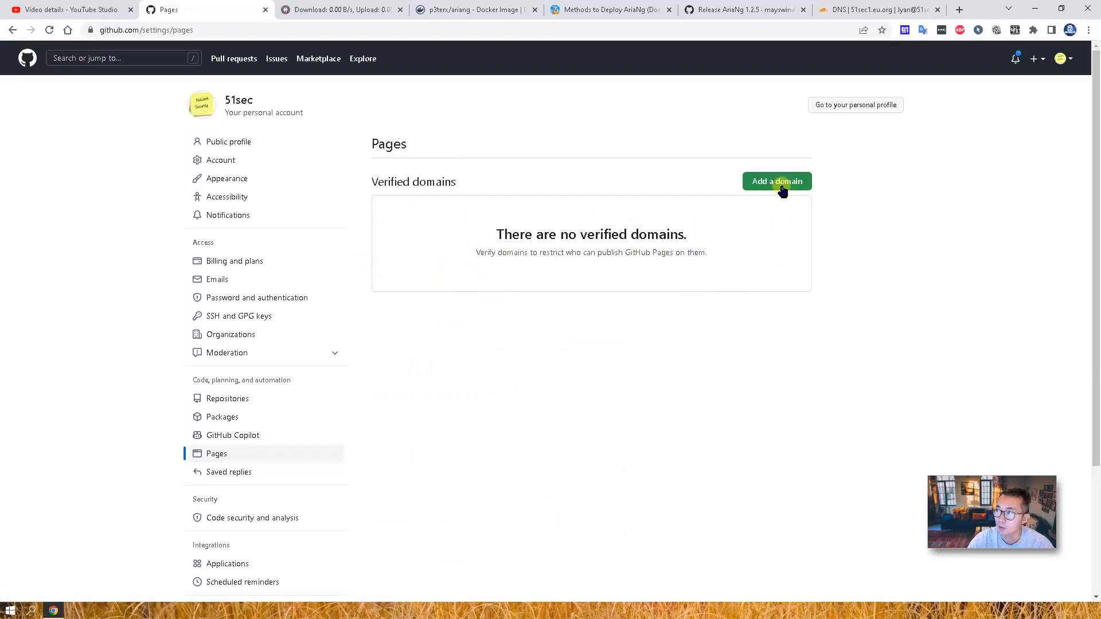
# - Add 51sec1.eu.org as a verified Pages domain and copy its TXT hostname
pyautogui.click(776, 181)
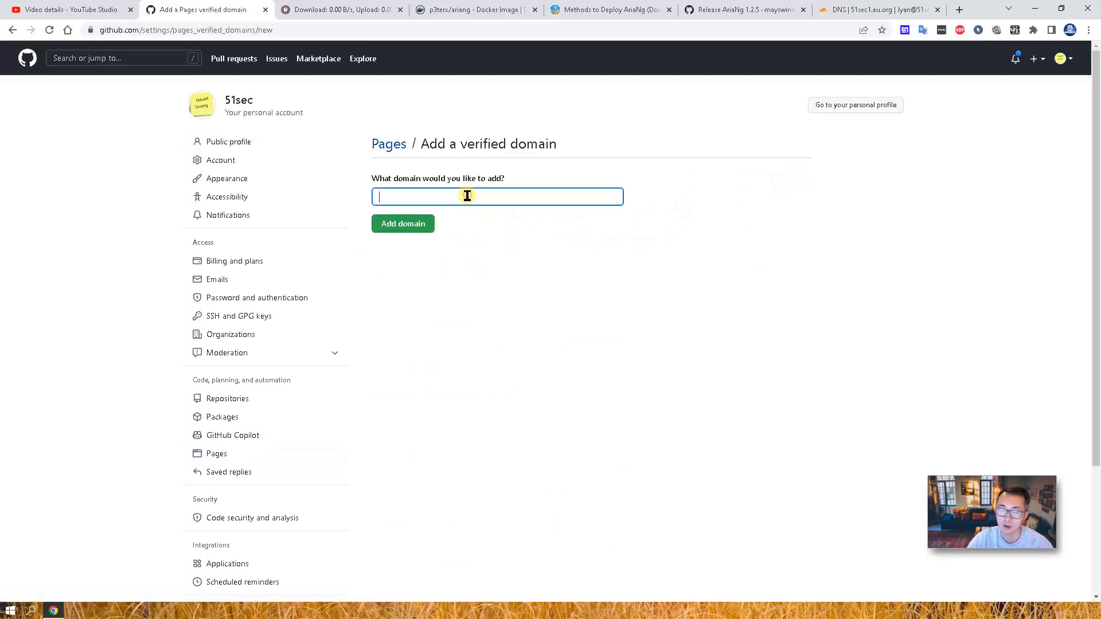
pyautogui.write('51sec1.eu.org')
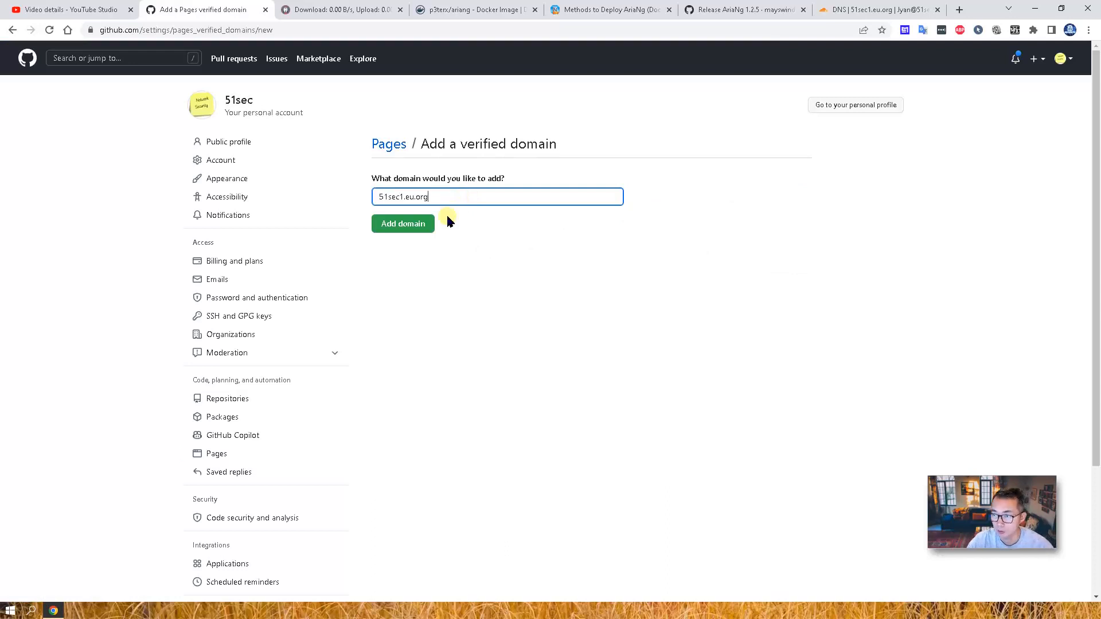
pyautogui.click(403, 223)
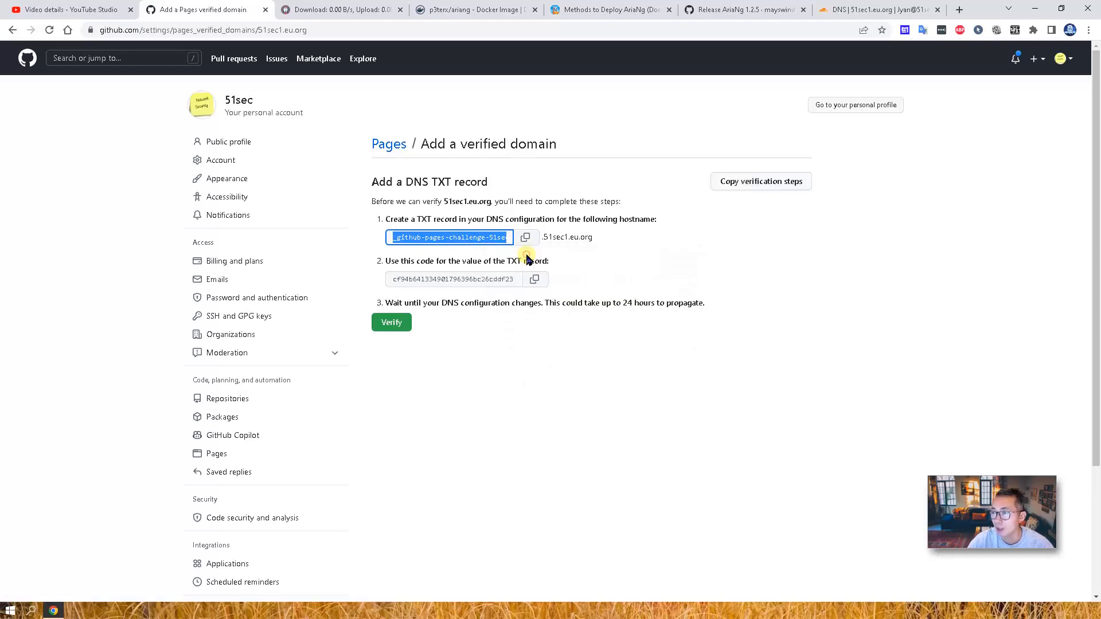
pyautogui.click(873, 9)
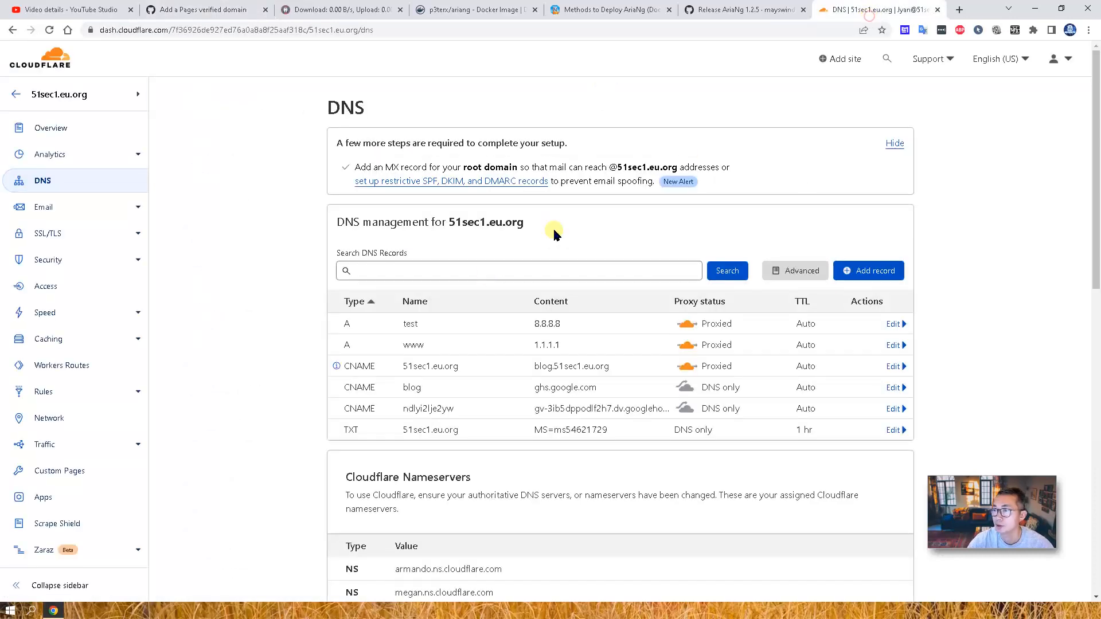
pyautogui.click(868, 270)
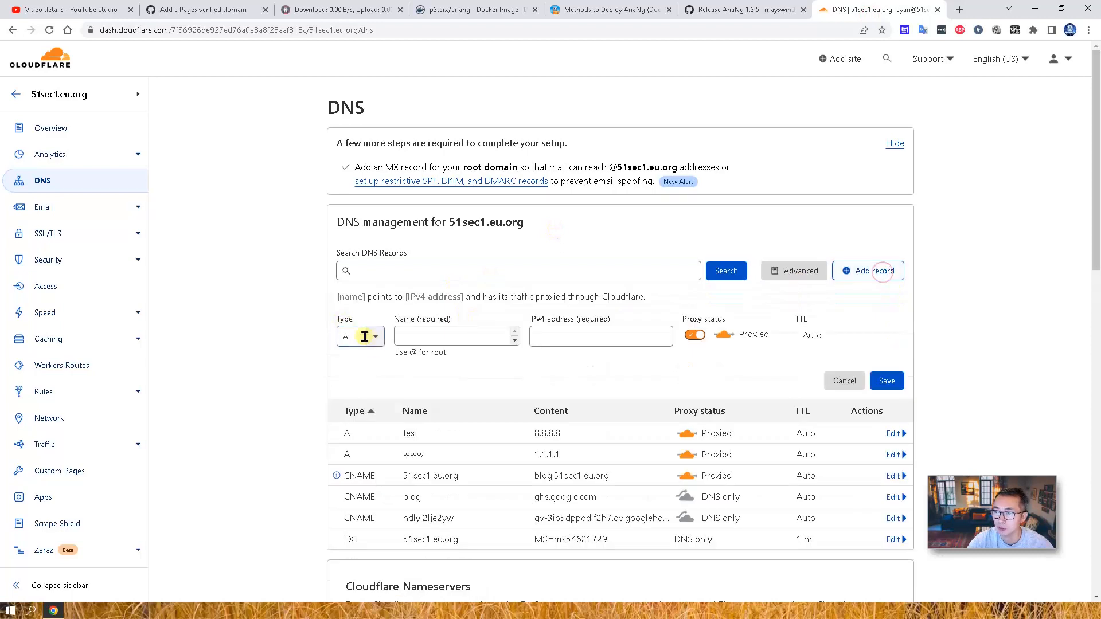
pyautogui.click(360, 337)
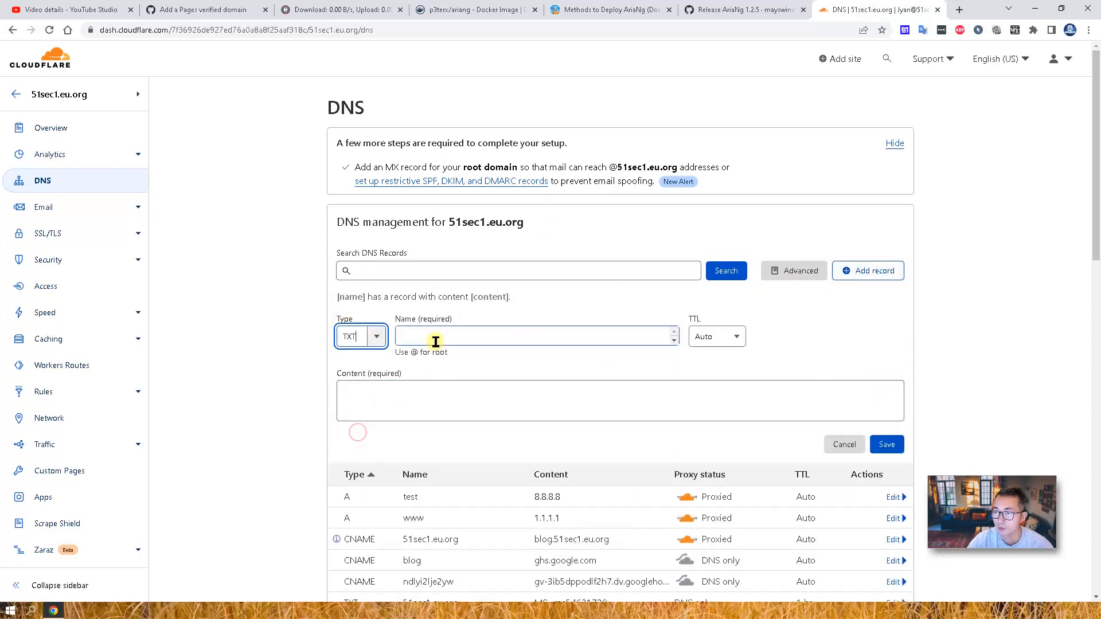
pyautogui.click(537, 335)
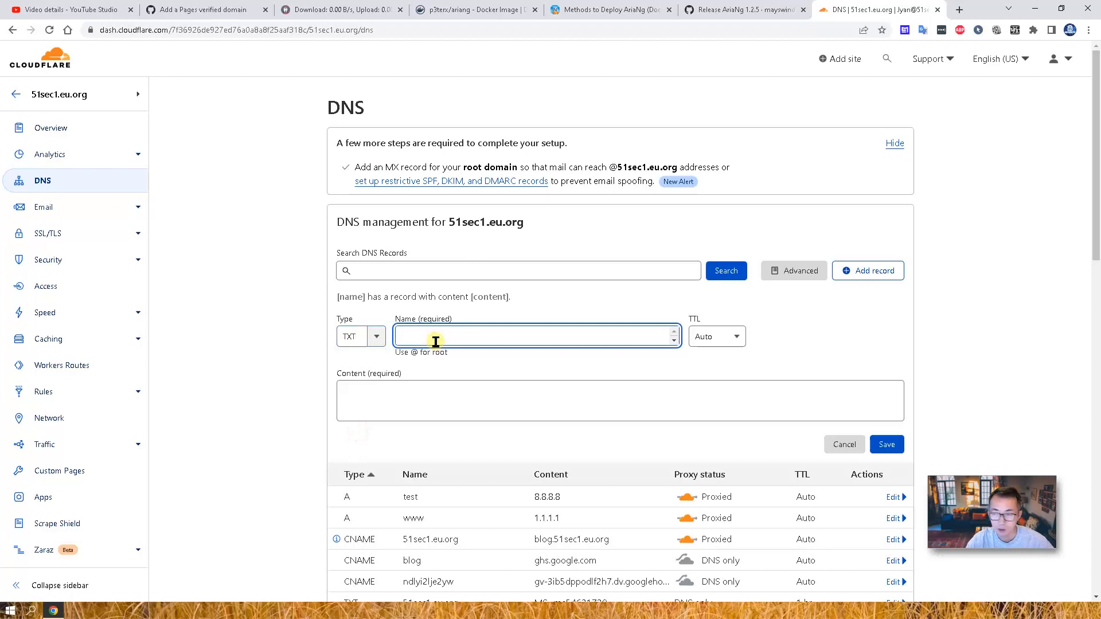
pyautogui.write('_github-pages-challenge-51sec')
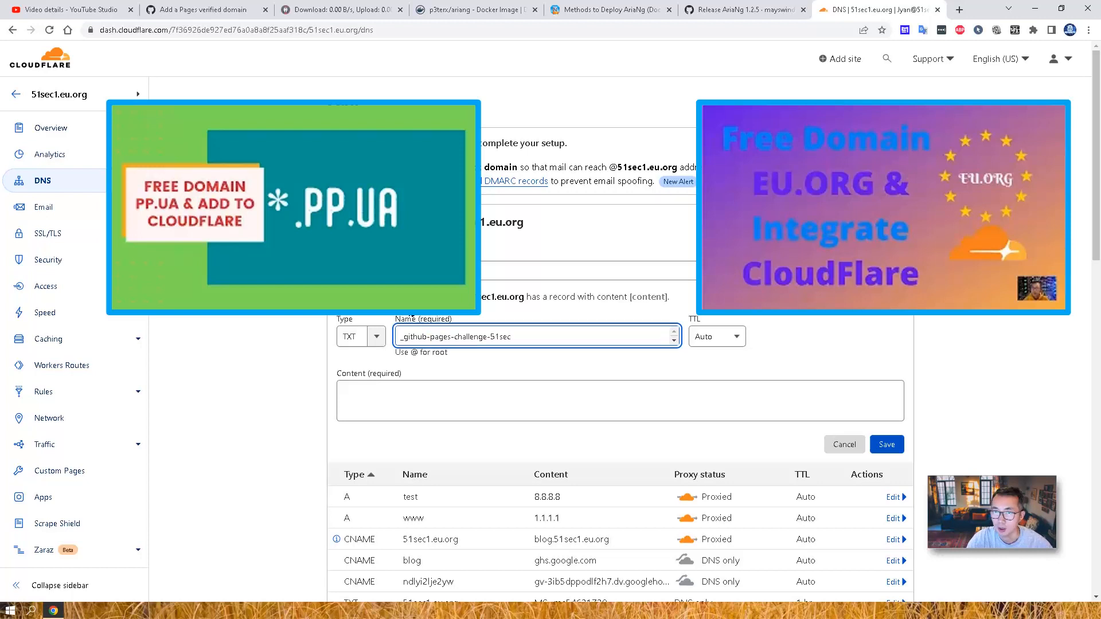
pyautogui.click(505, 400)
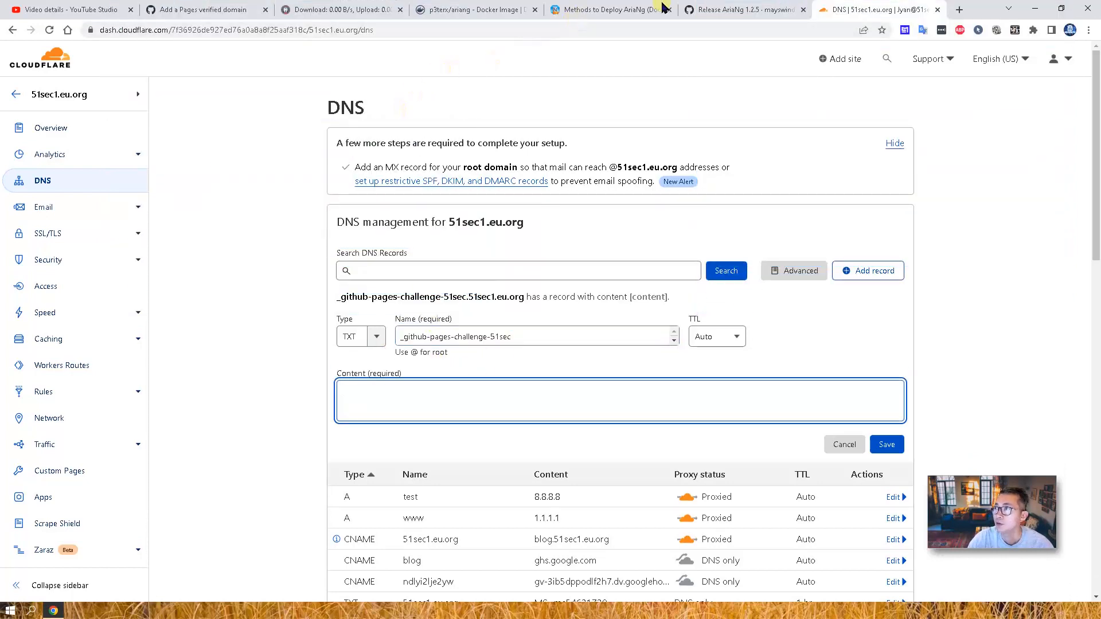
pyautogui.write('cf94b641334901796396bc26cddf23')
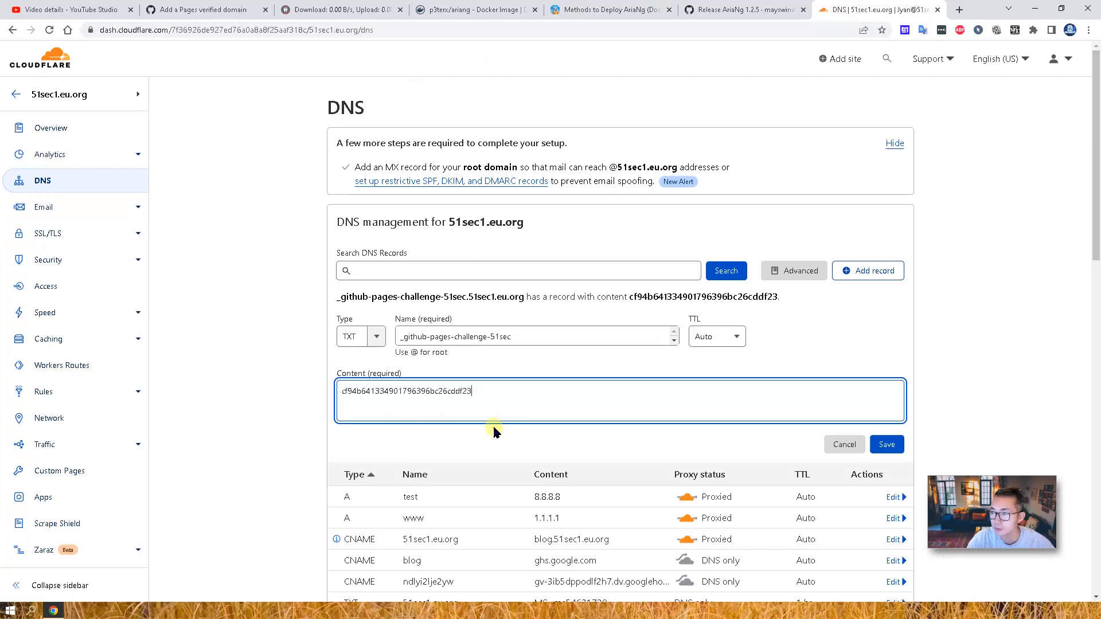
pyautogui.moveTo(517, 328)
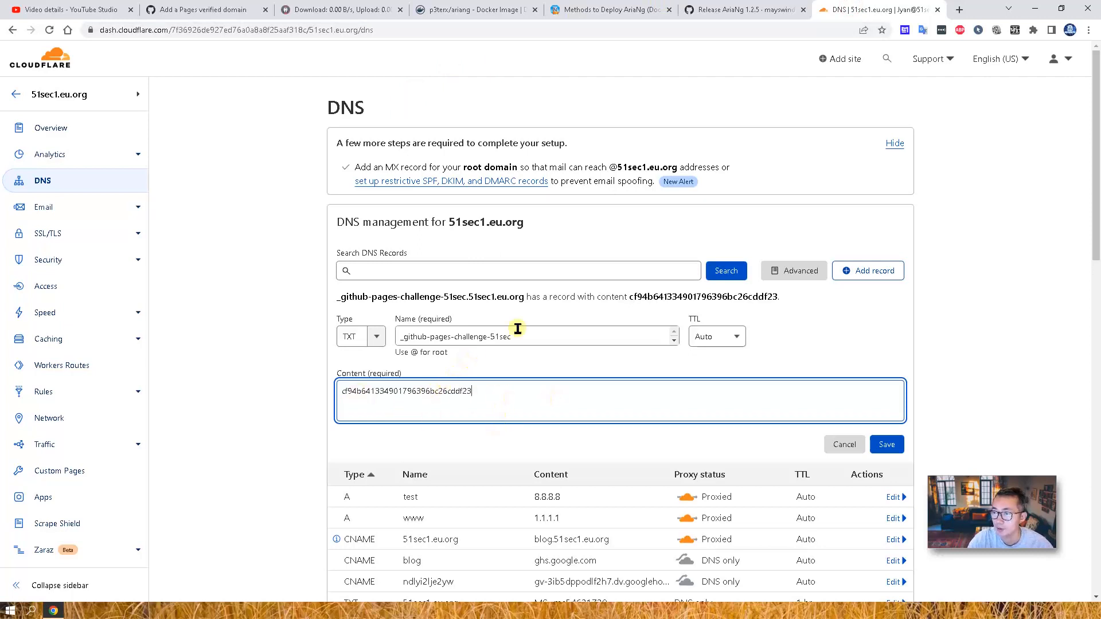
pyautogui.moveTo(571, 235)
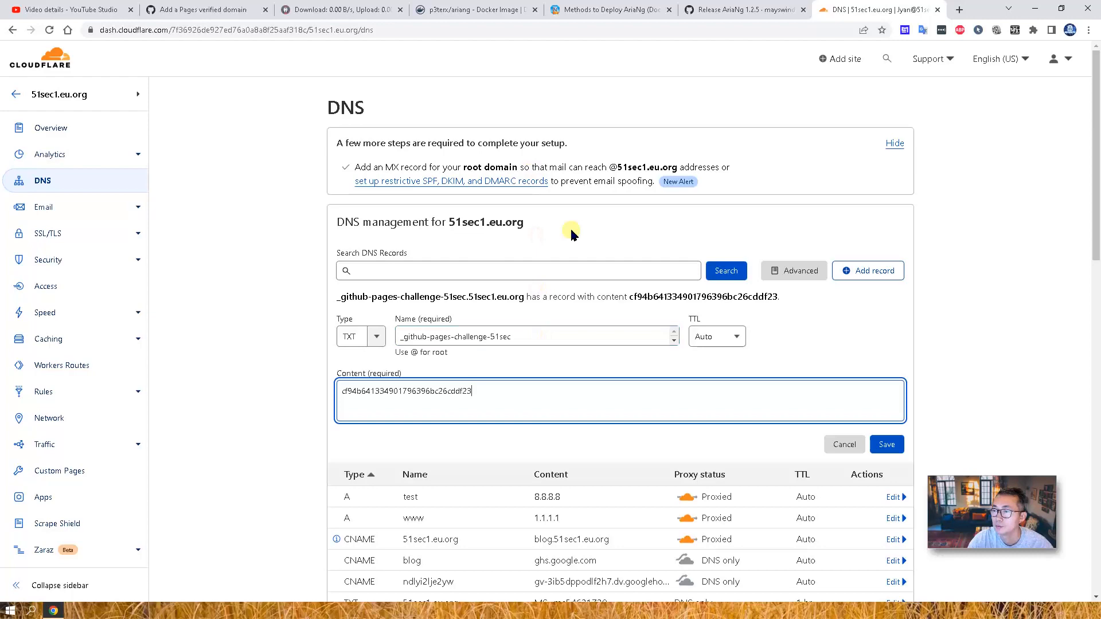
pyautogui.click(886, 444)
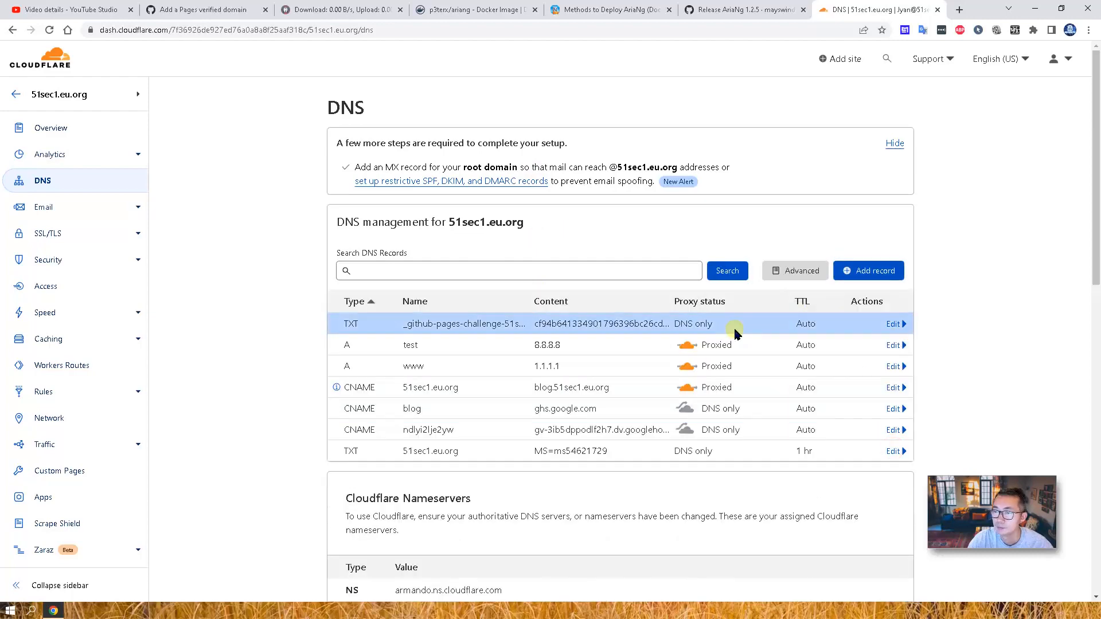
pyautogui.click(203, 9)
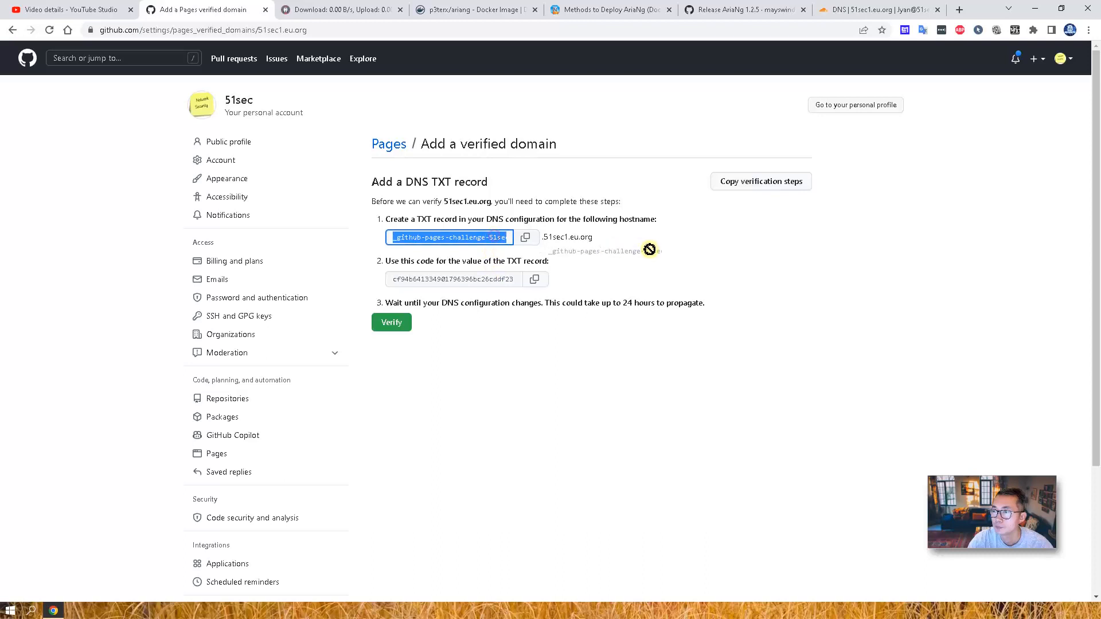
# - Submit GitHub's Verify check for the 51sec1.eu.org TXT record and go back to Pages settings
pyautogui.click(391, 322)
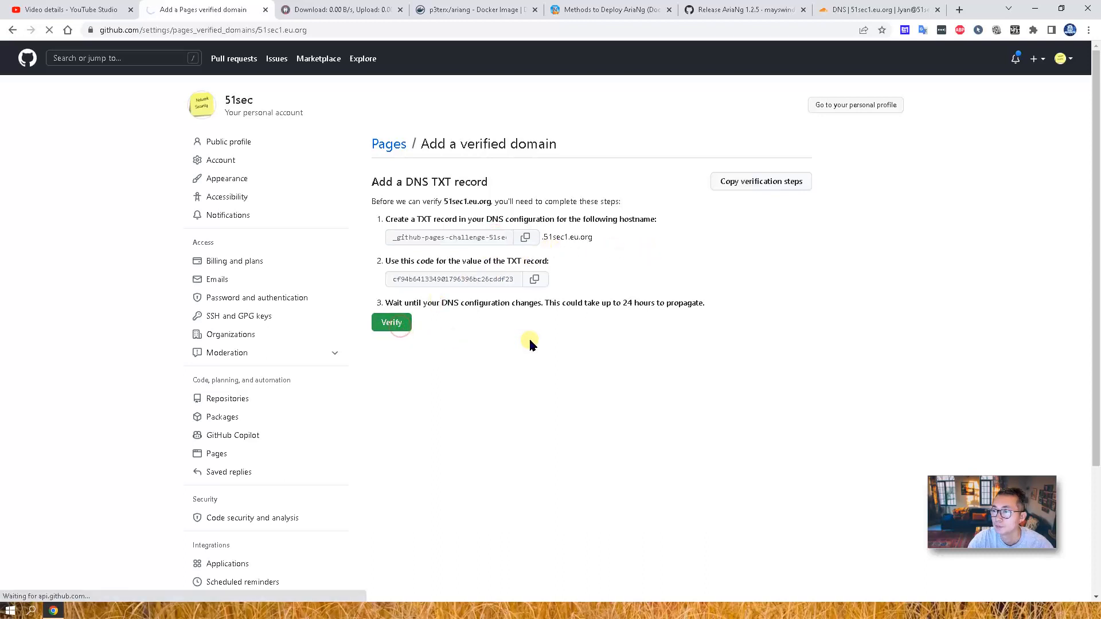
pyautogui.click(391, 322)
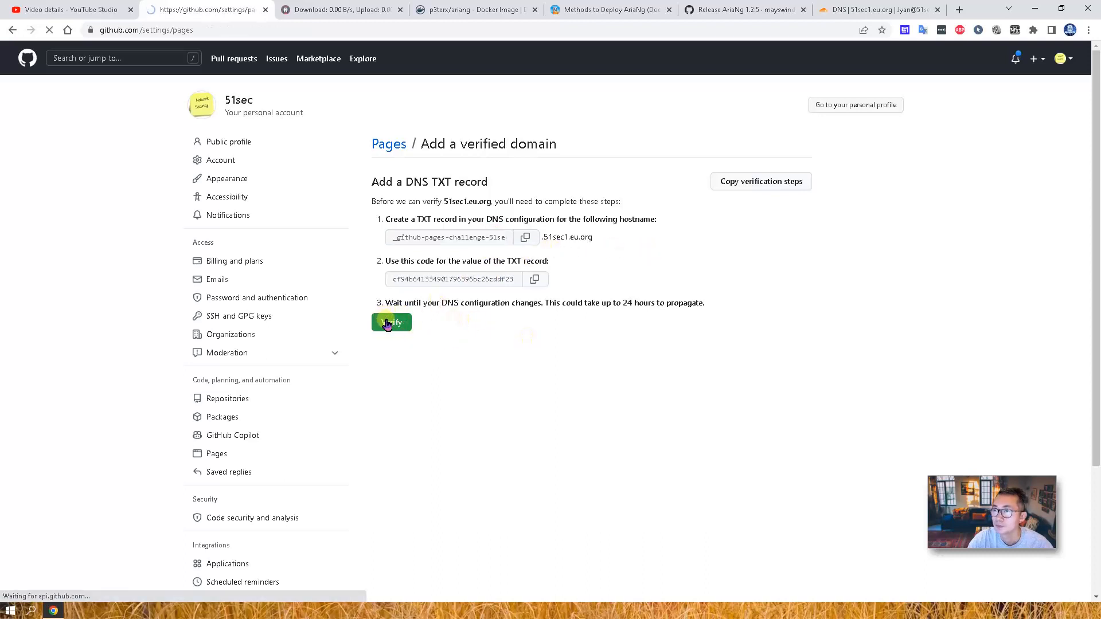
pyautogui.click(391, 321)
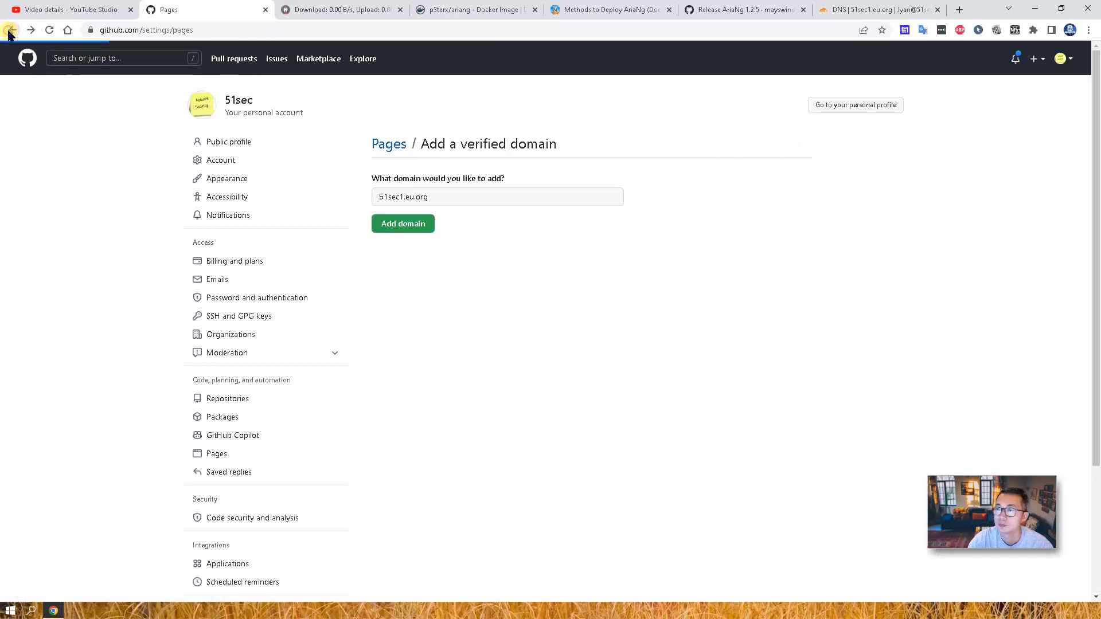
pyautogui.click(228, 141)
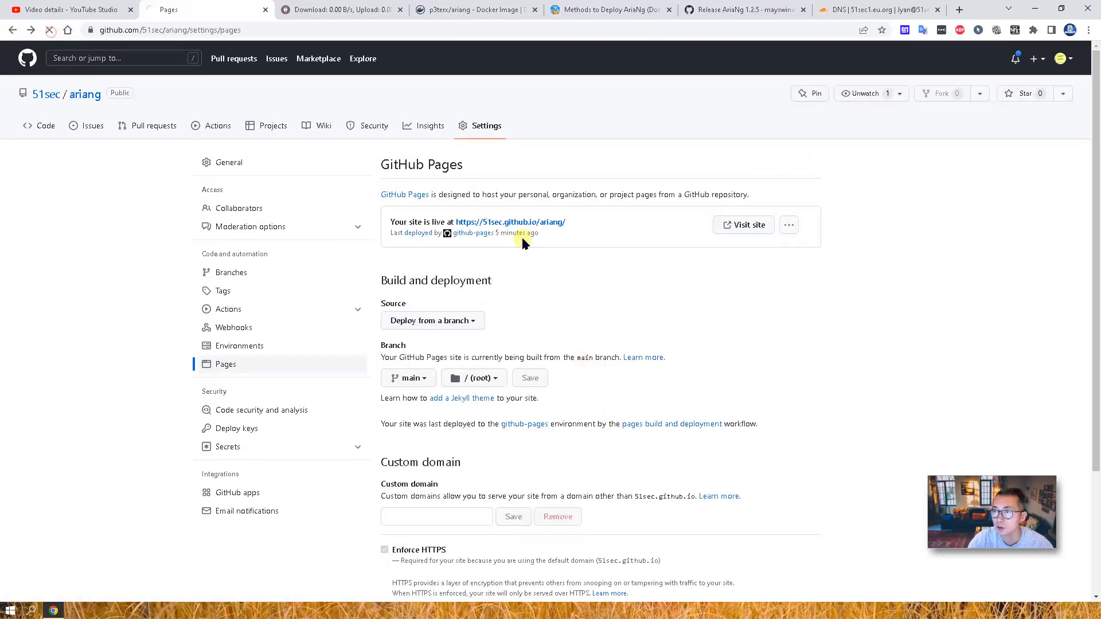
pyautogui.moveTo(554, 297)
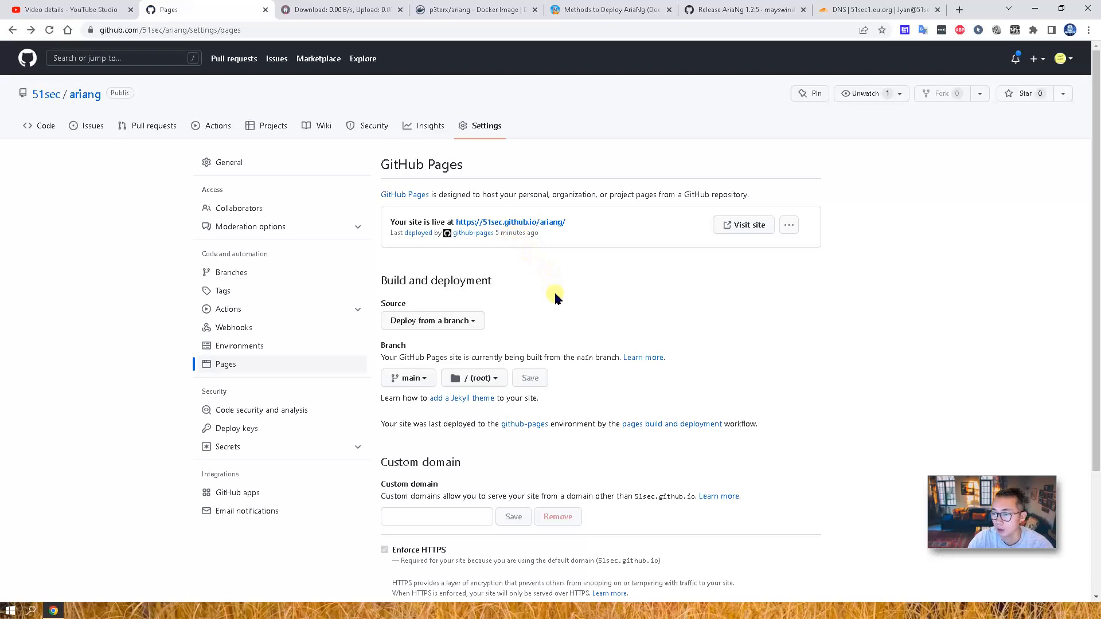
# - Save ariang.51sec1.eu.org as the Pages custom domain and right-click the Learn more link
pyautogui.scroll(-3)
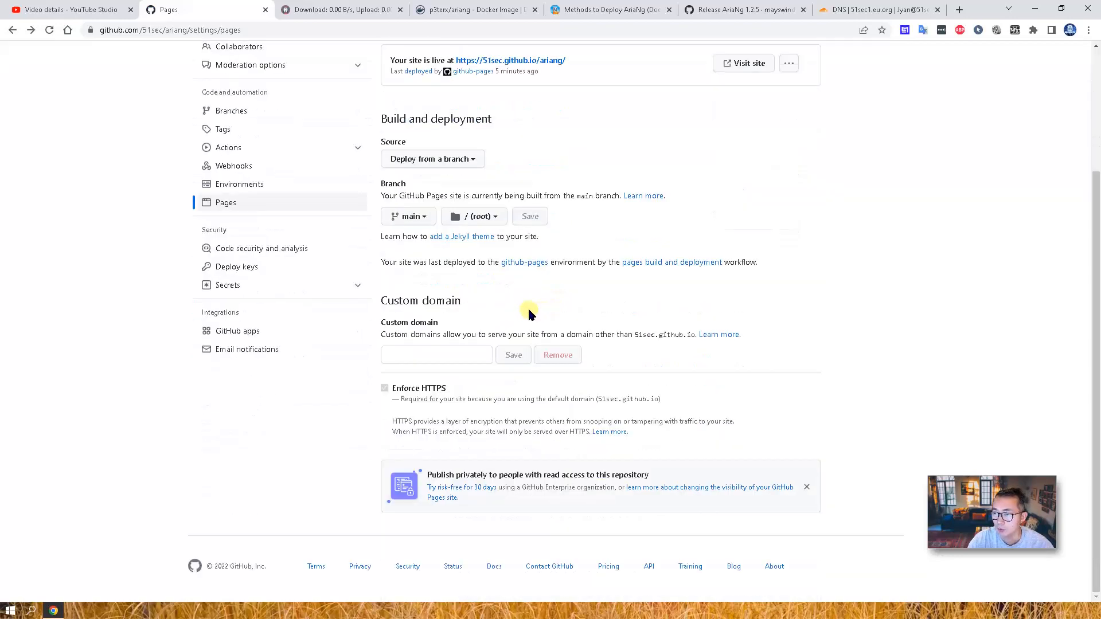
pyautogui.click(436, 354)
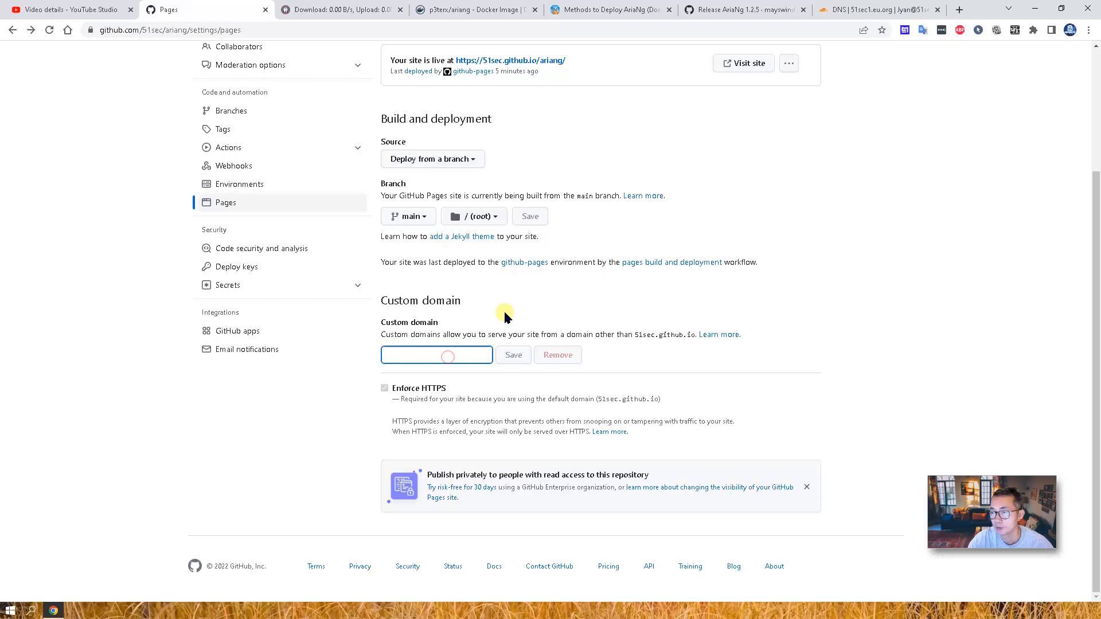
pyautogui.click(436, 354)
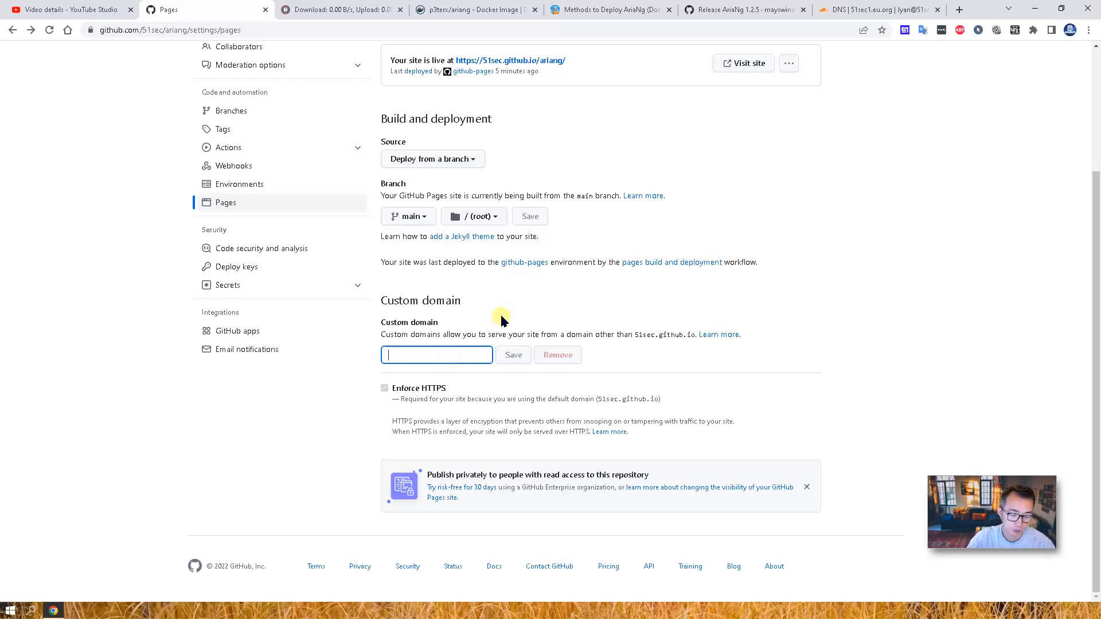
pyautogui.write('ariang.51sec1')
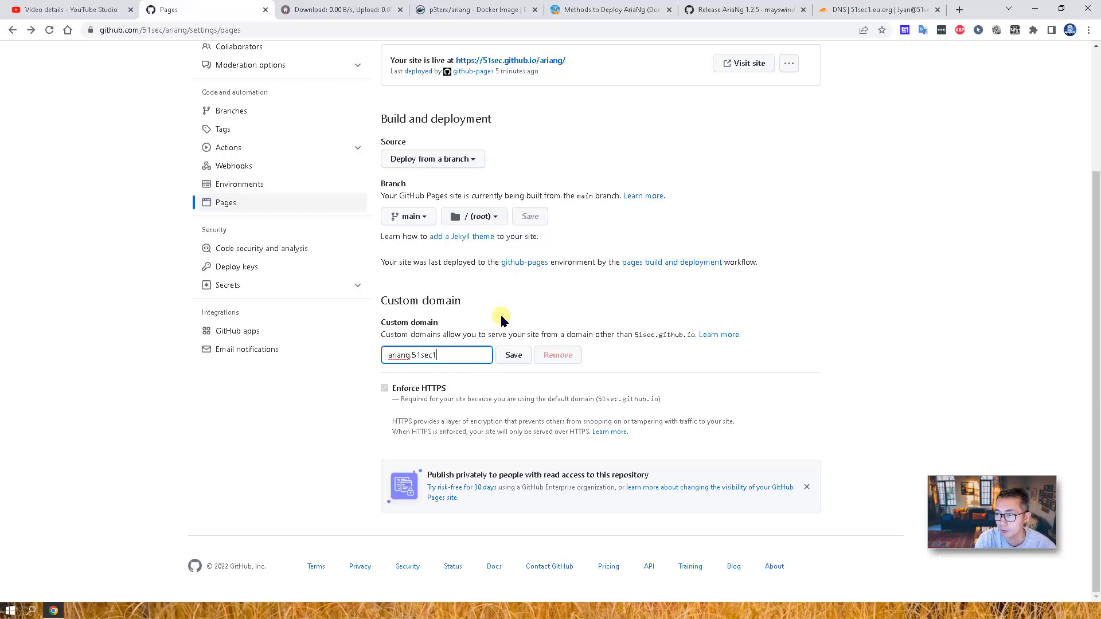
pyautogui.write('.eu.org')
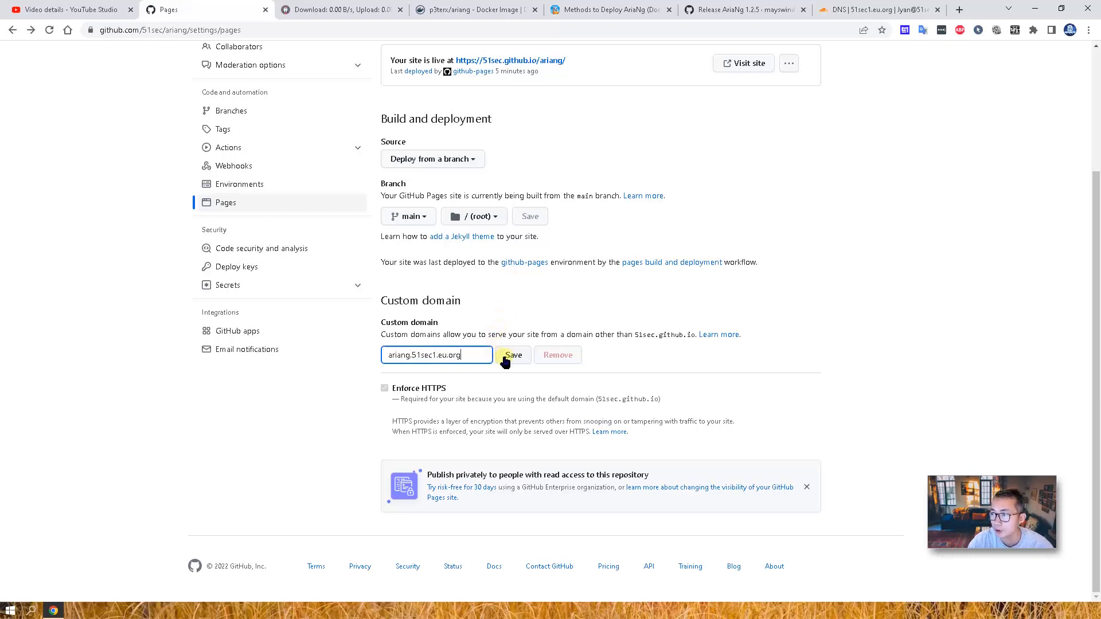
pyautogui.click(513, 354)
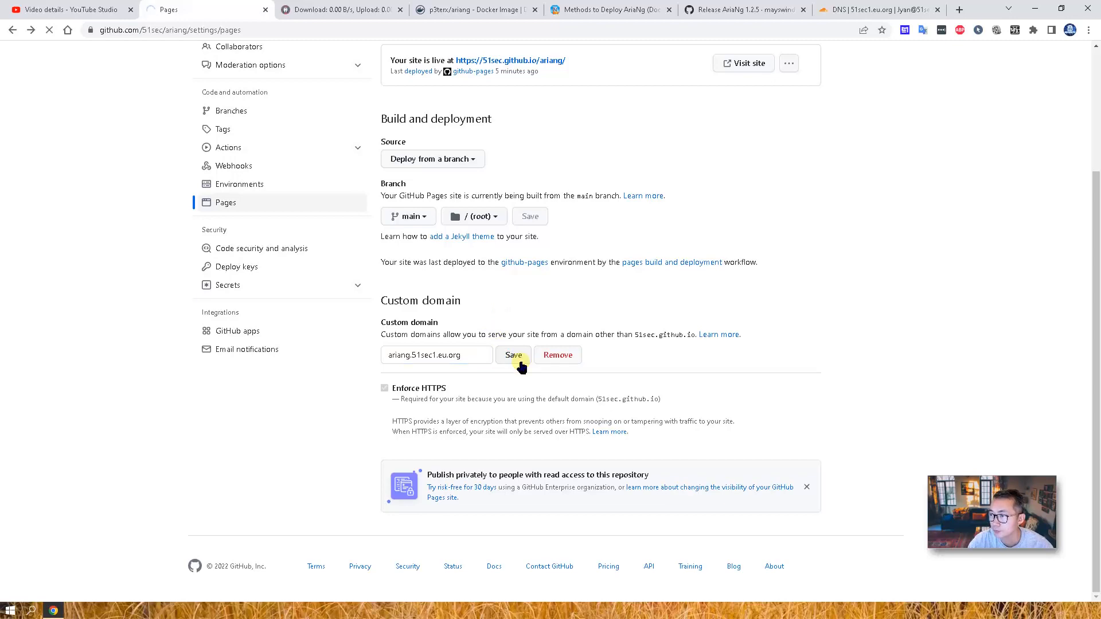
pyautogui.click(513, 354)
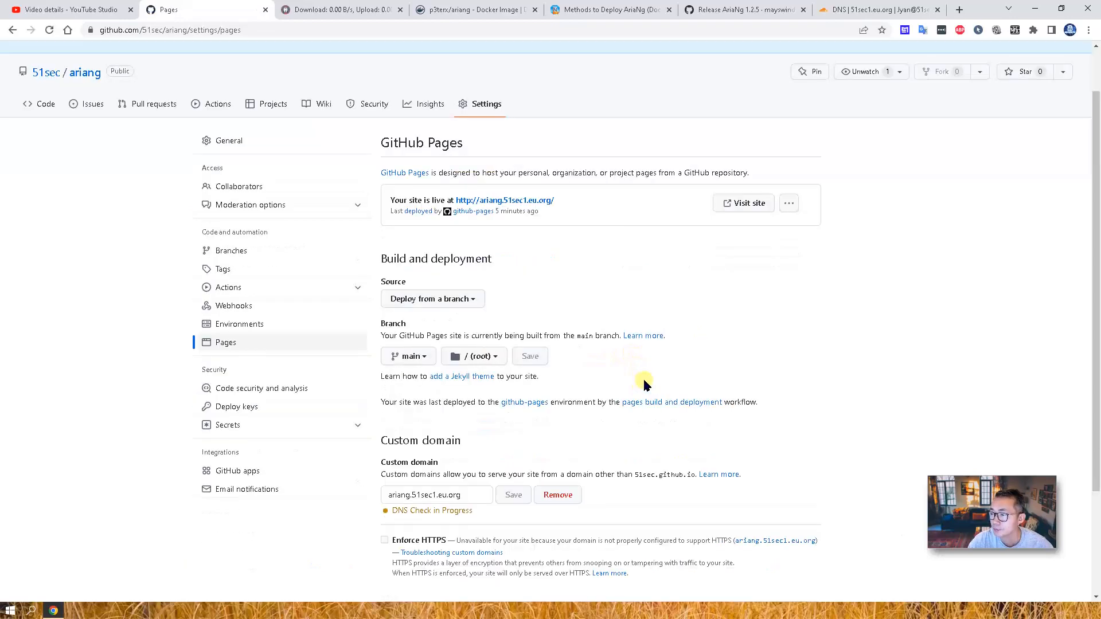
pyautogui.scroll(-3)
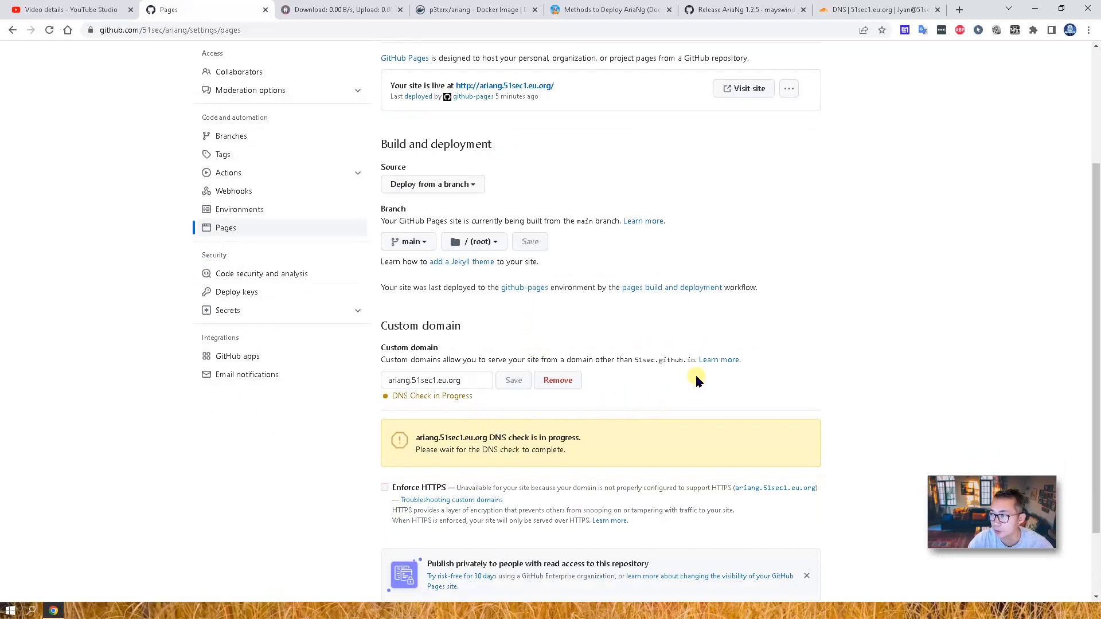
pyautogui.rightClick(710, 359)
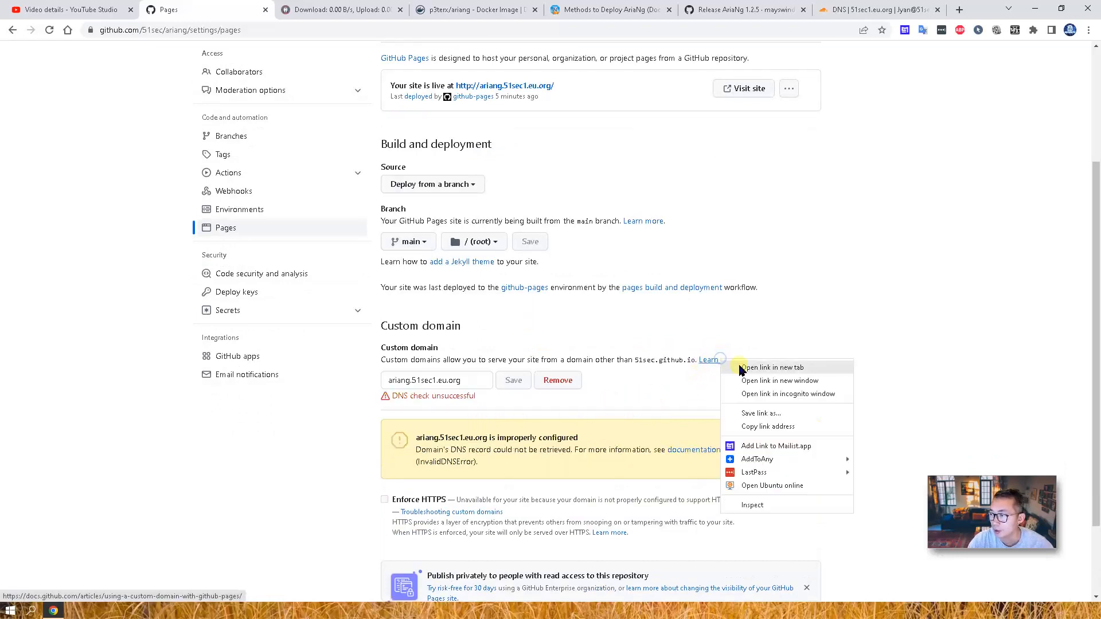
# - Open the custom domain help article in a new tab, then switch to Cloudflare DNS records
pyautogui.click(771, 367)
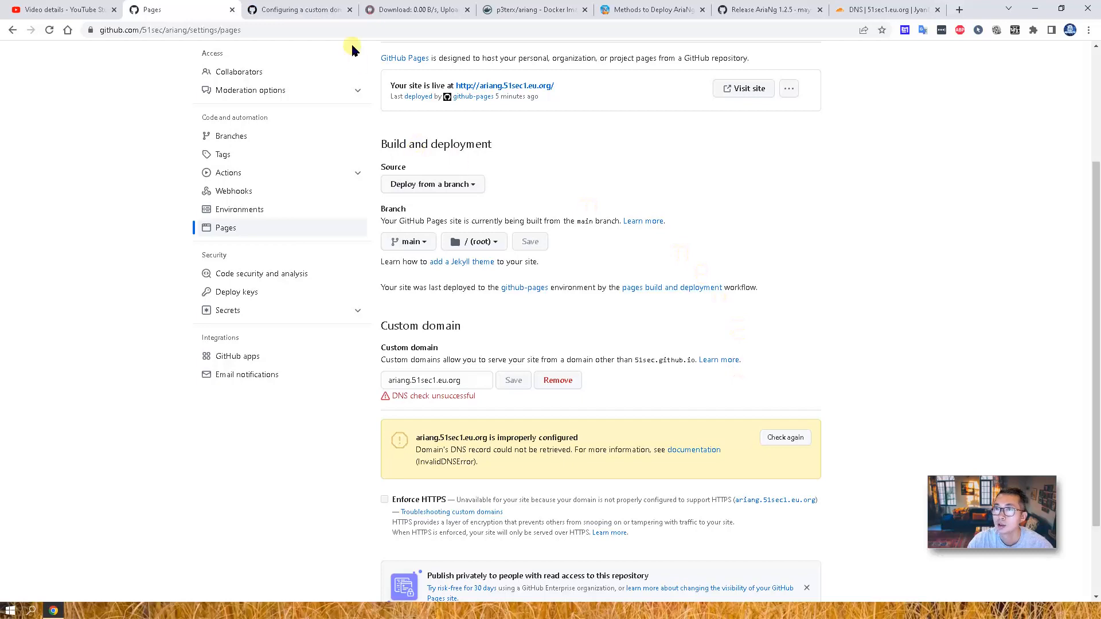
pyautogui.click(298, 10)
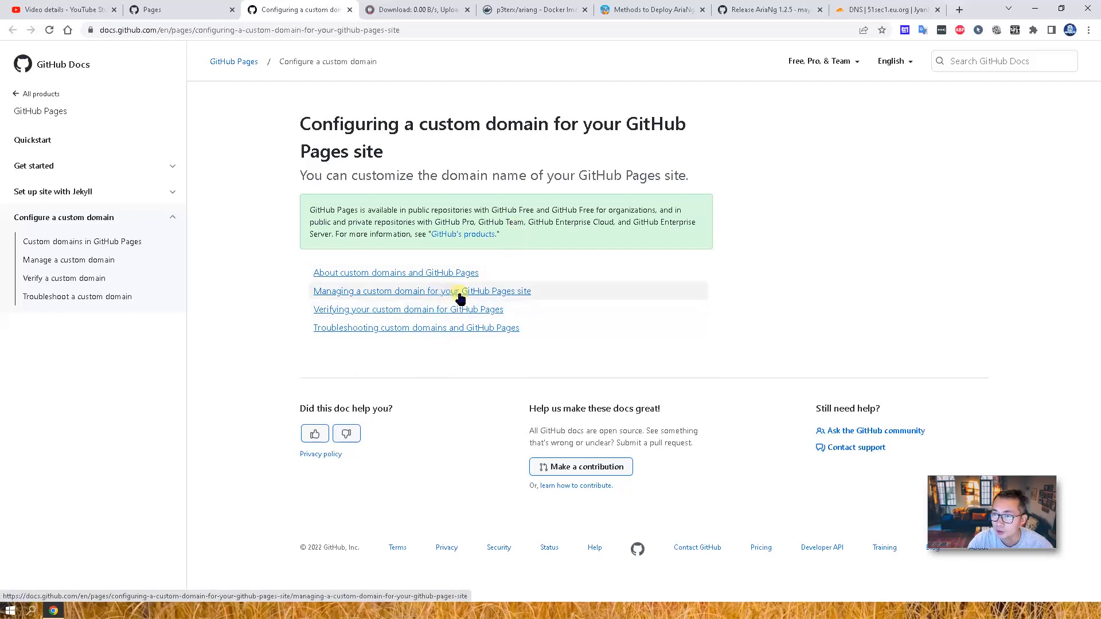
pyautogui.click(169, 9)
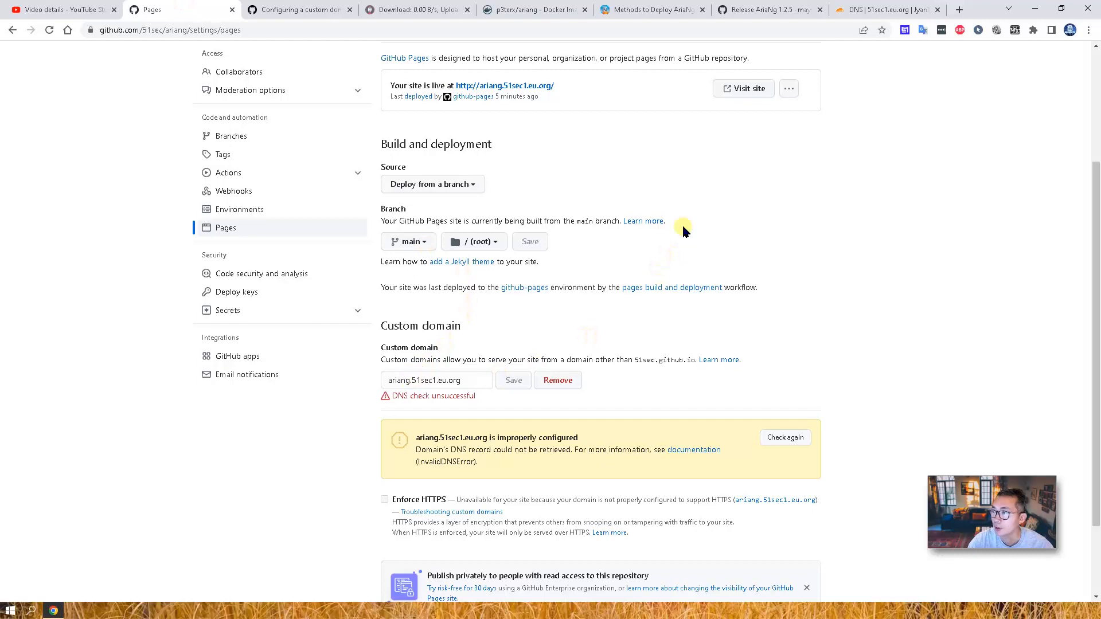
pyautogui.click(885, 9)
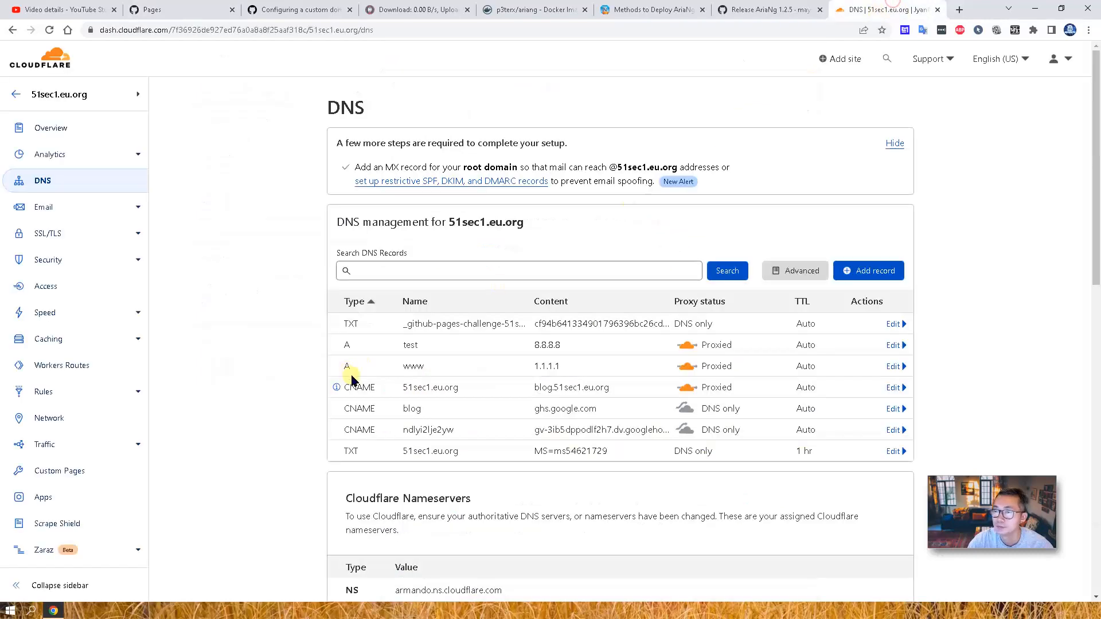
# - Add a DNS-only CNAME record ariang targeting 51sec.github.io
pyautogui.click(869, 270)
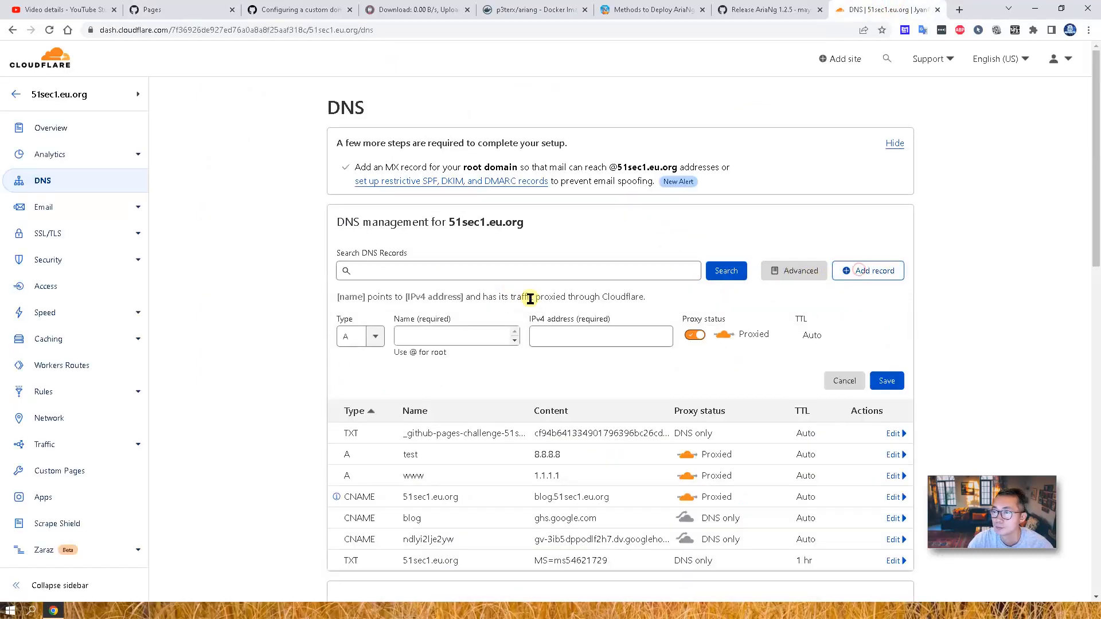
pyautogui.click(360, 335)
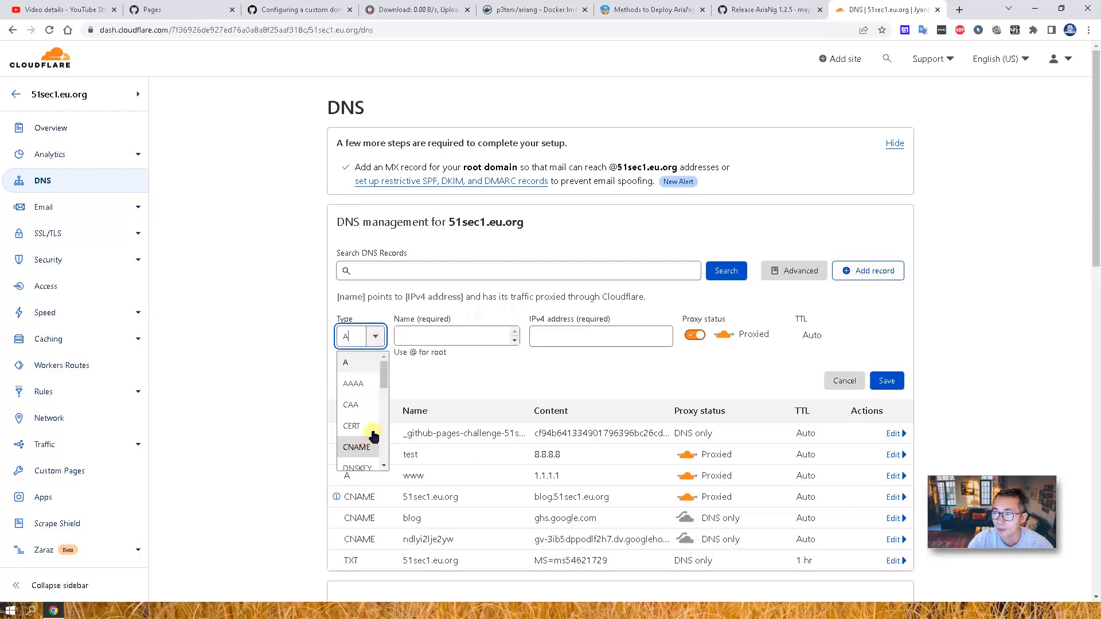
pyautogui.click(355, 448)
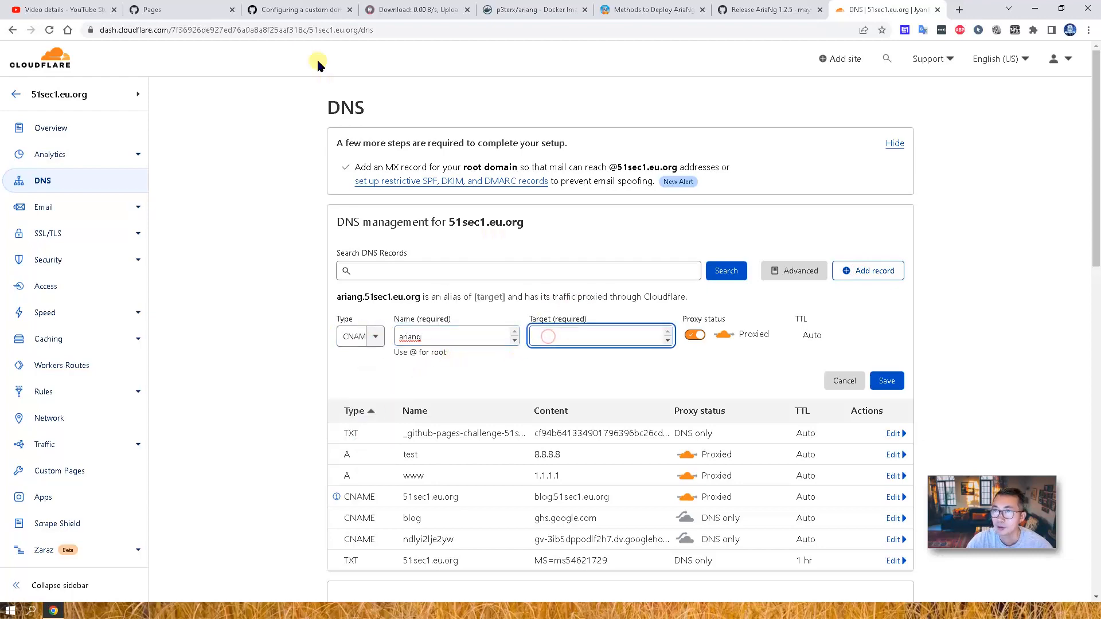
pyautogui.click(181, 10)
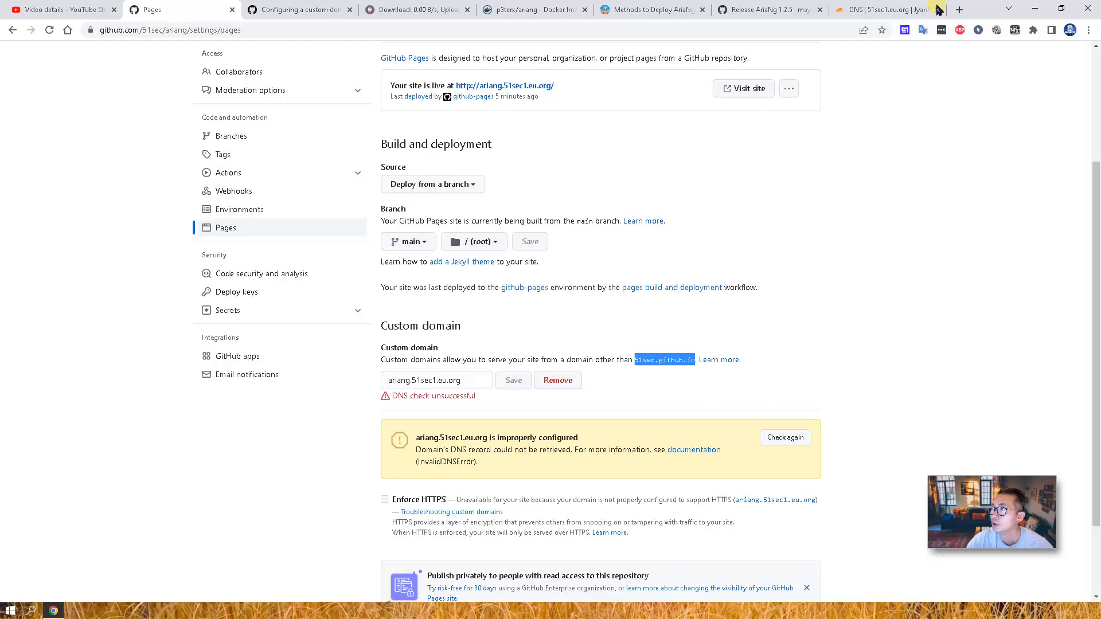
pyautogui.click(884, 9)
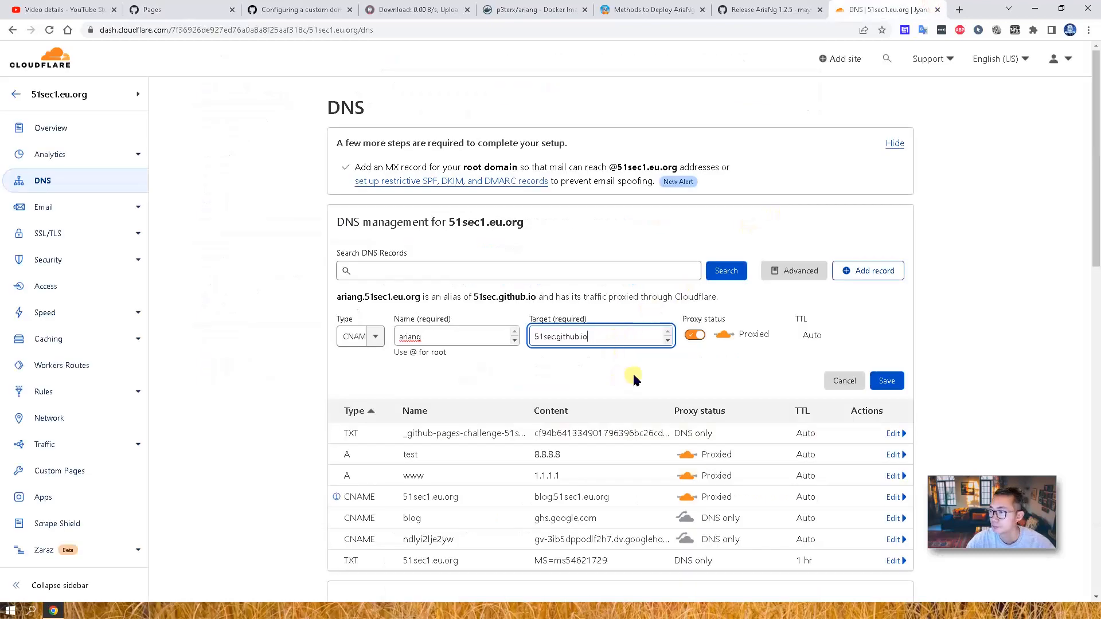
pyautogui.click(694, 334)
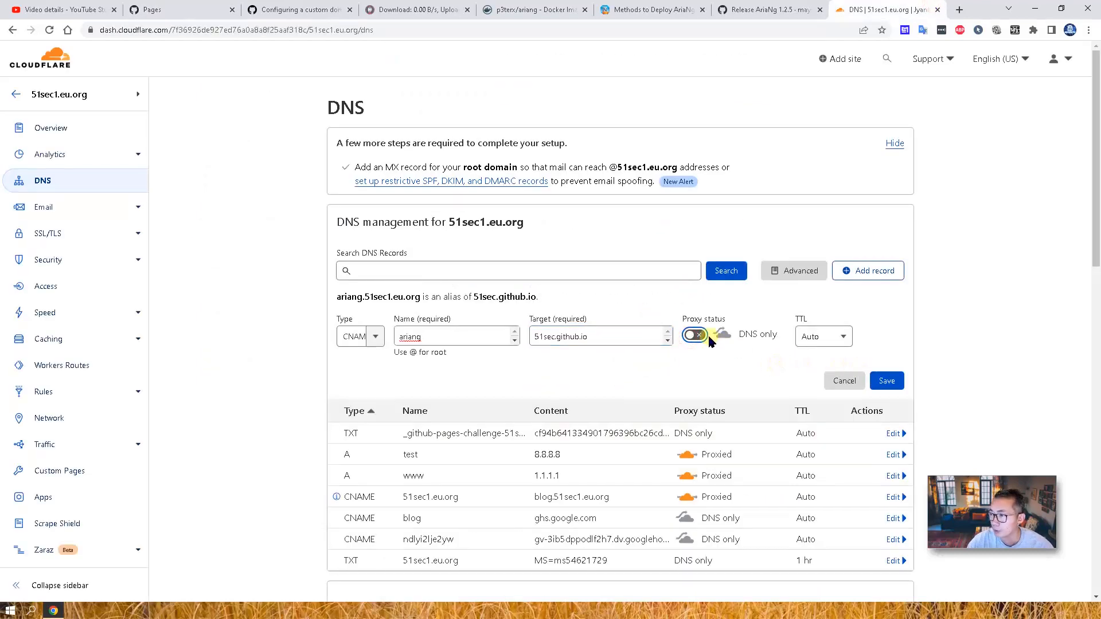
pyautogui.click(694, 335)
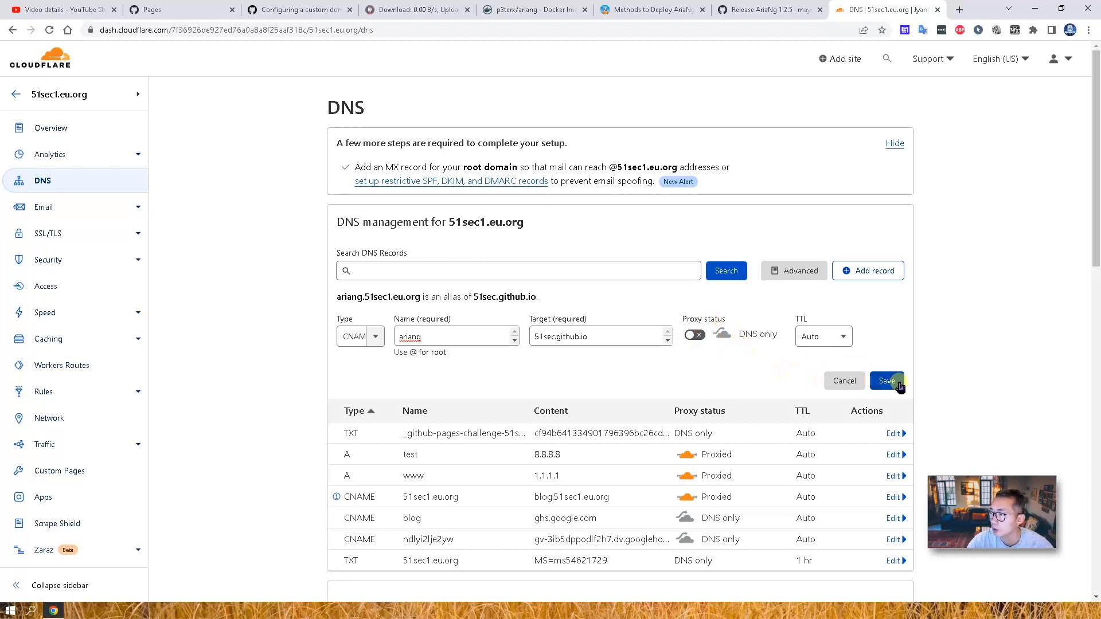
pyautogui.click(886, 381)
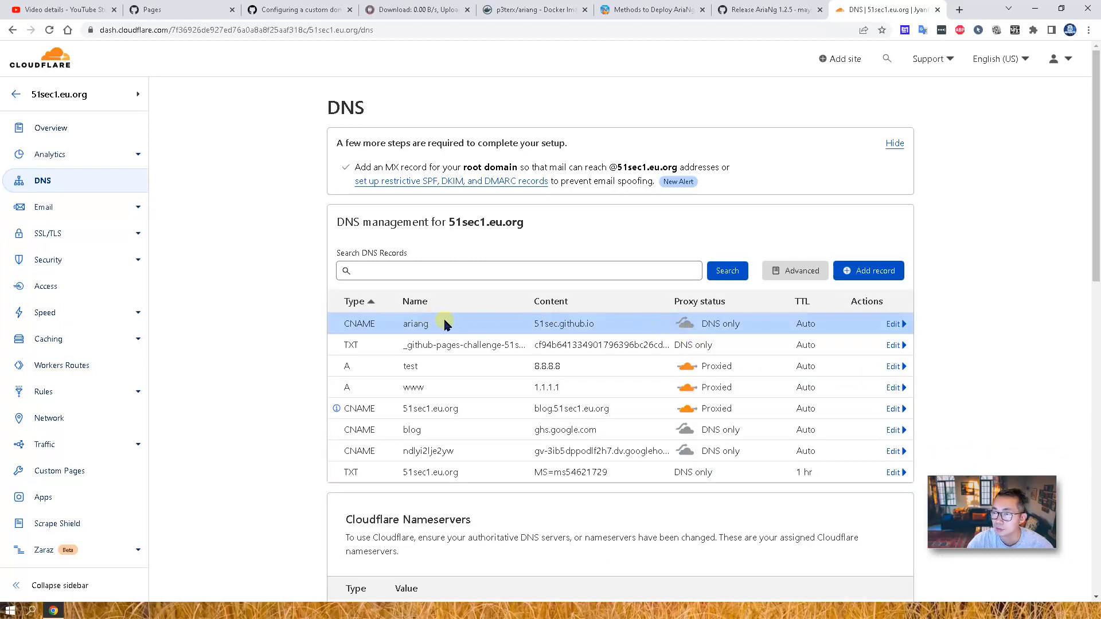
pyautogui.moveTo(391, 38)
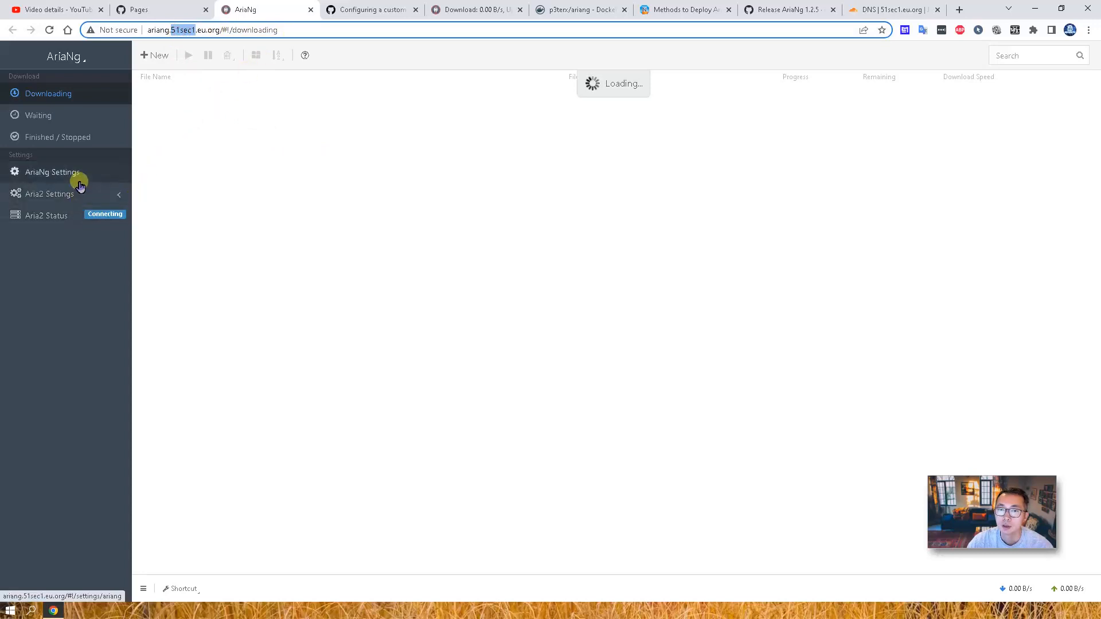
# - View AriaNg's RPC settings at ariang.51sec1.eu.org, defaulting to port 6800
pyautogui.click(52, 171)
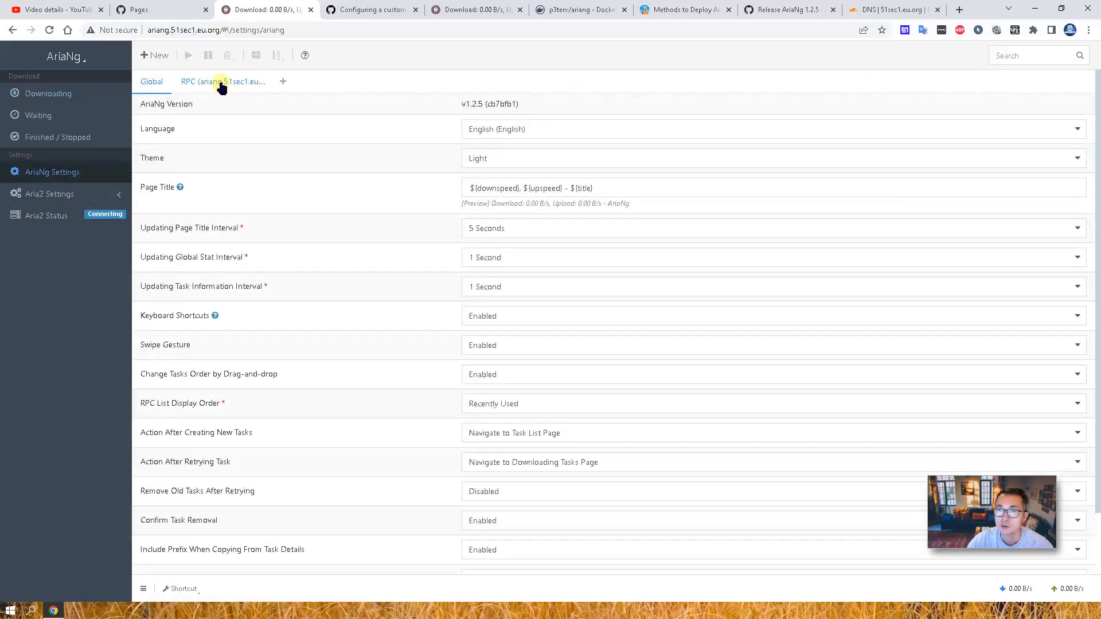
pyautogui.click(223, 81)
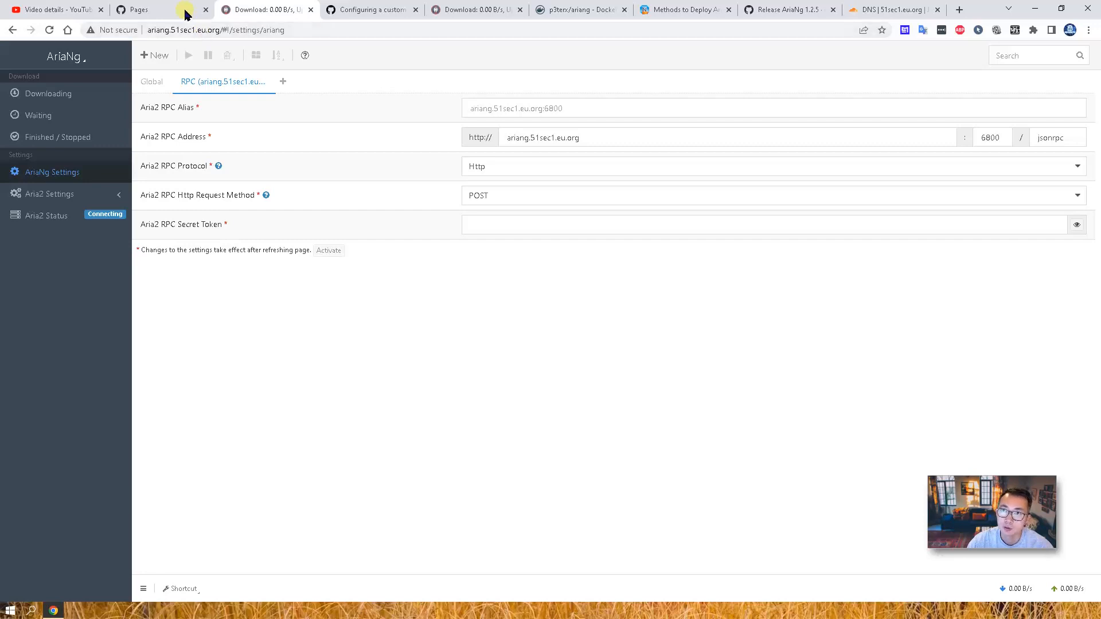
pyautogui.click(141, 9)
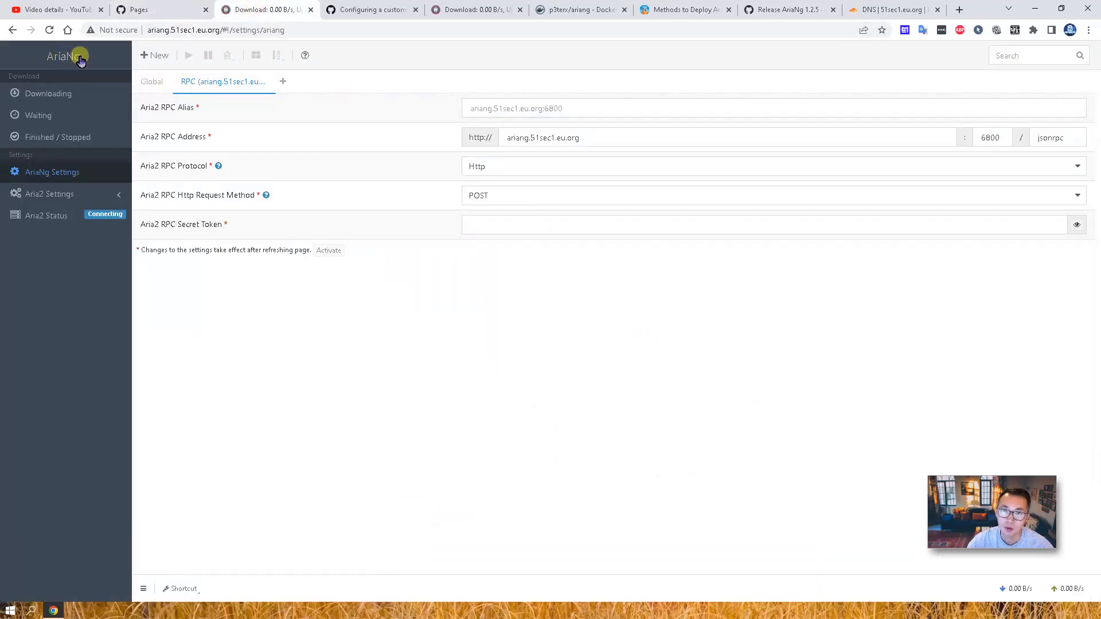
pyautogui.moveTo(428, 235)
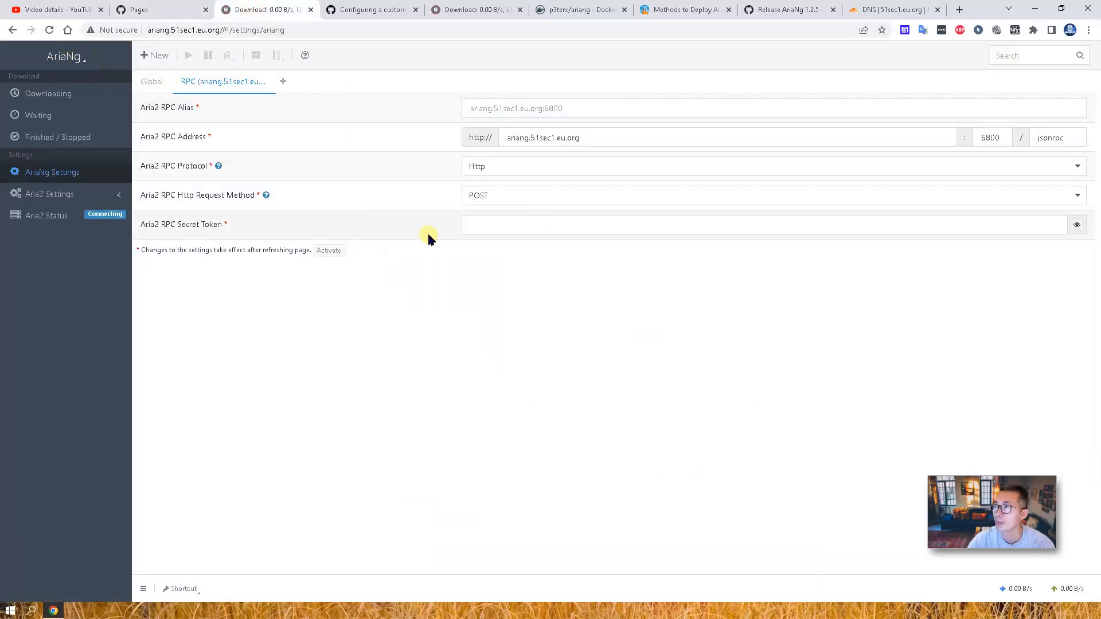
pyautogui.moveTo(434, 248)
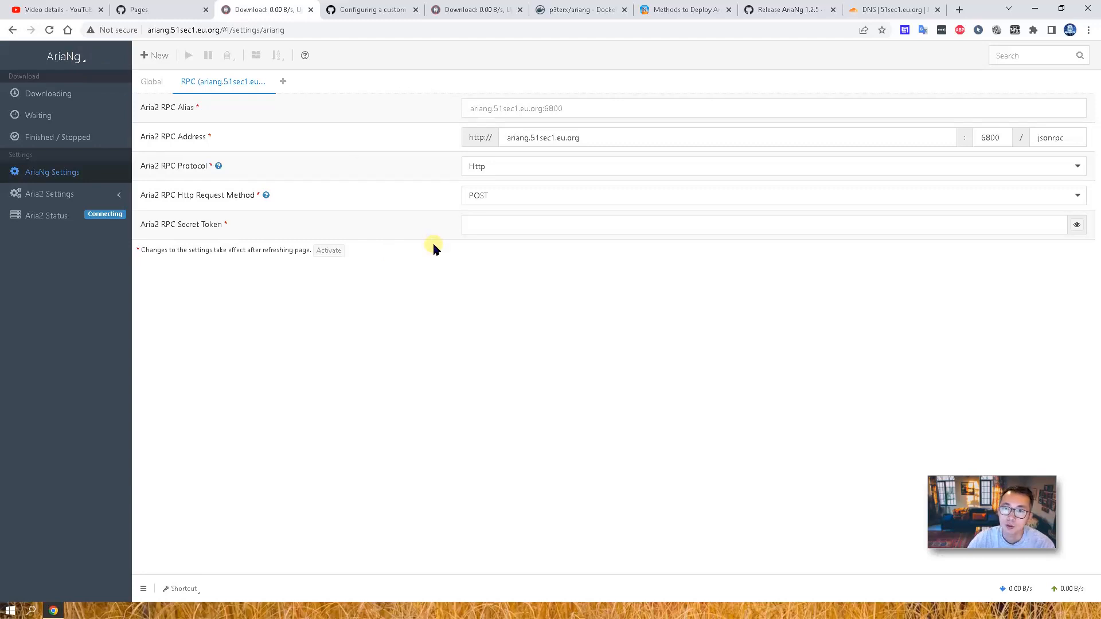